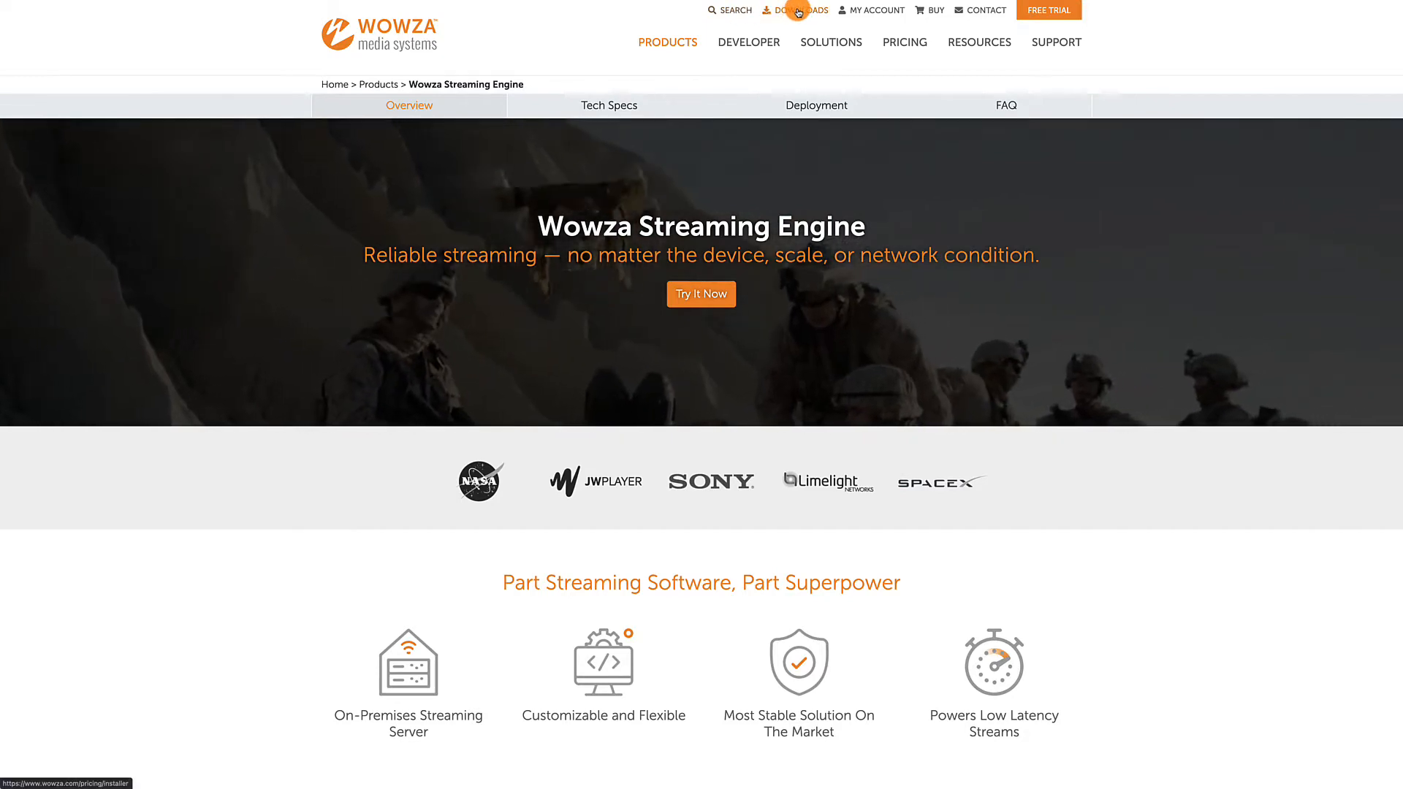
- Go to the Wowza Streaming Engine downloads page listing the Windows, Mac and Linux installers
left_click(799, 10)
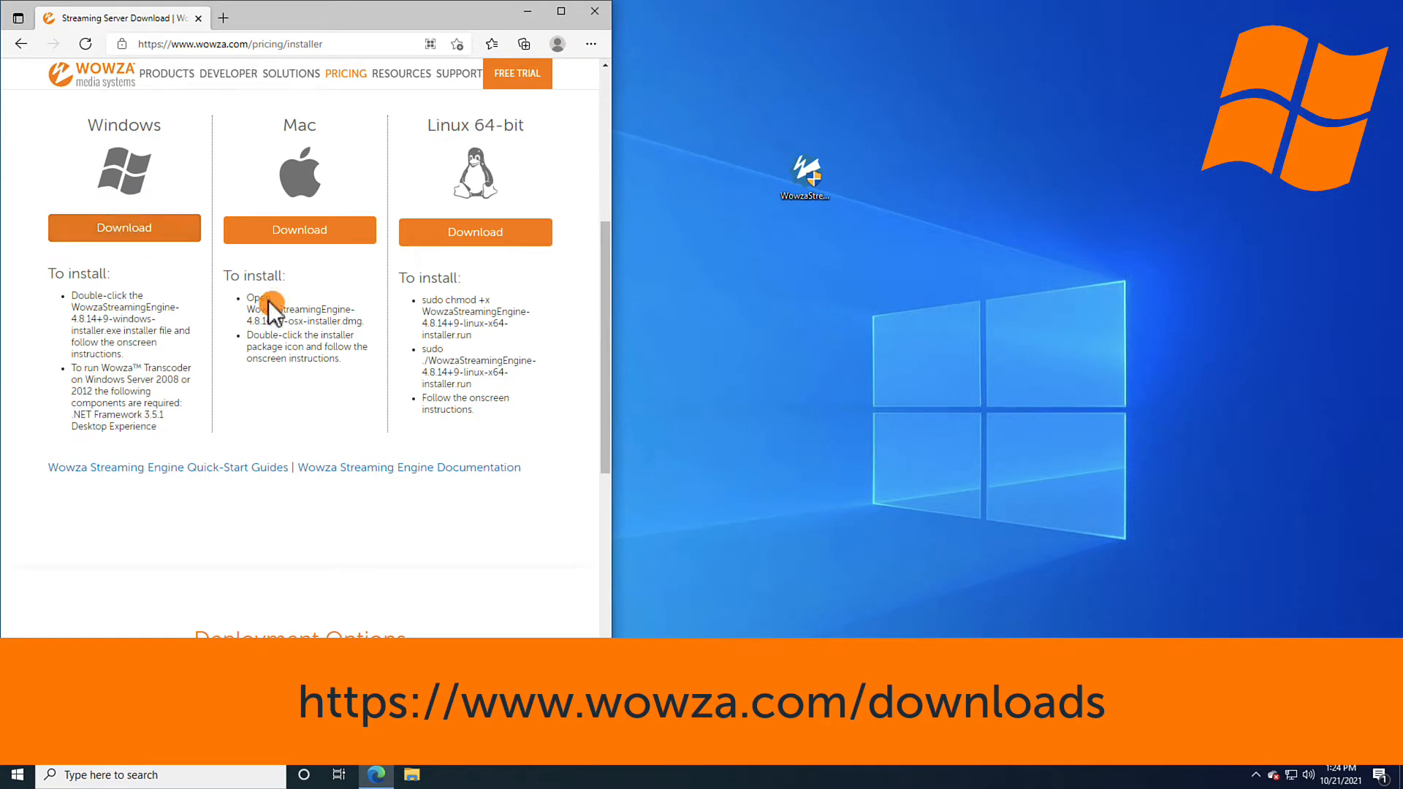
mouse_move(804, 177)
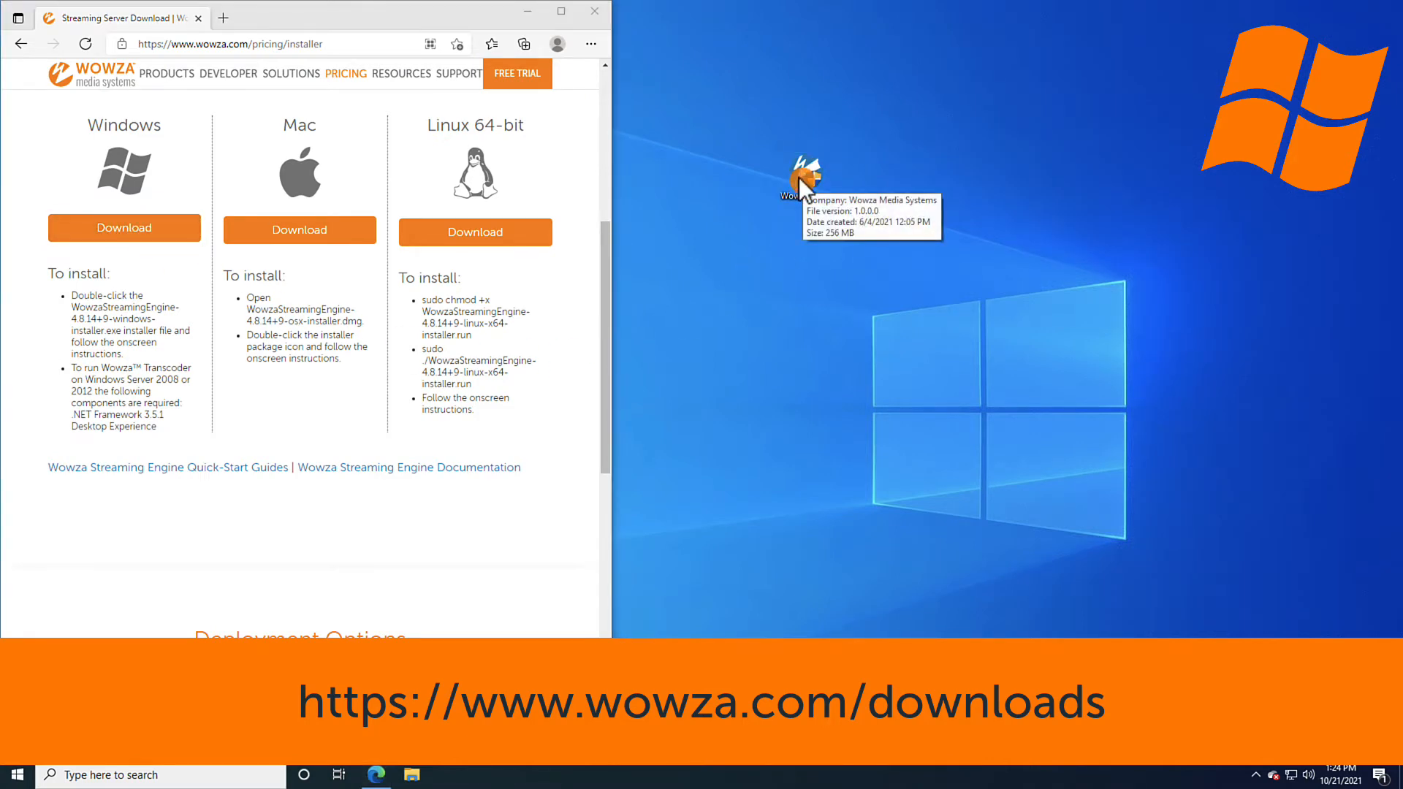
- Run the Windows installer through licence, key, admin account, automatic startup and default directory, then install
double_click(804, 174)
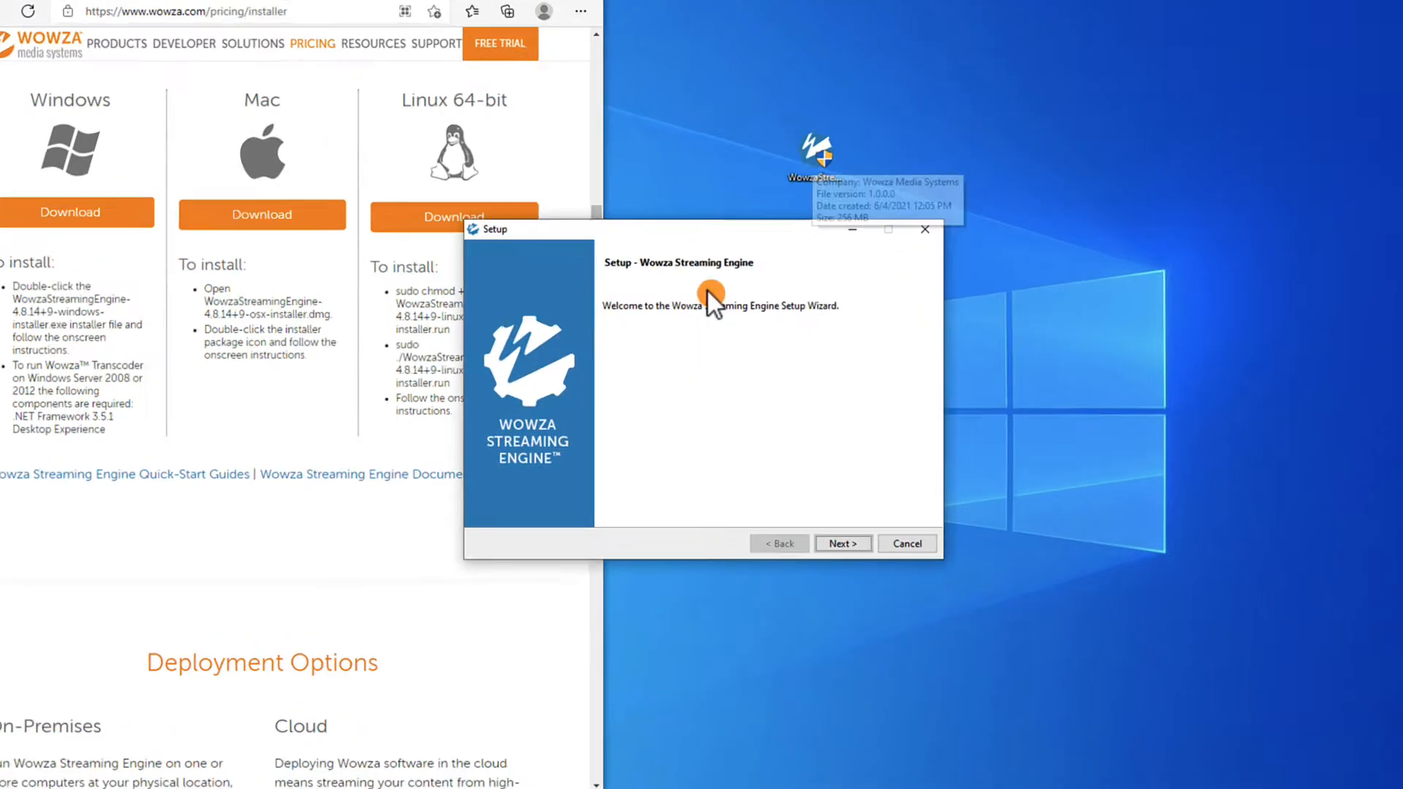
left_click(842, 543)
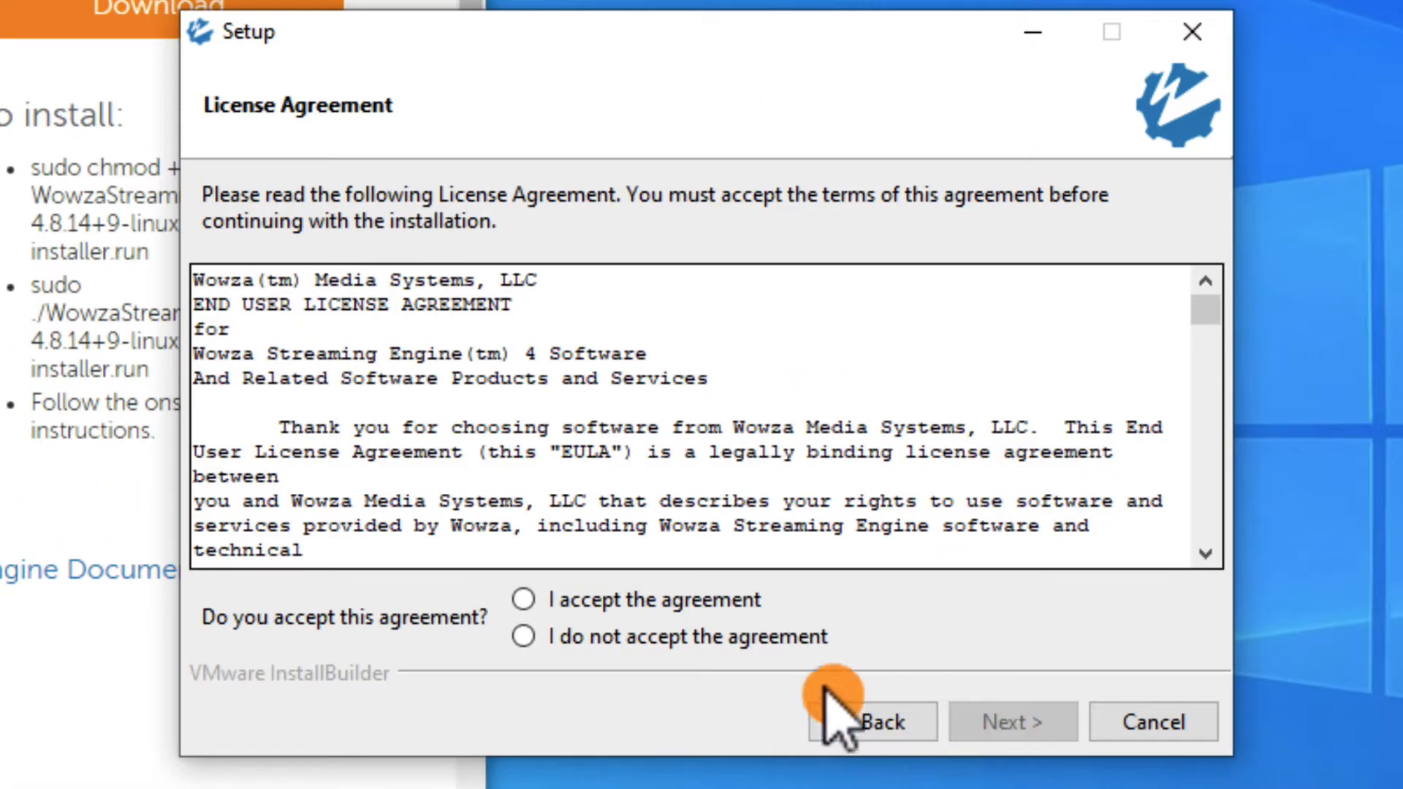
left_click(1011, 720)
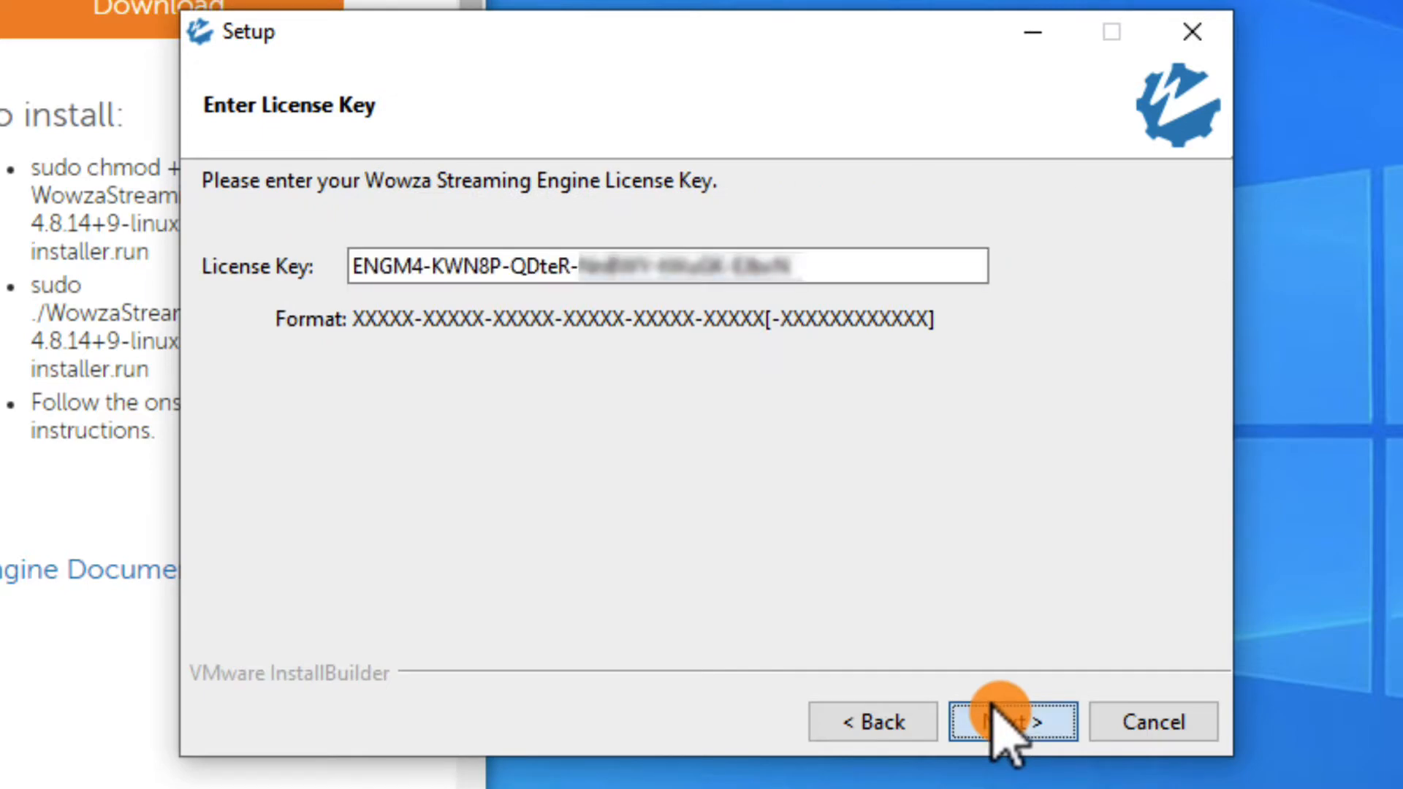
left_click(1011, 721)
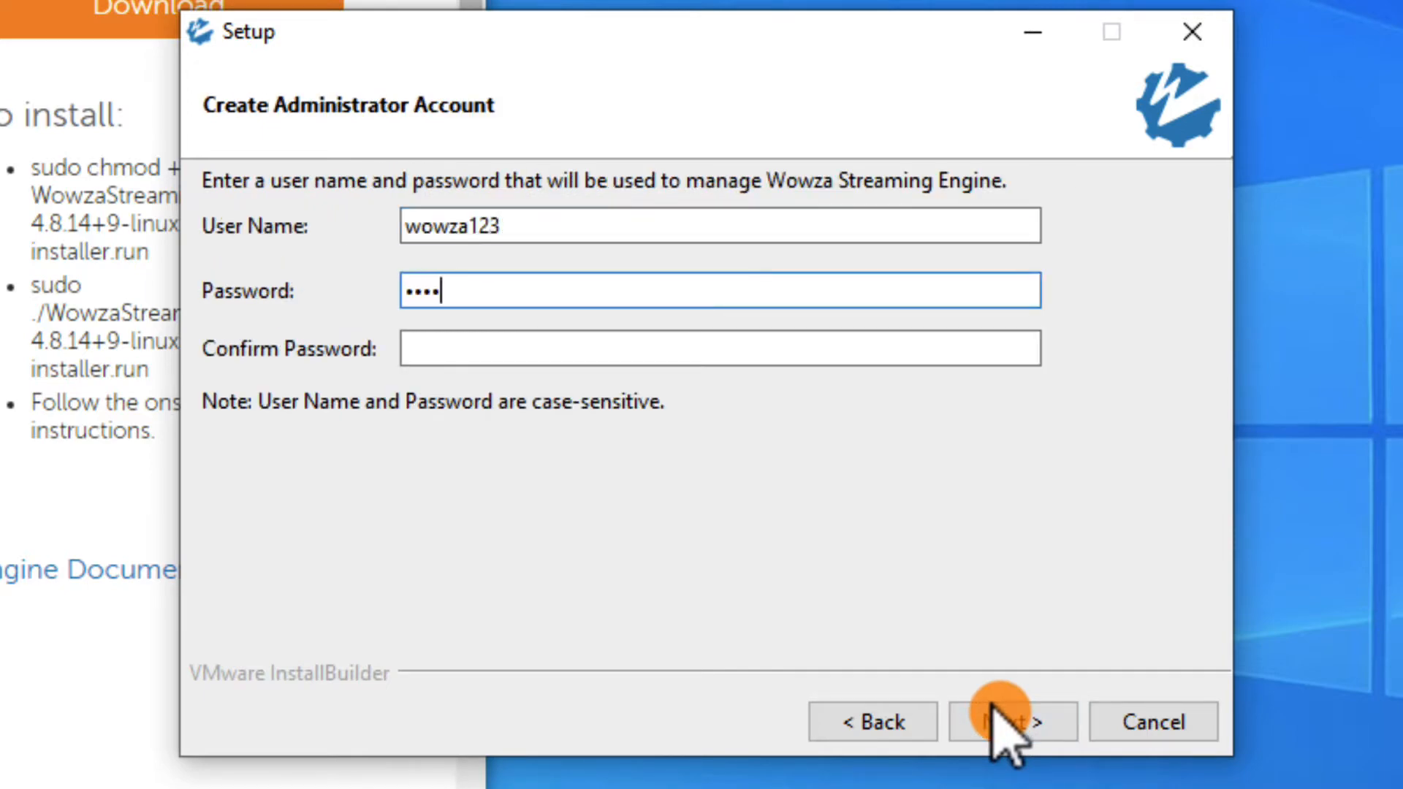
left_click(1011, 721)
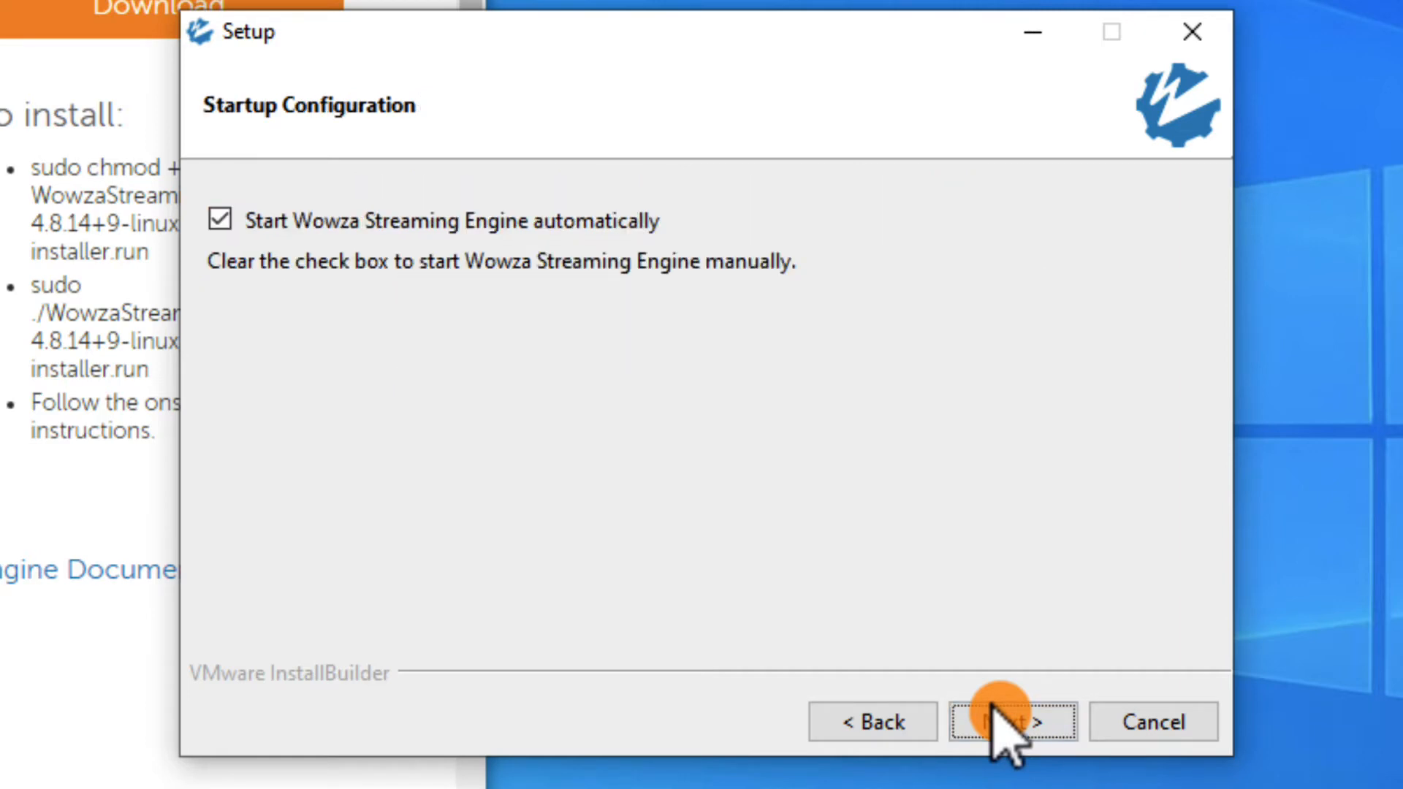
left_click(1011, 721)
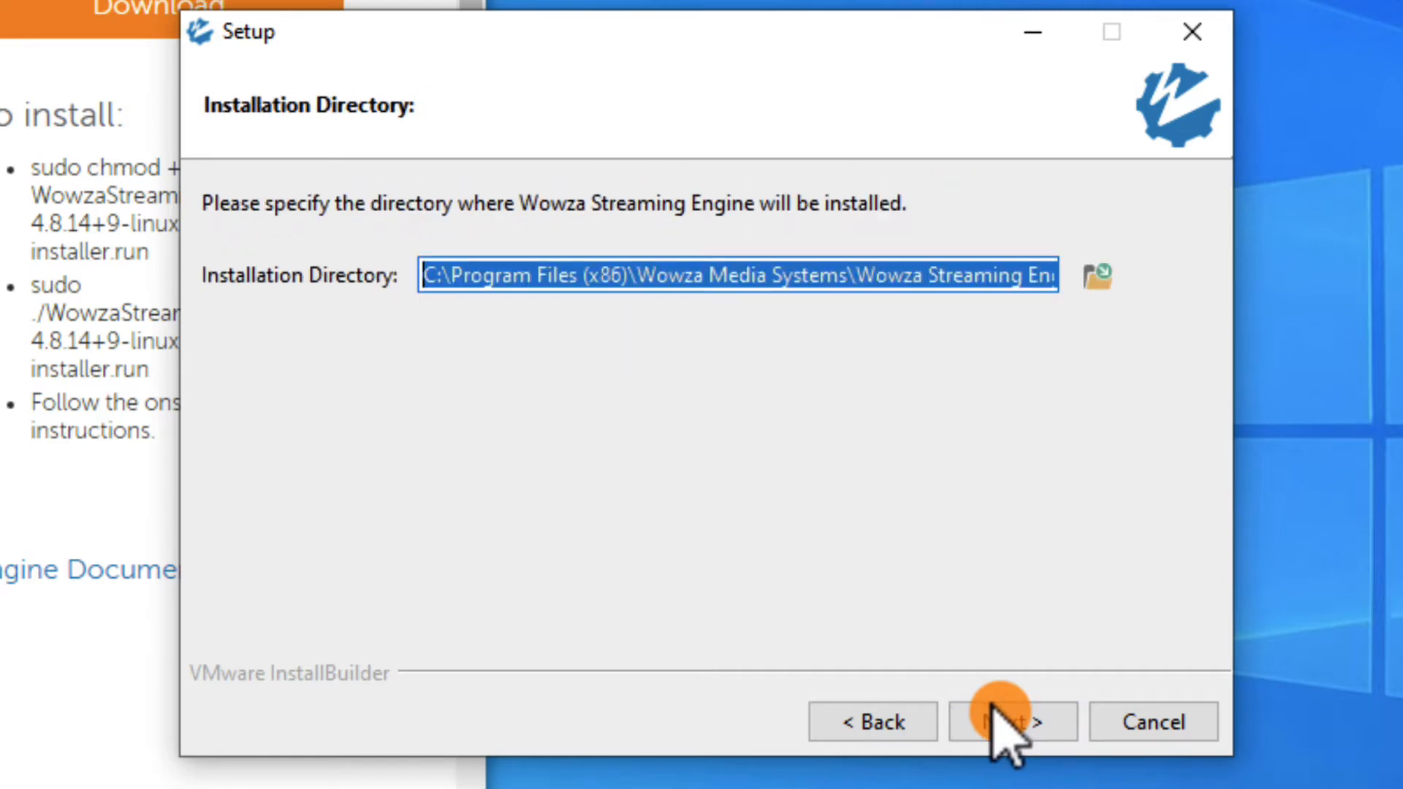
left_click(1011, 720)
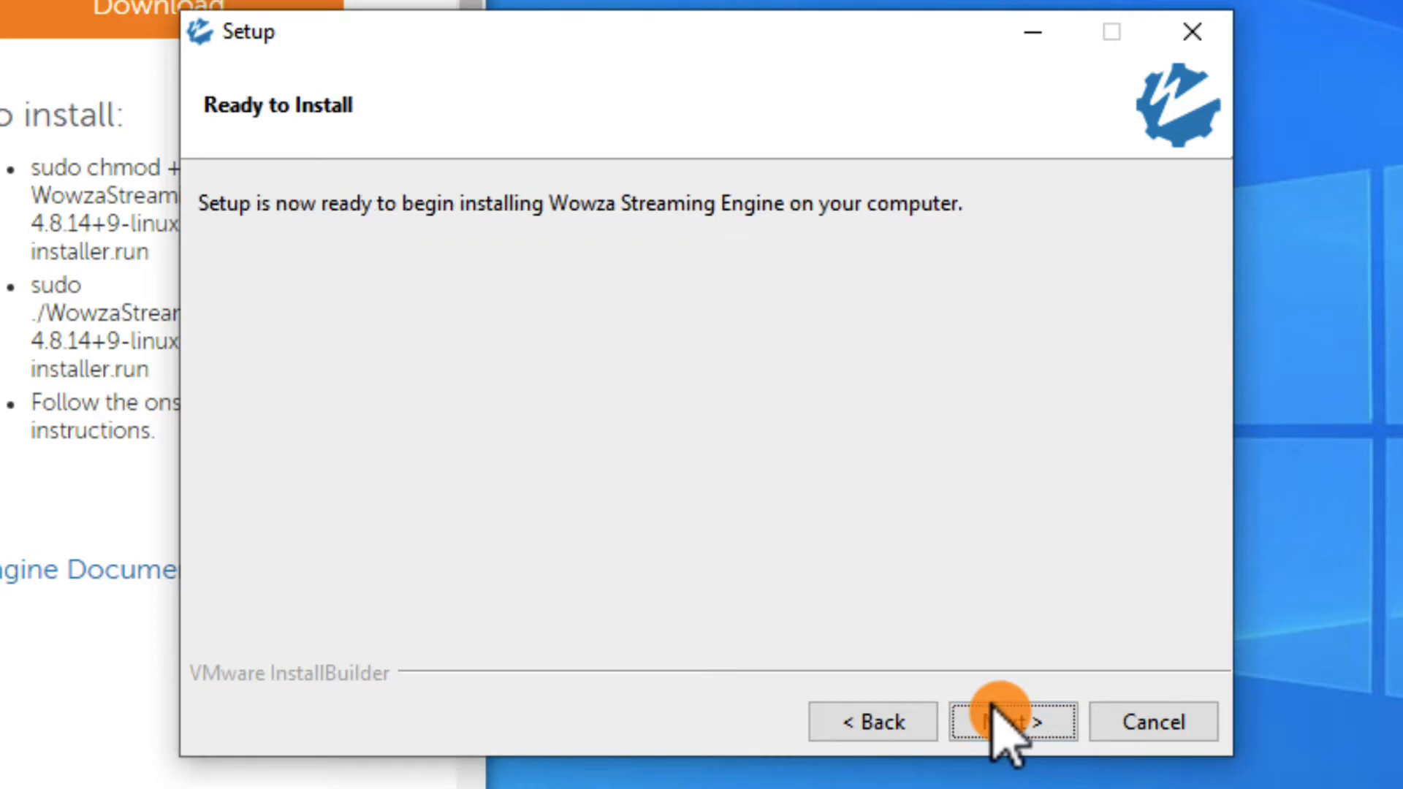
left_click(1013, 721)
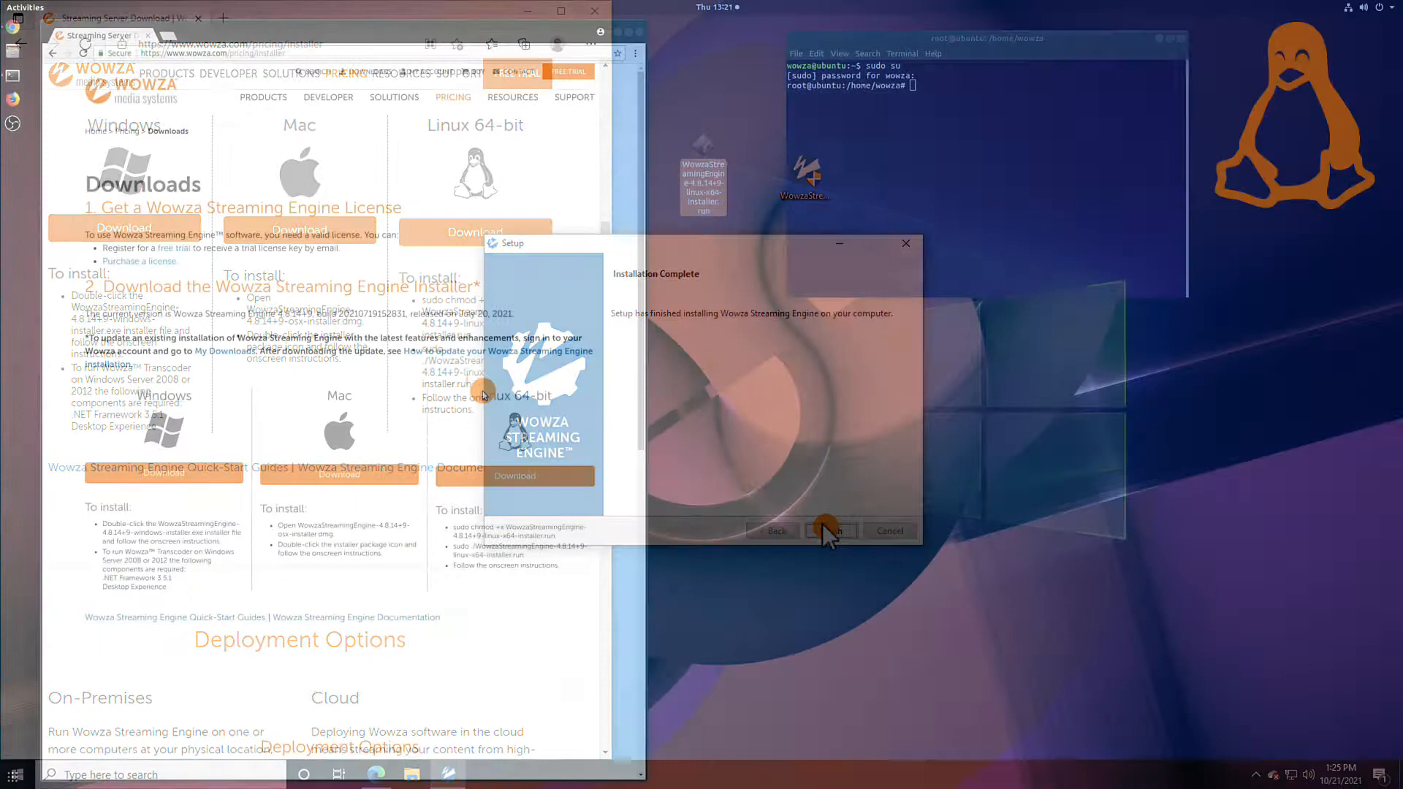
- Run the Linux .run installer through licence key, admin account and automatic startup, then finish
left_click(827, 530)
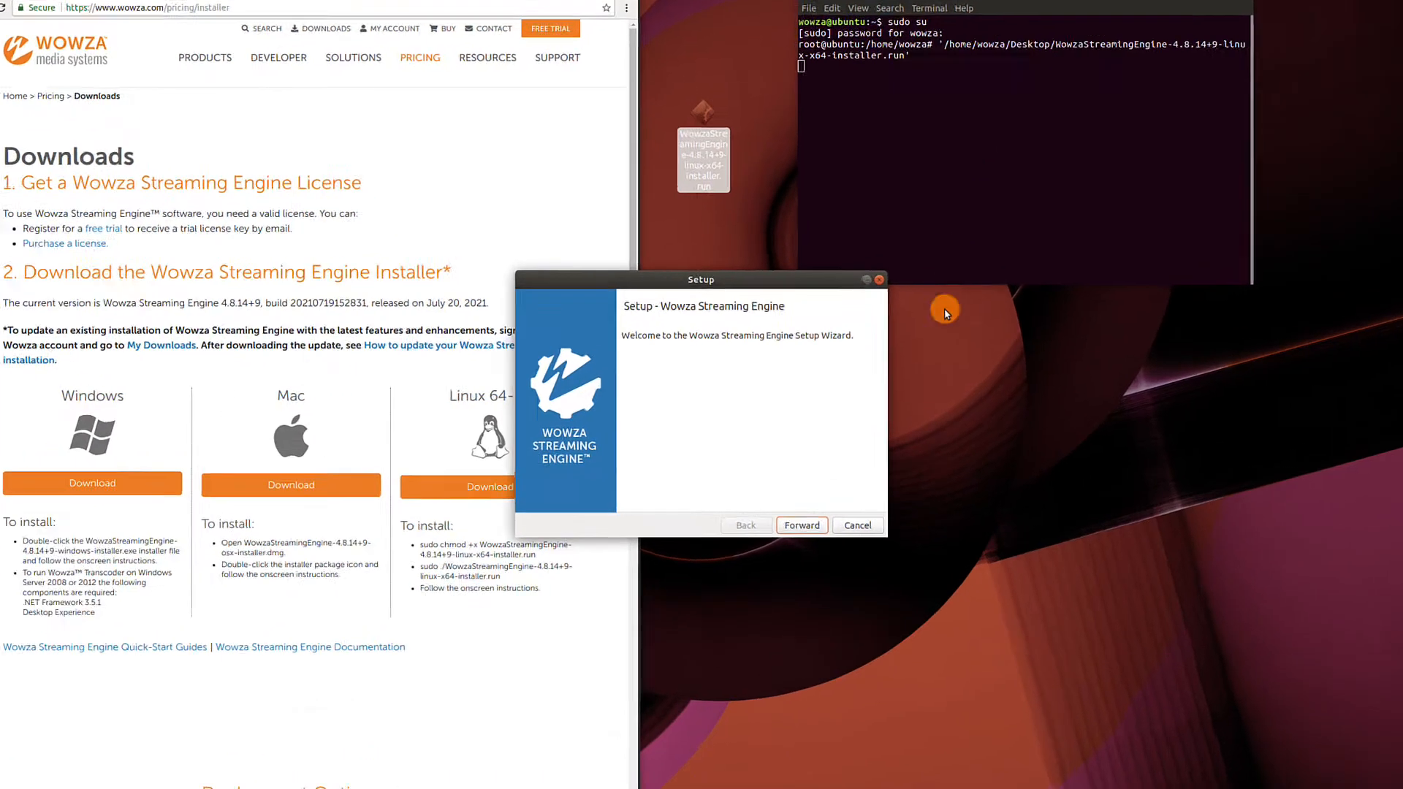
left_click(799, 525)
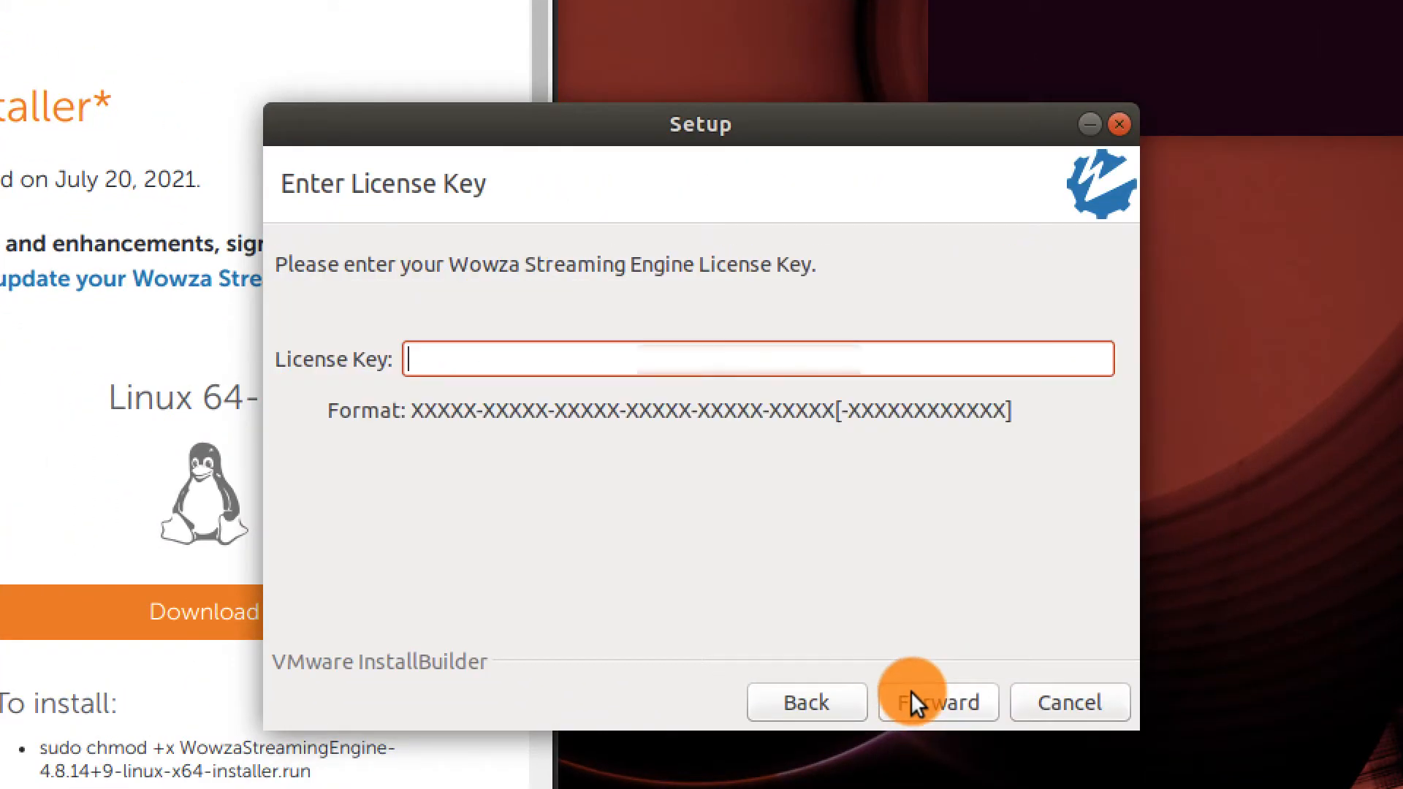
left_click(935, 702)
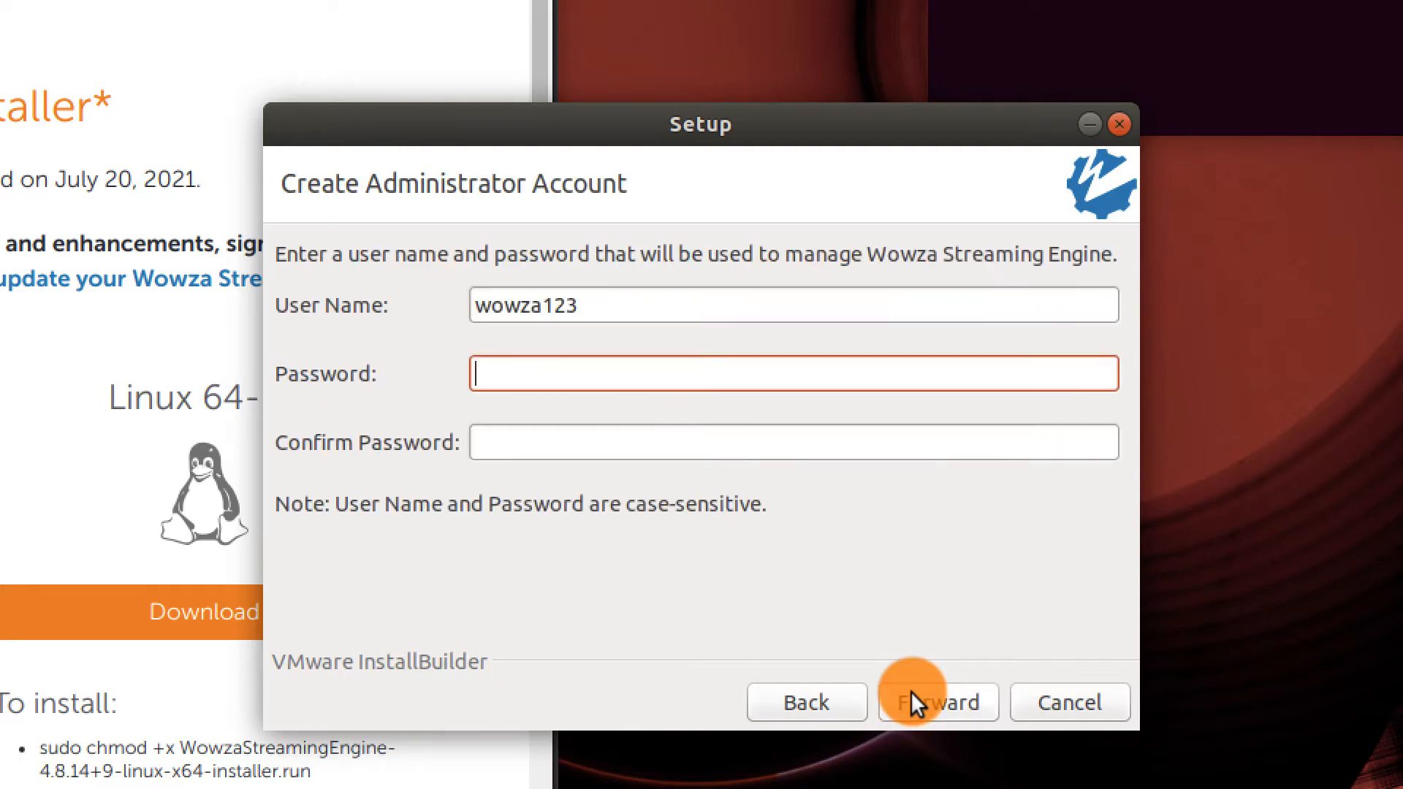
left_click(939, 702)
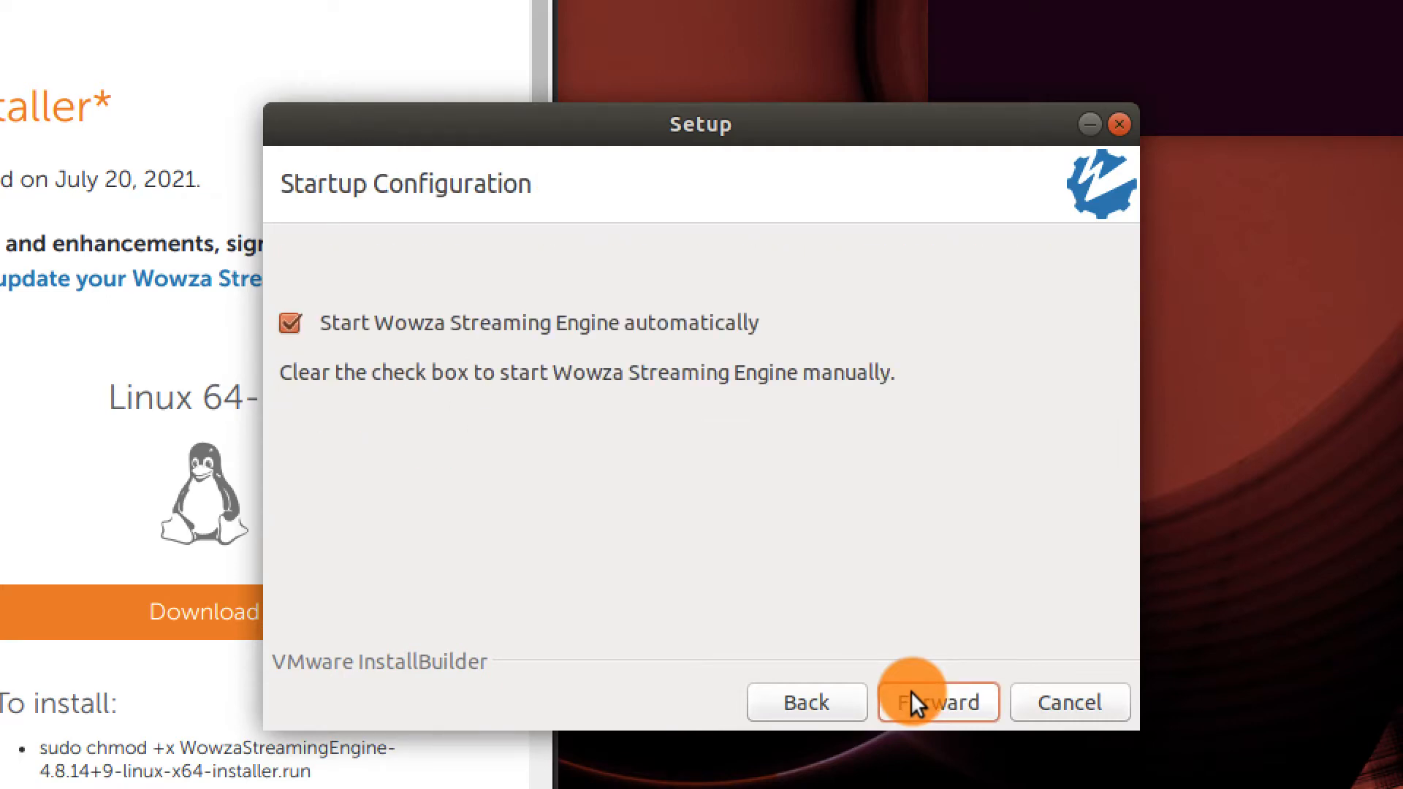
left_click(935, 702)
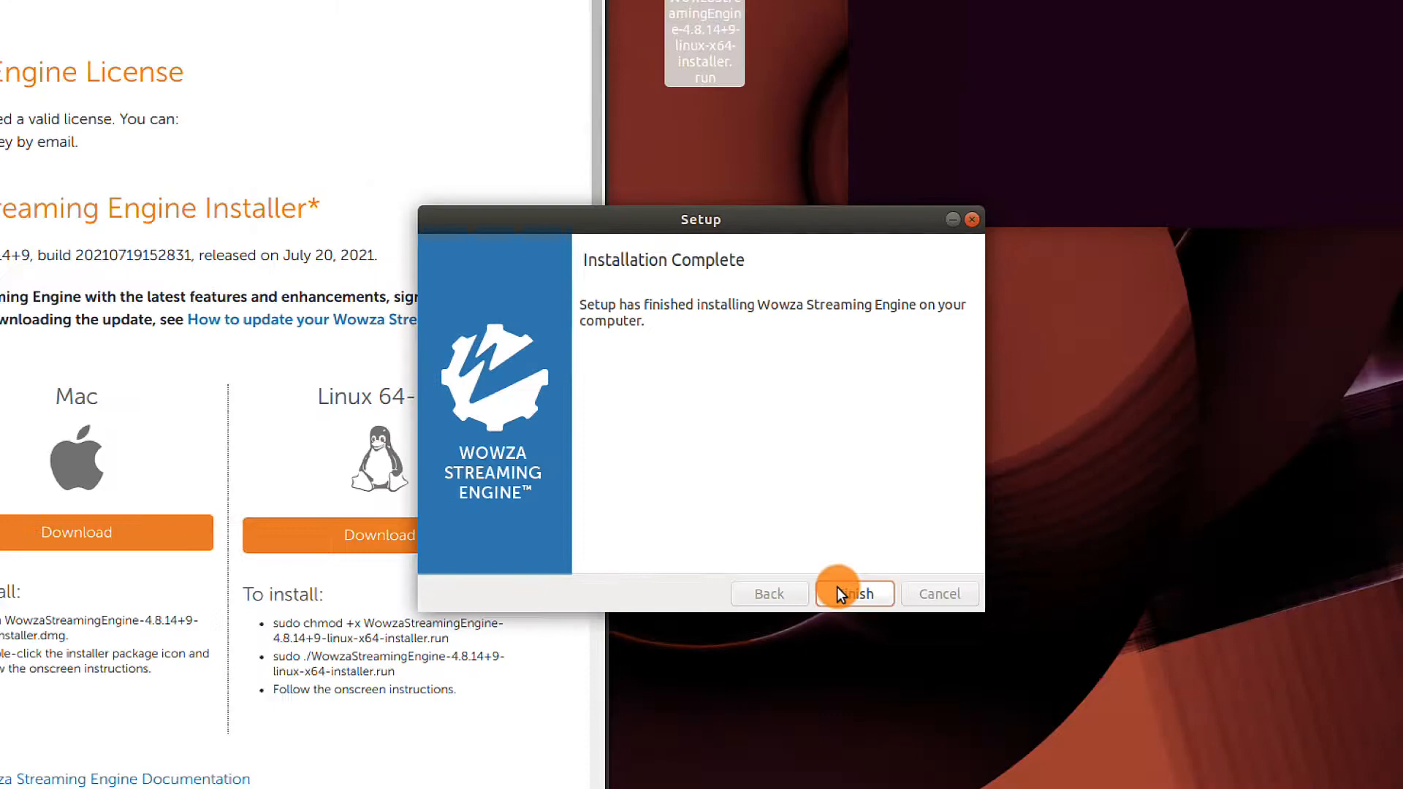
left_click(851, 593)
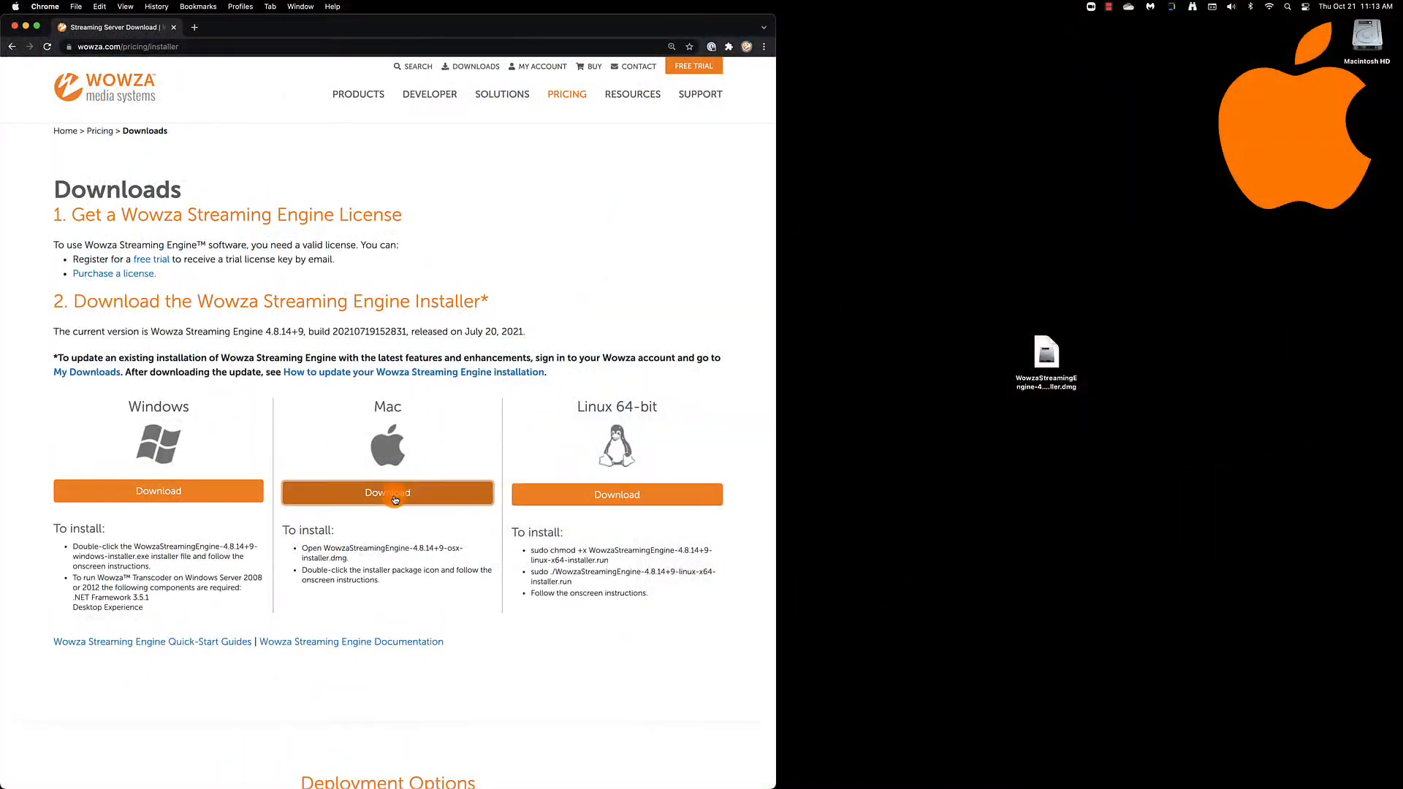
- Launch the Wowza installer from the downloaded disk image and allow it to open
double_click(1046, 351)
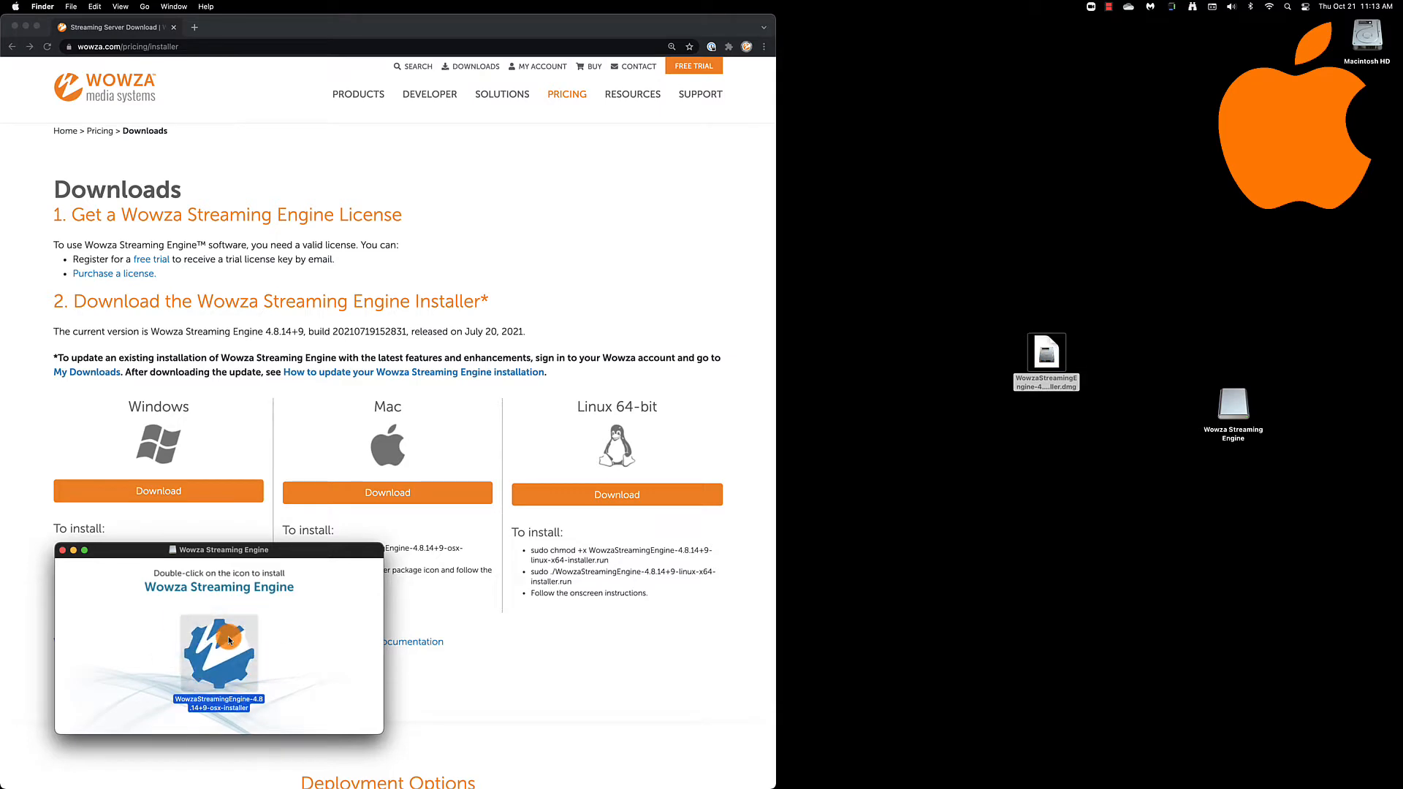
double_click(218, 638)
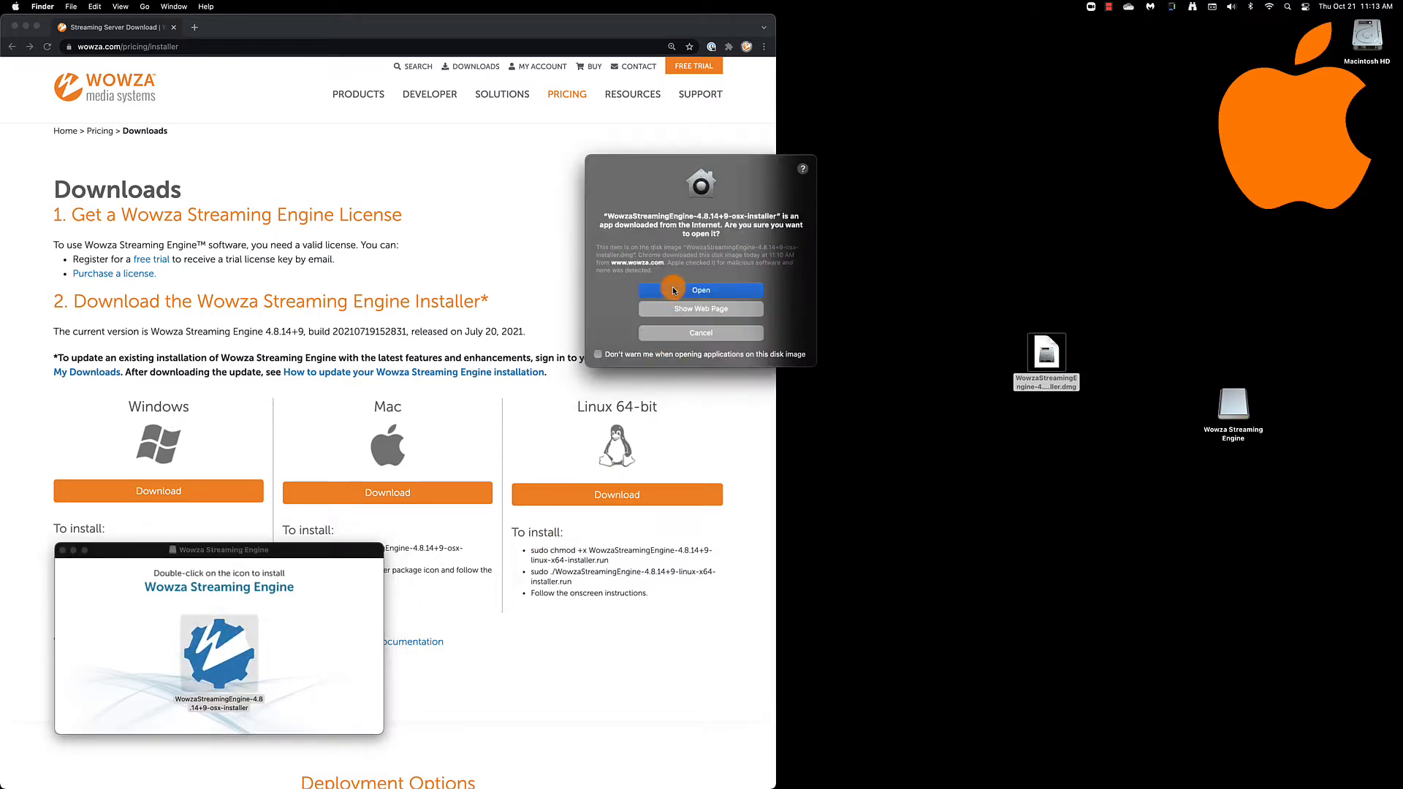
left_click(700, 290)
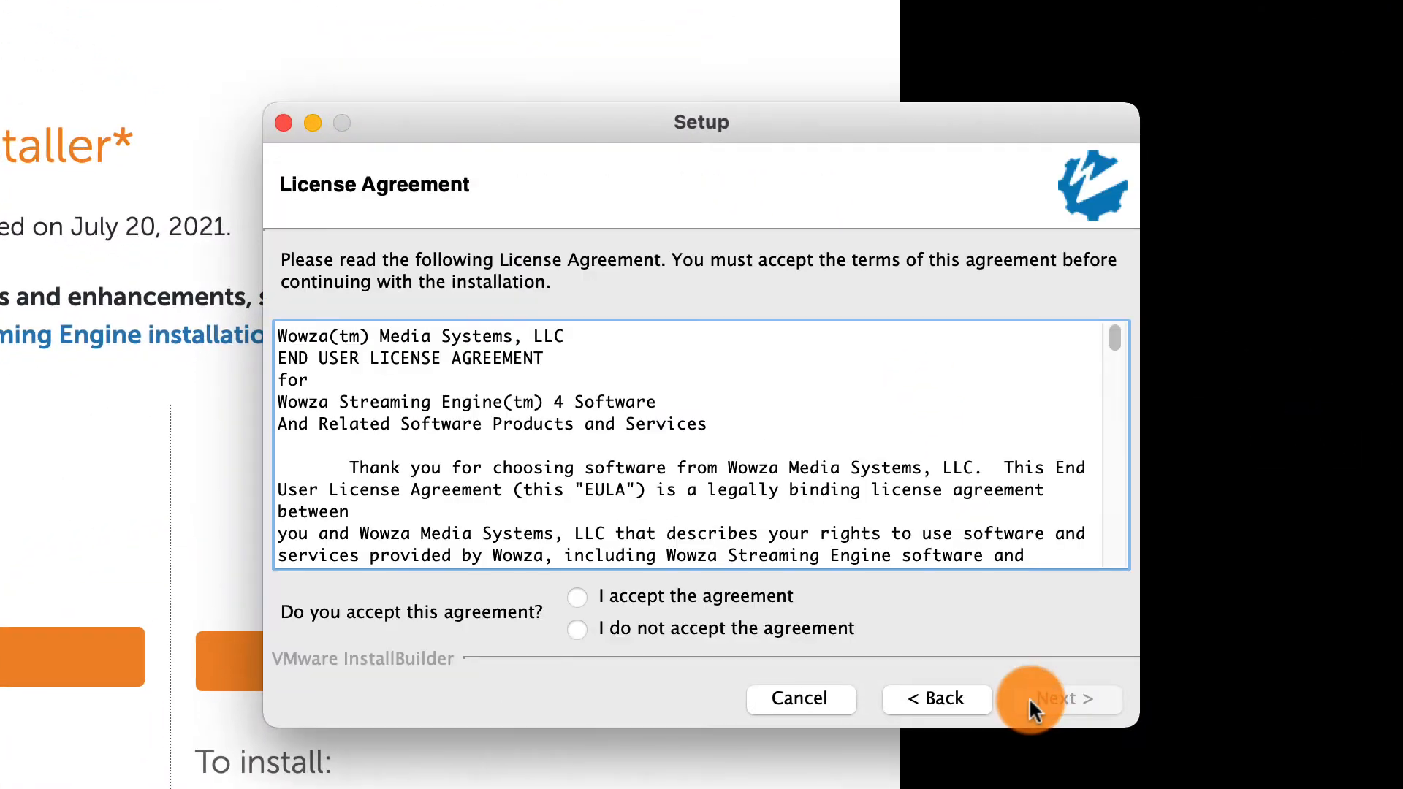
- Complete the Mac setup through licence, key, admin account and automatic startup, then finish
left_click(1059, 699)
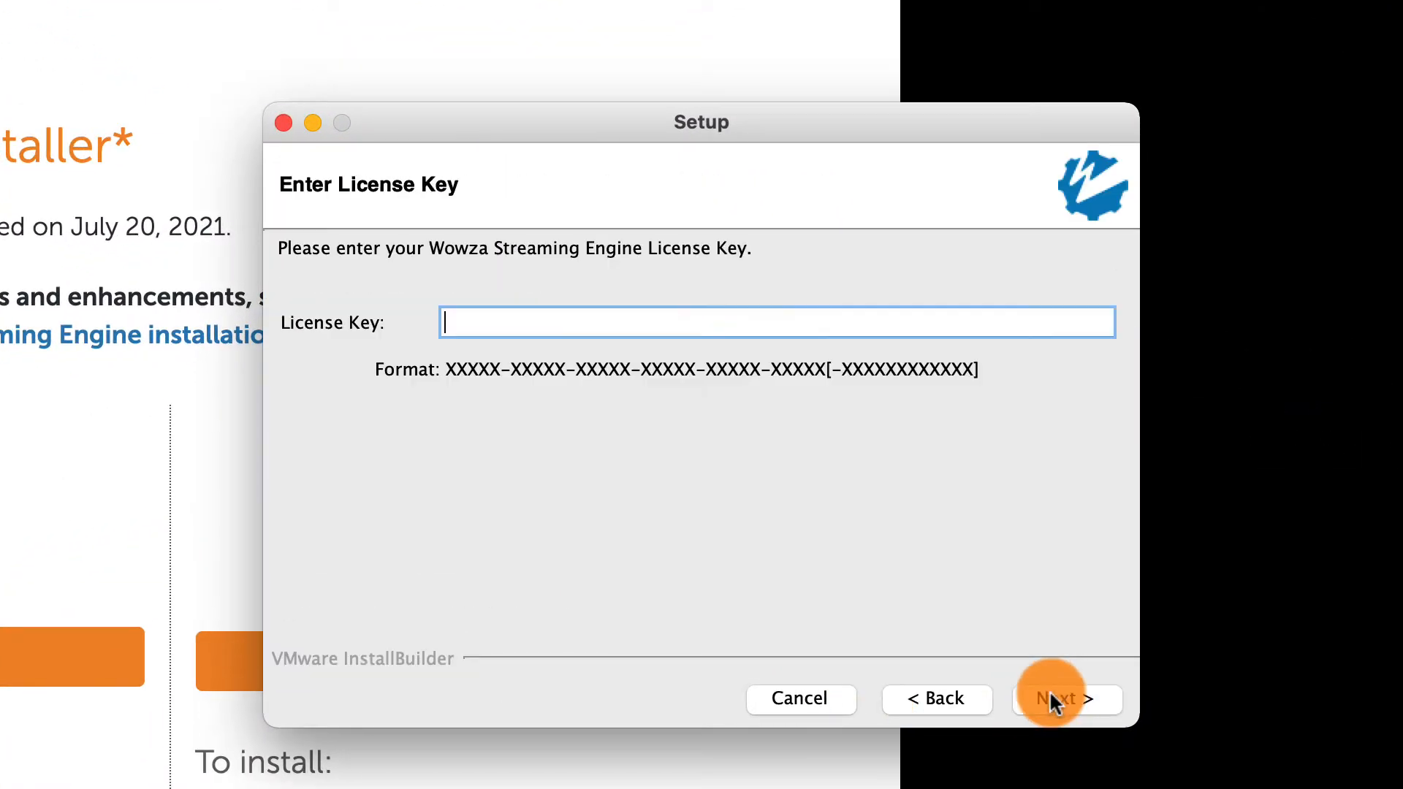
left_click(1067, 698)
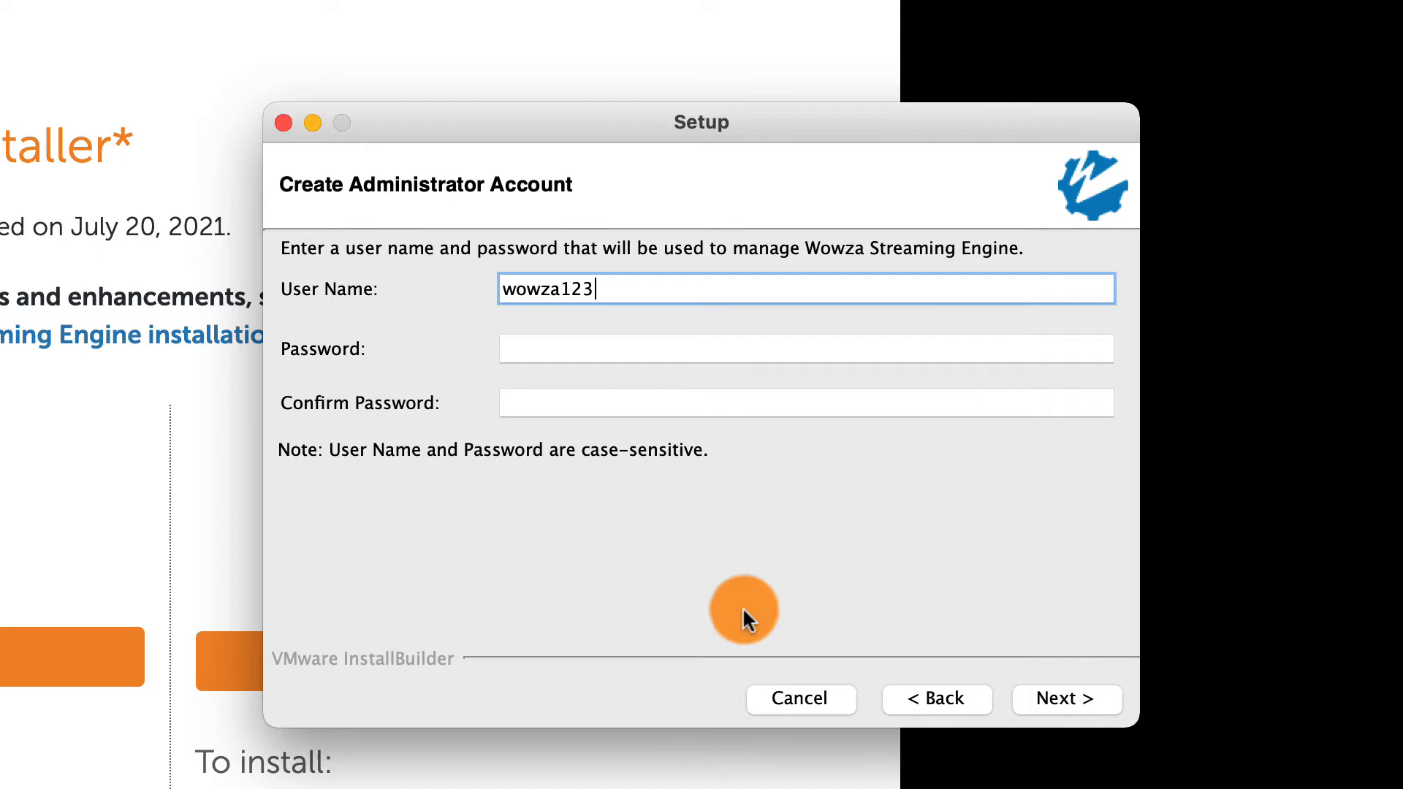
left_click(1067, 699)
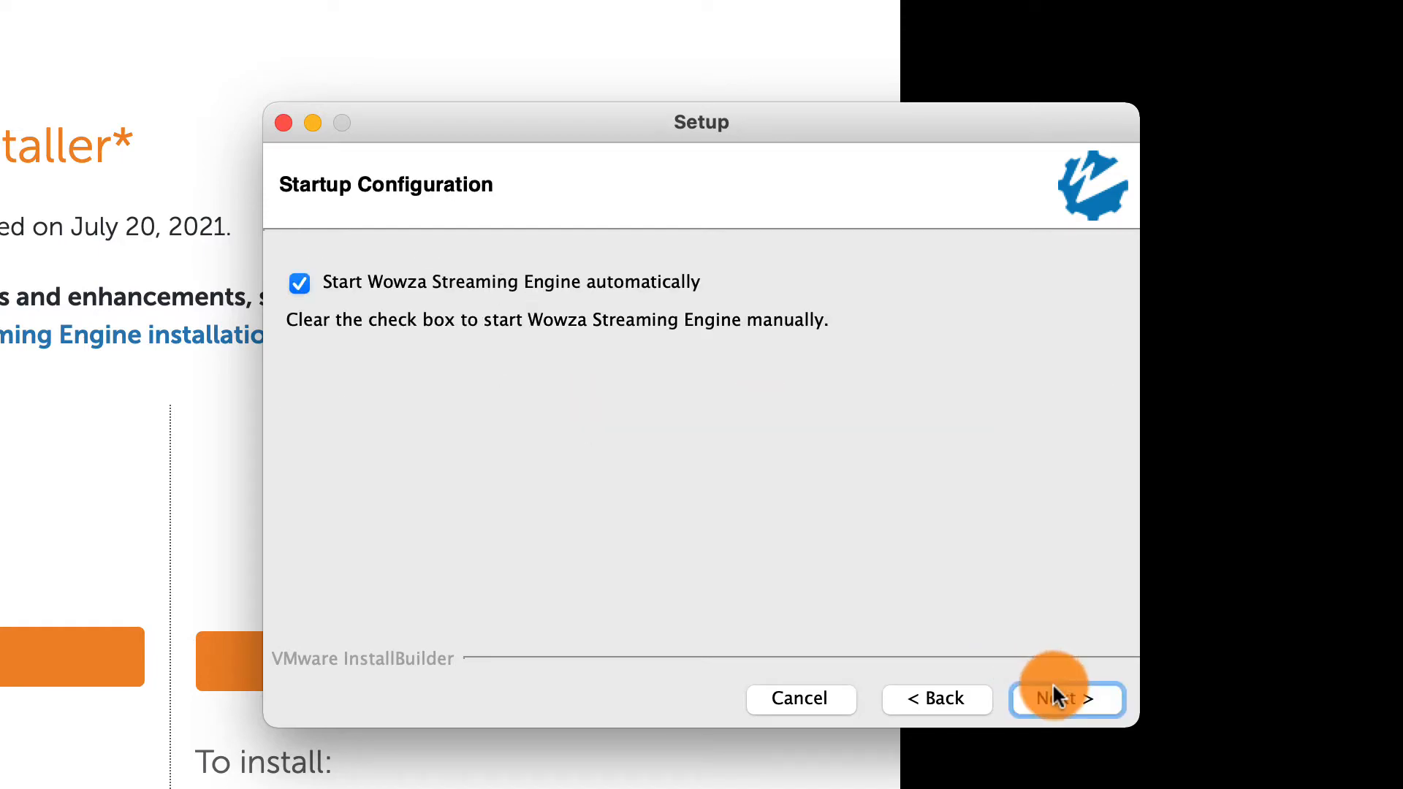
left_click(1067, 698)
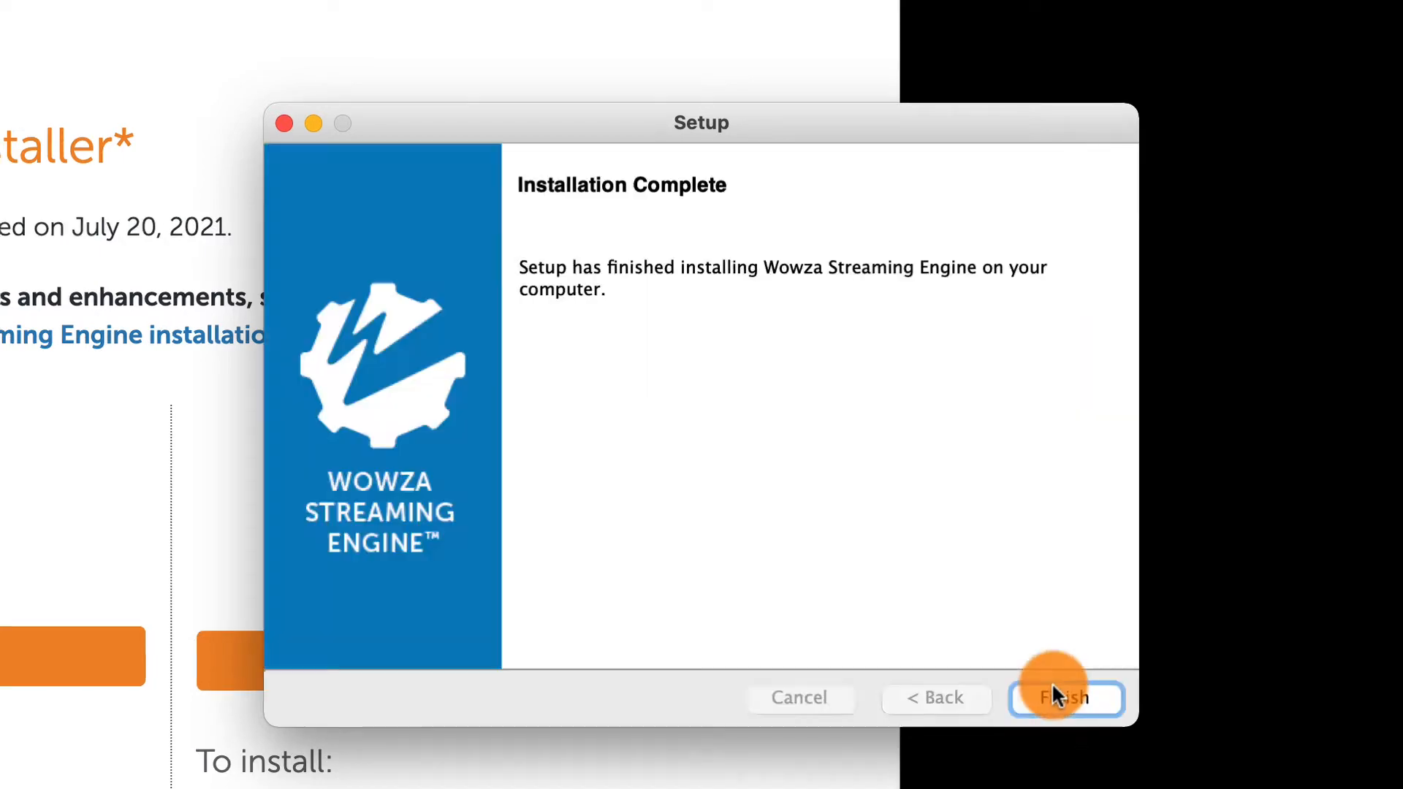
left_click(1065, 699)
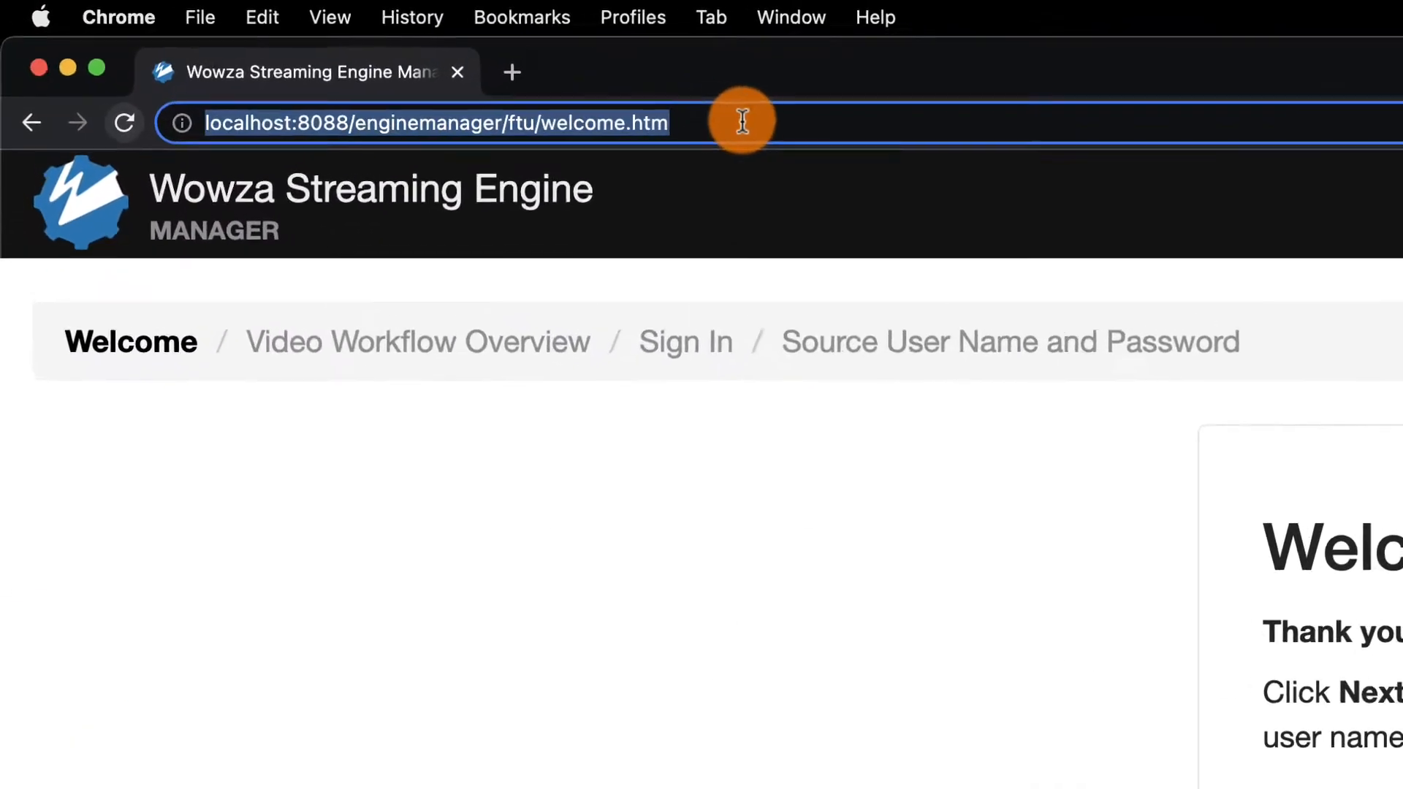
type("http://192.168.0.100:8088/")
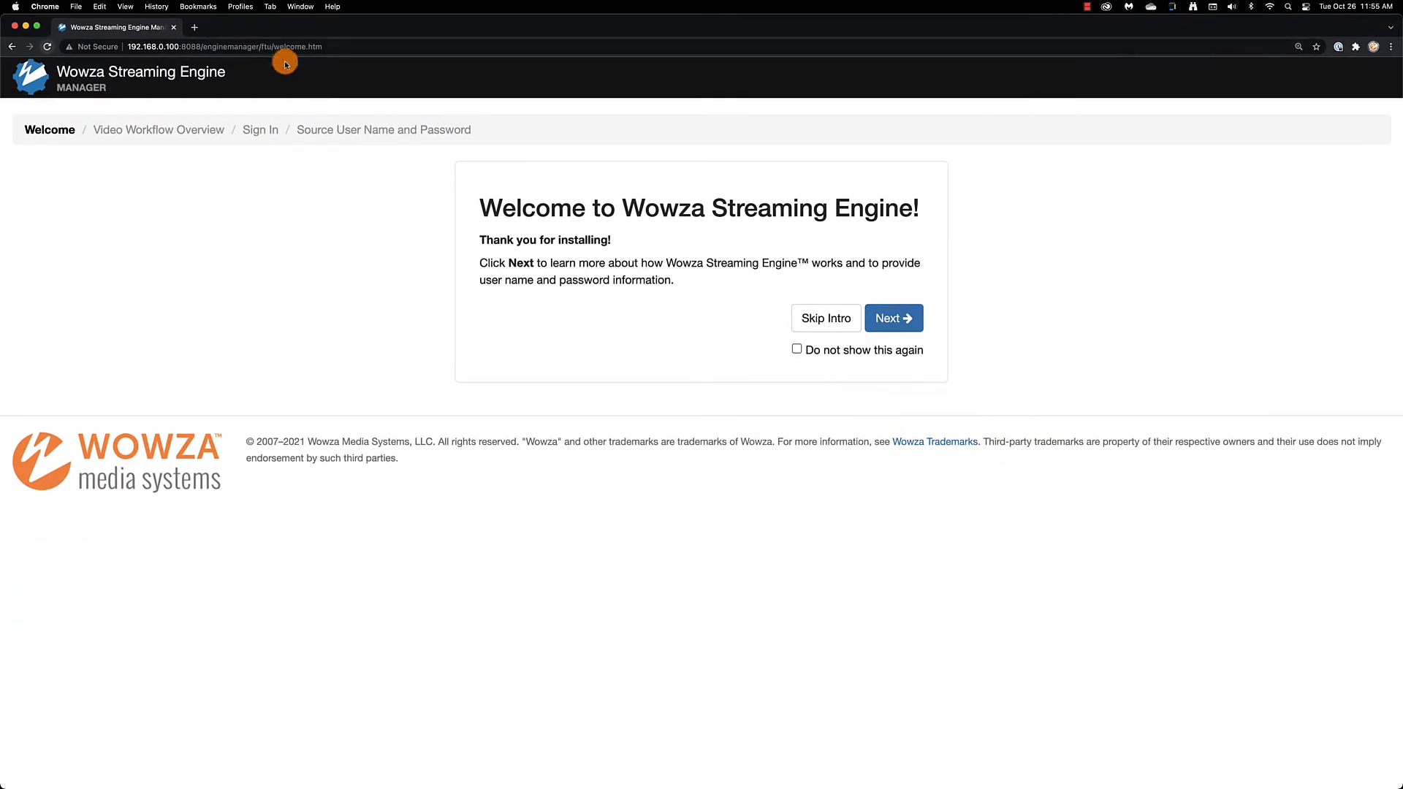
left_click(824, 317)
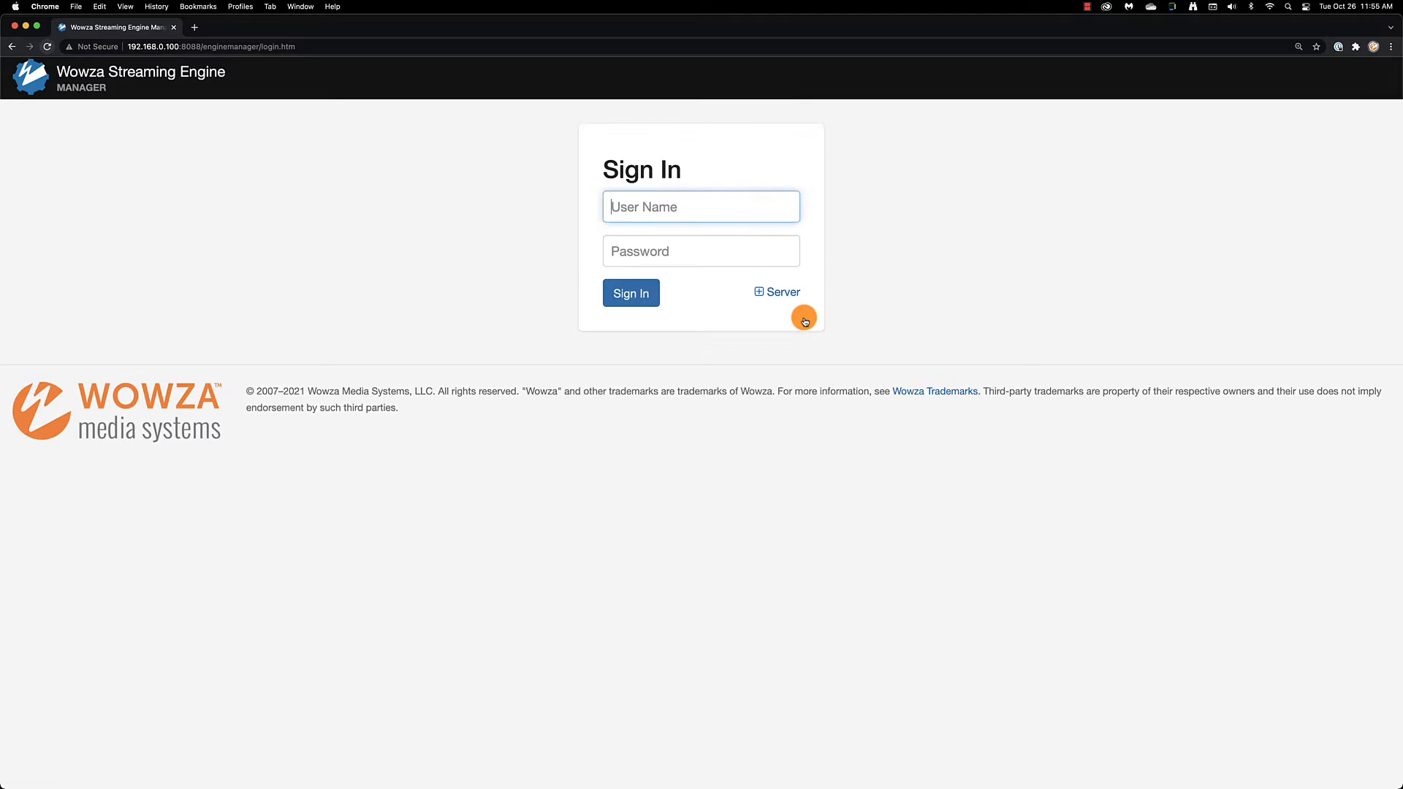
left_click(631, 292)
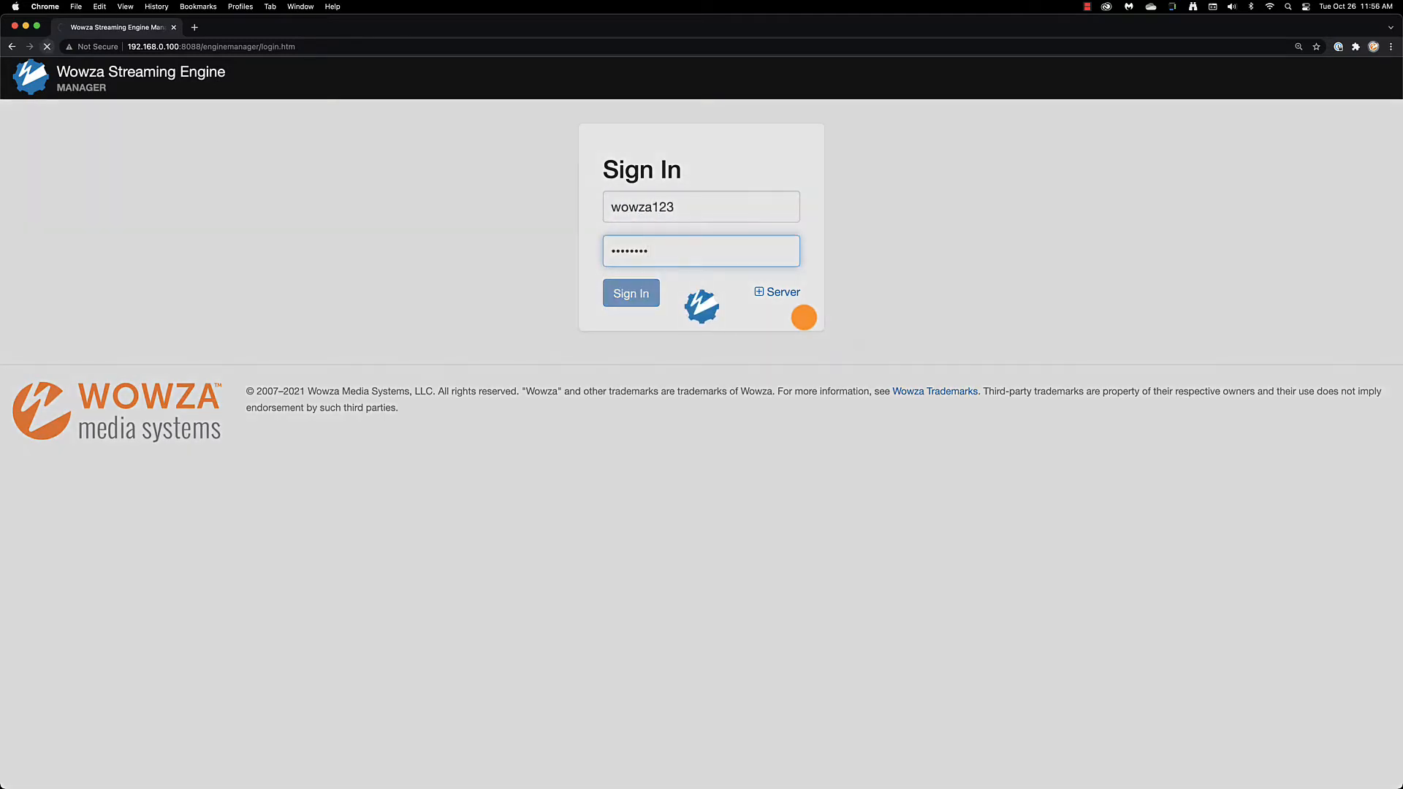
left_click(631, 292)
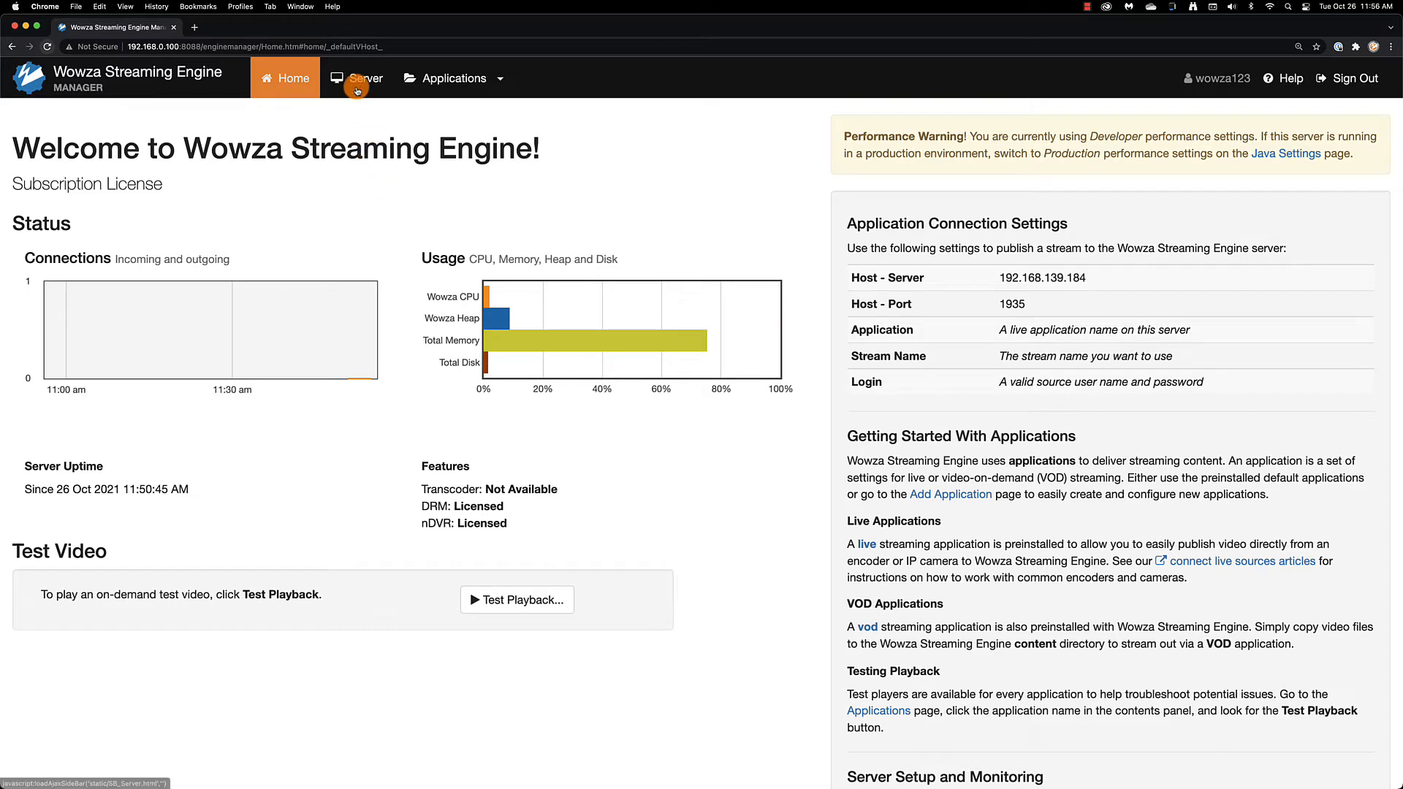
- Add a source authentication account with user name 'den' and a password under Server settings
left_click(365, 78)
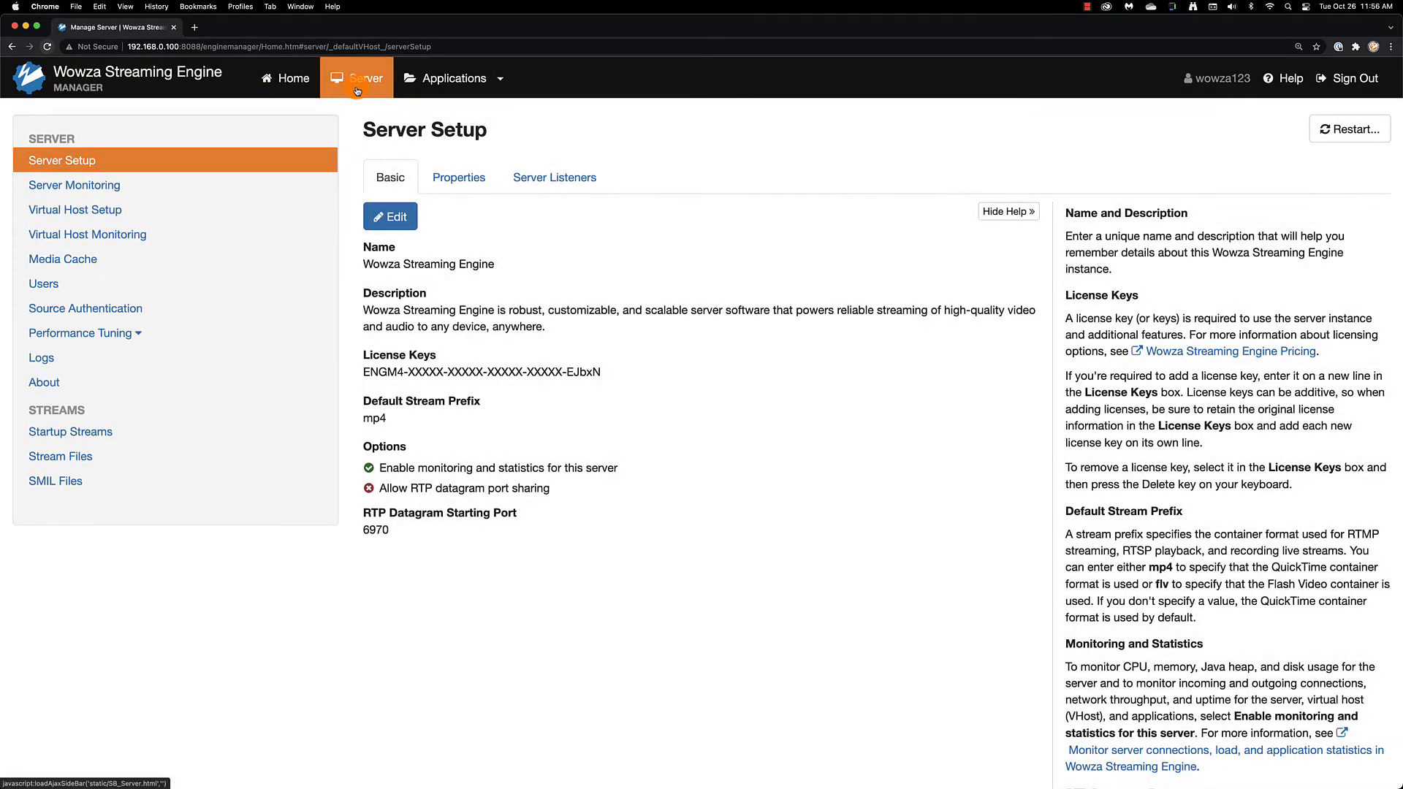
left_click(85, 309)
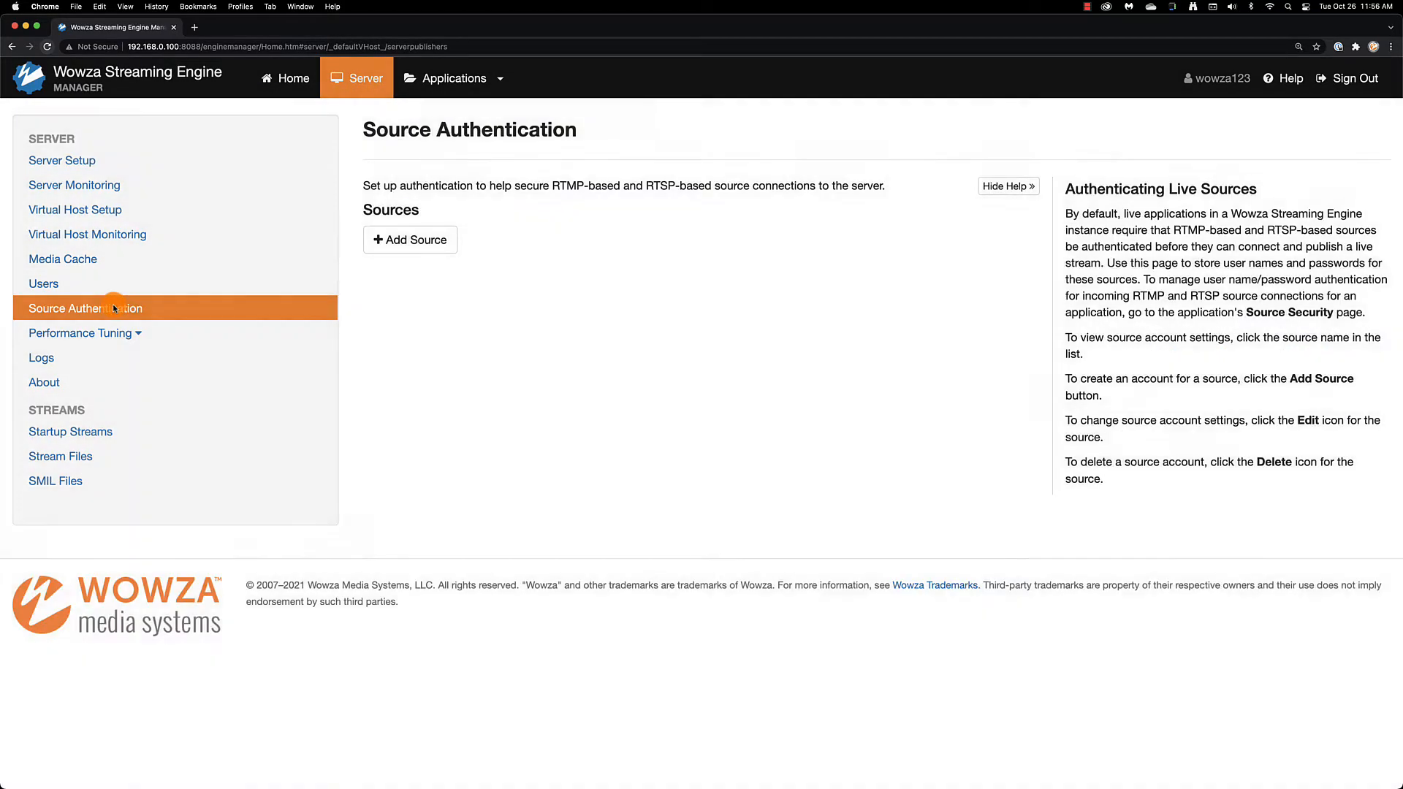
left_click(409, 238)
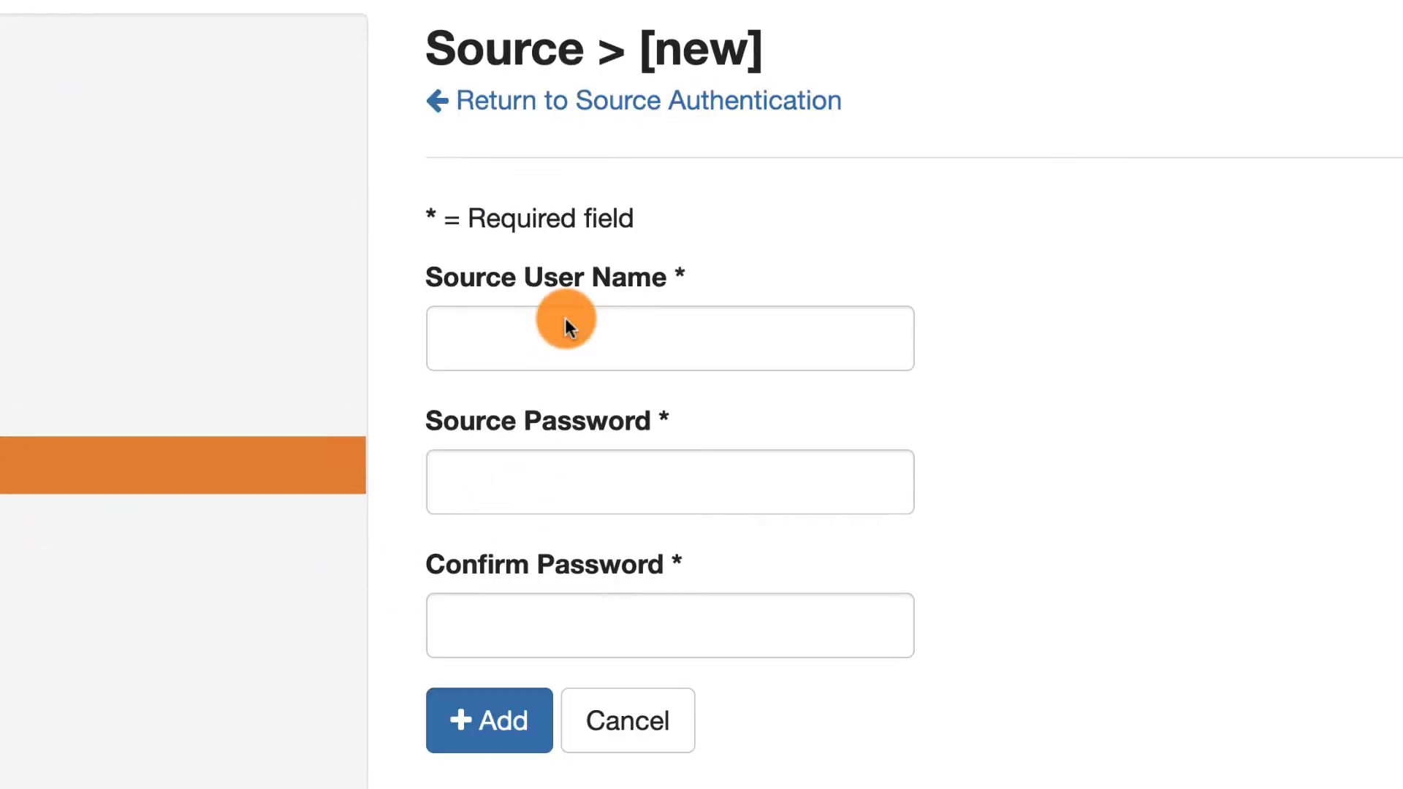
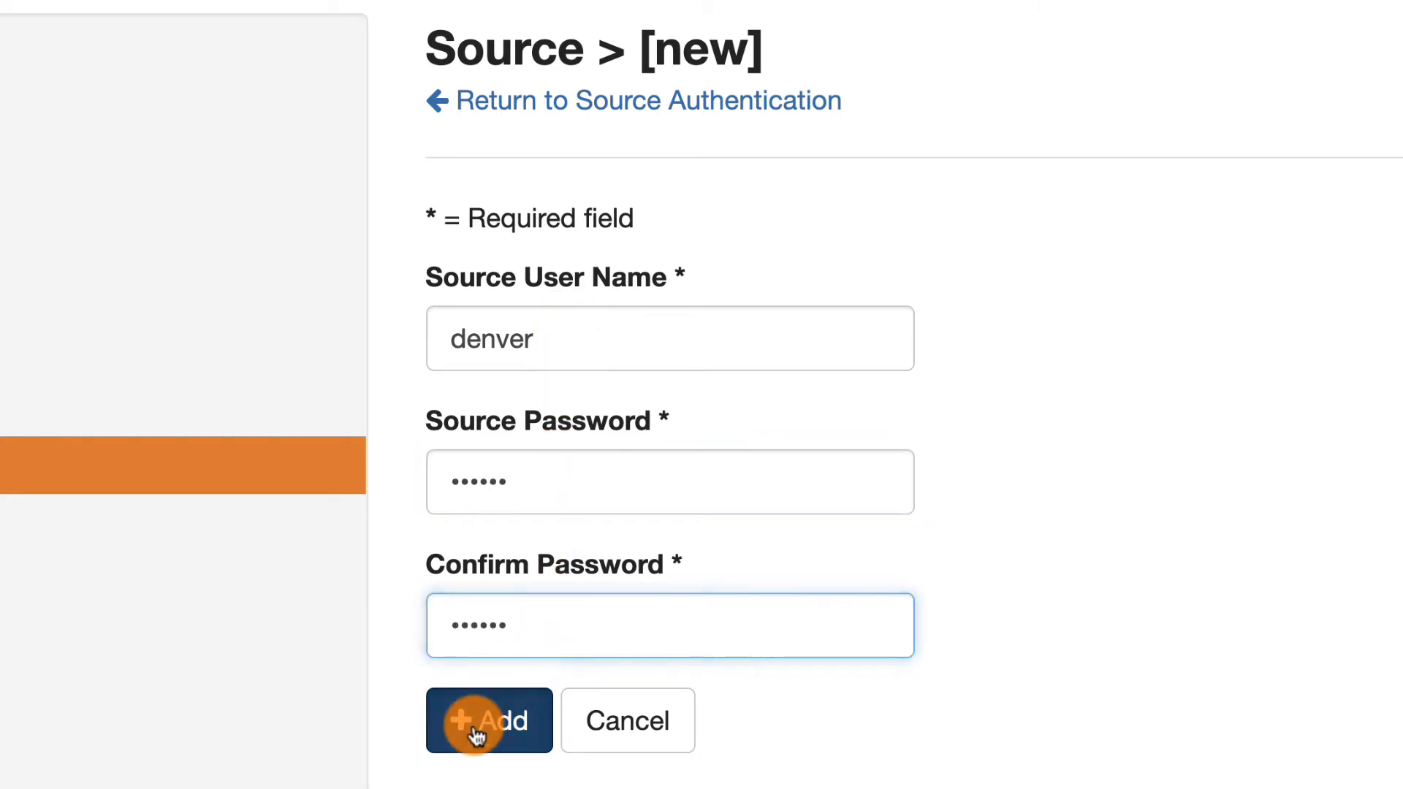
left_click(488, 720)
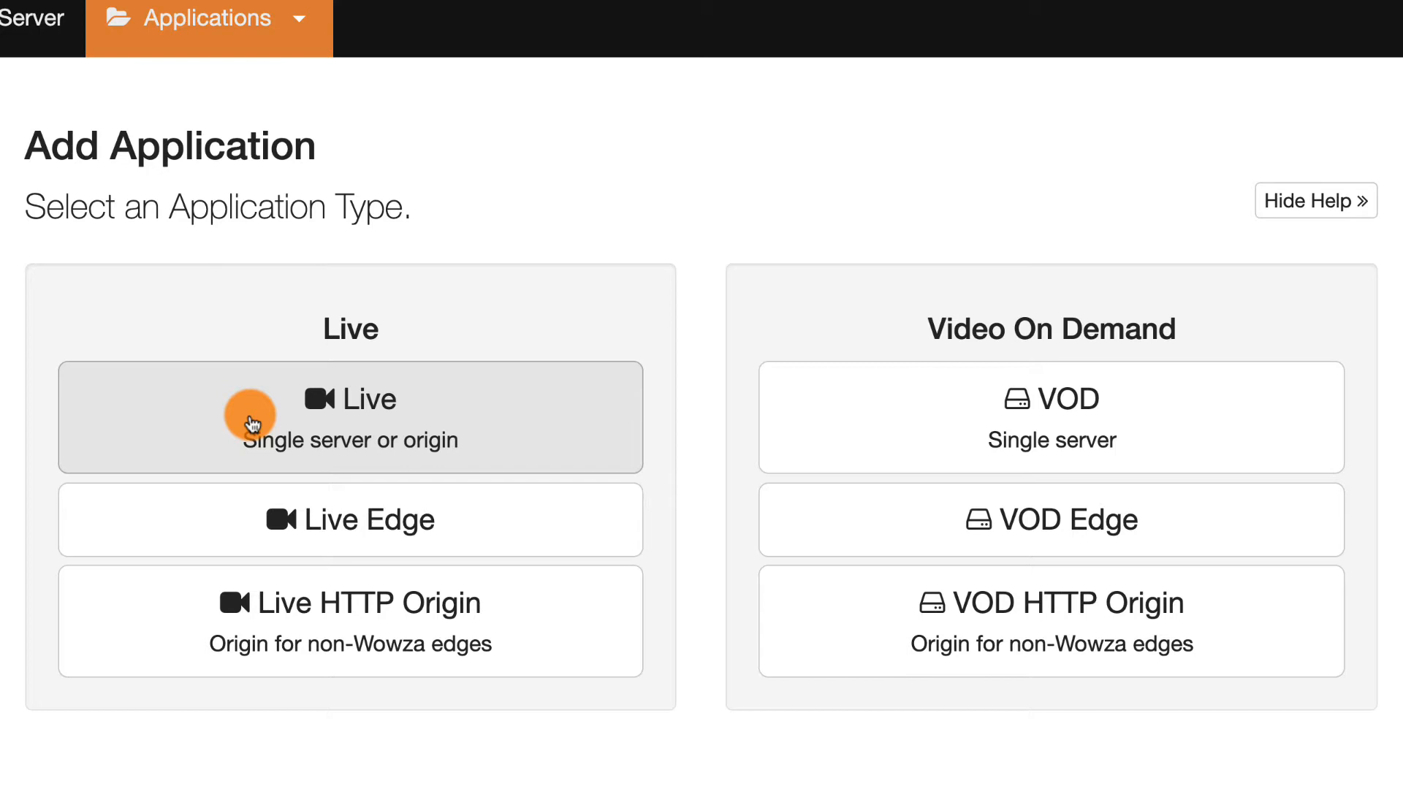
- Create a new live single-server application named golden_hq
left_click(349, 417)
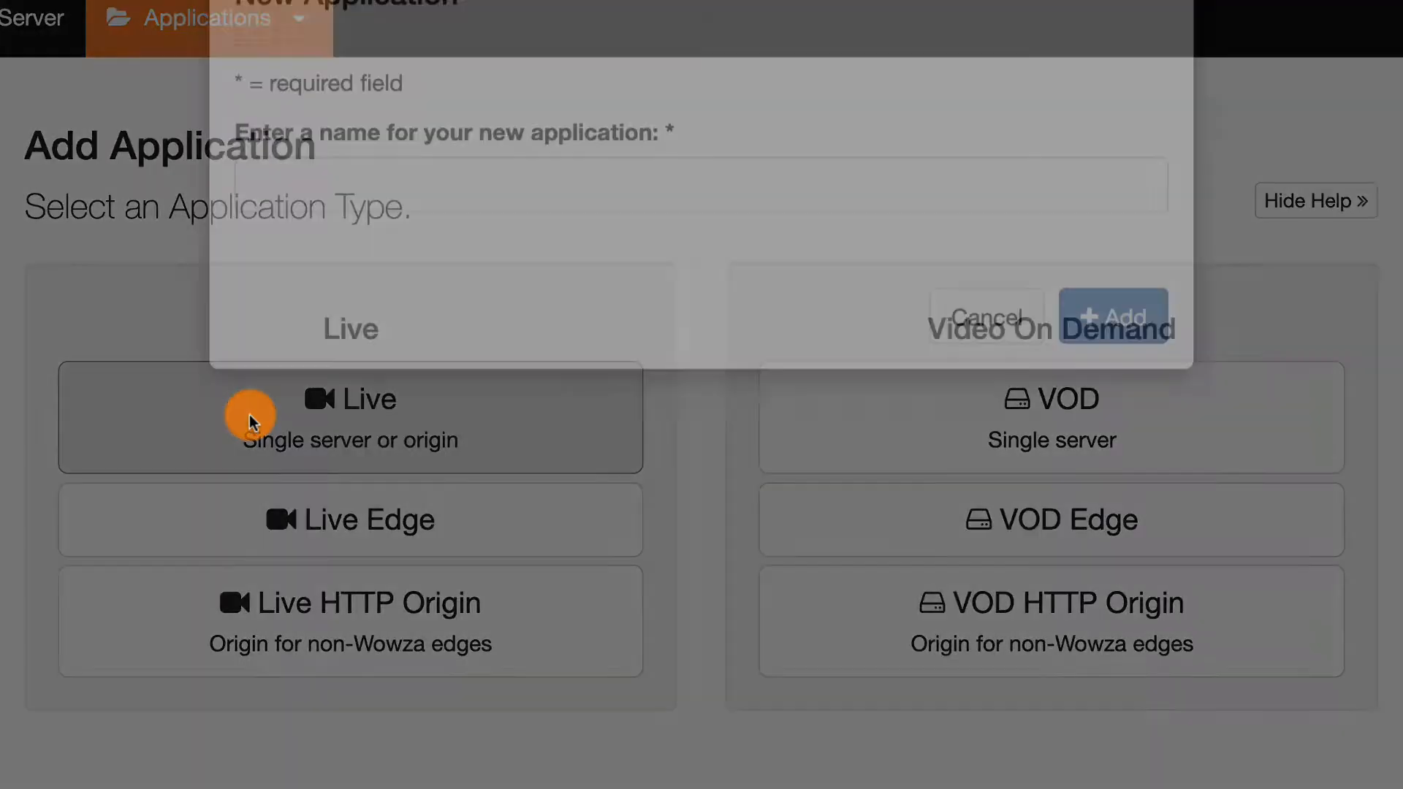
type("golden_")
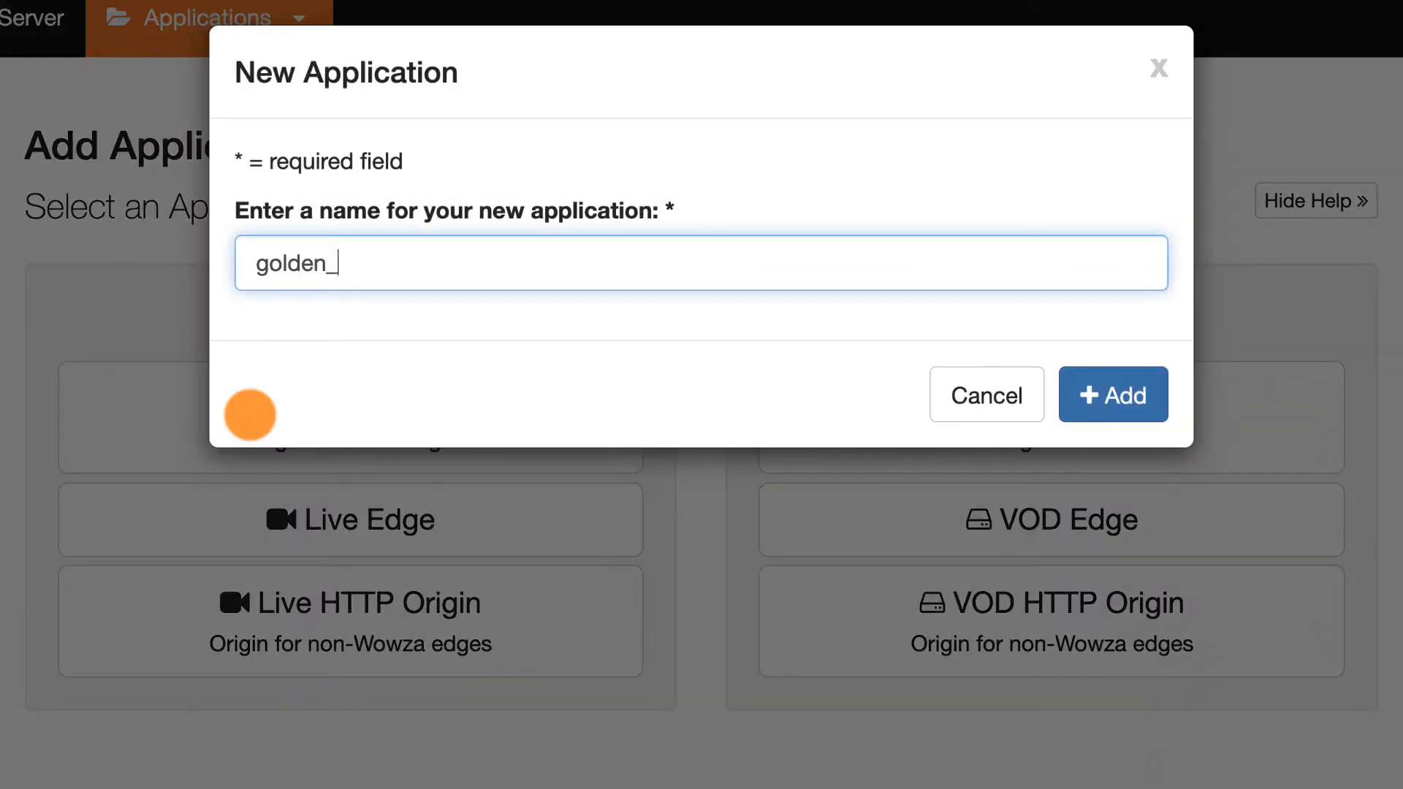
left_click(985, 395)
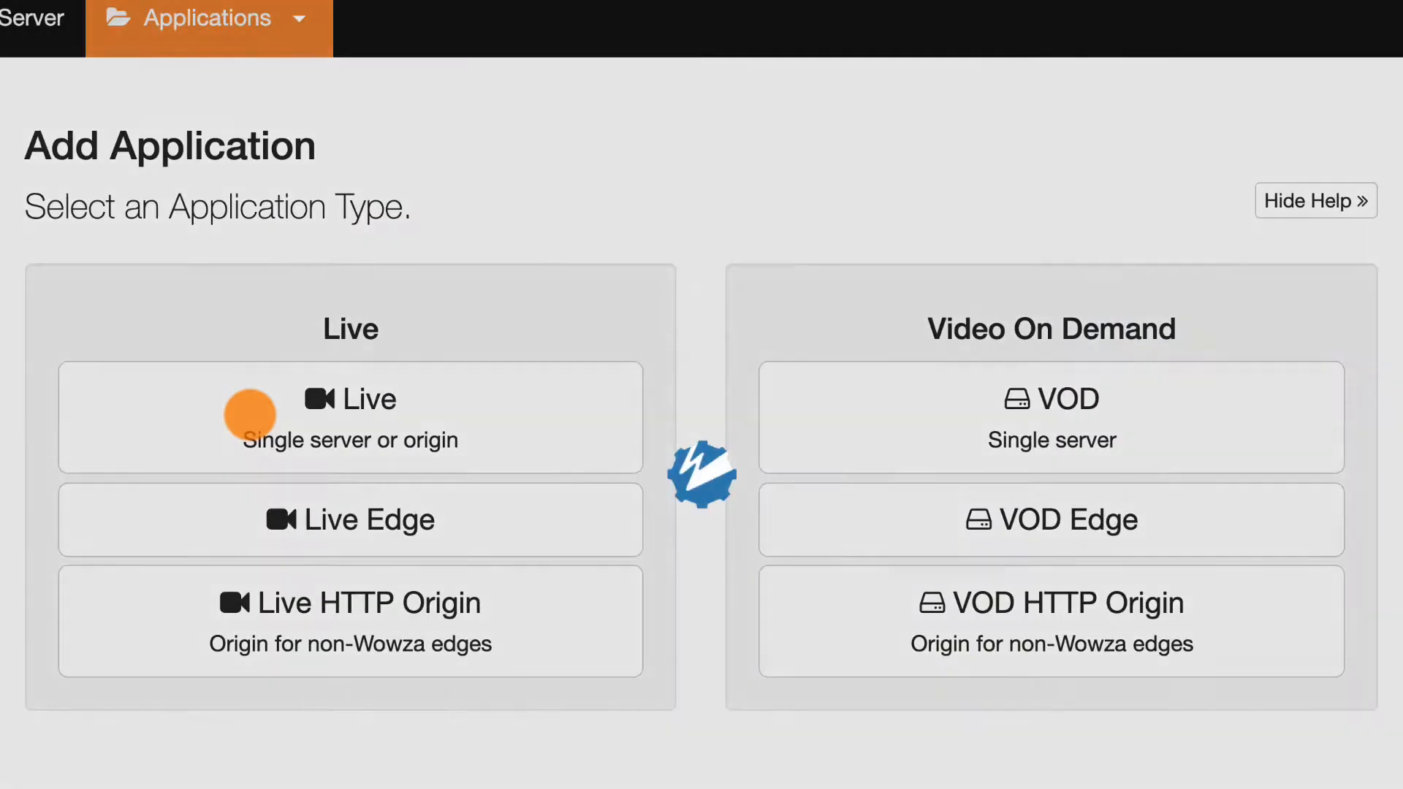
left_click(349, 398)
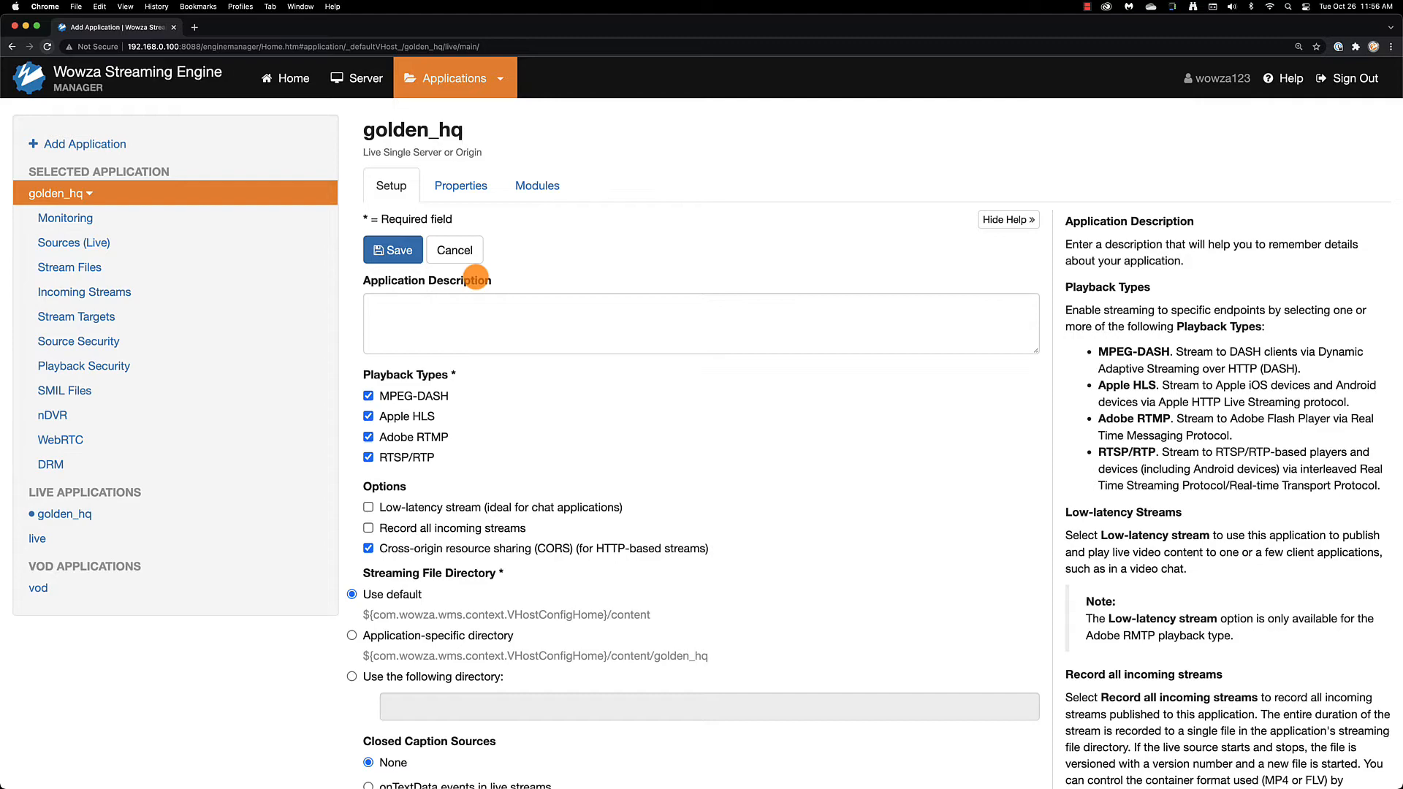
mouse_move(463, 423)
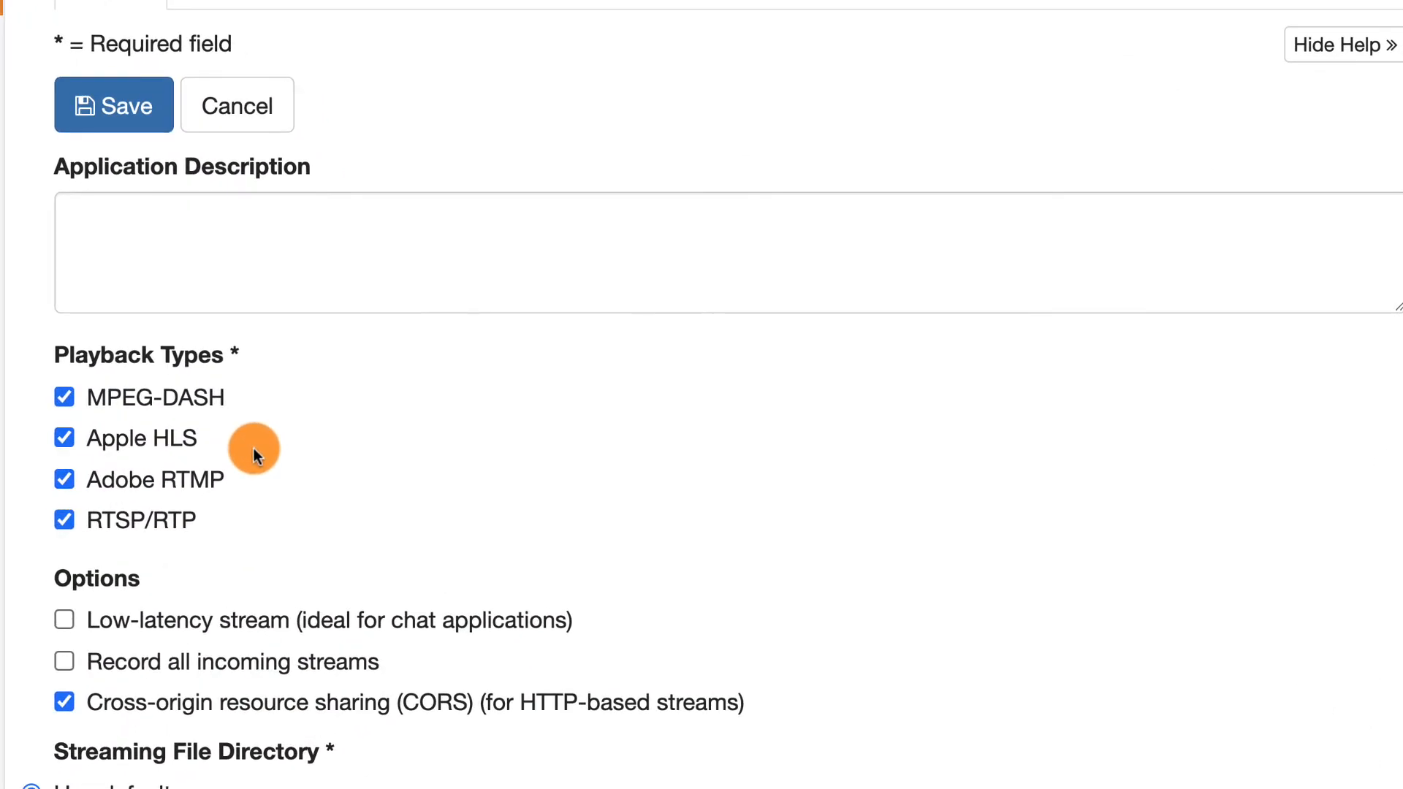
- Disable MPEG-DASH playback, enable low-latency streaming and recording of all incoming streams, and save golden_hq
left_click(63, 396)
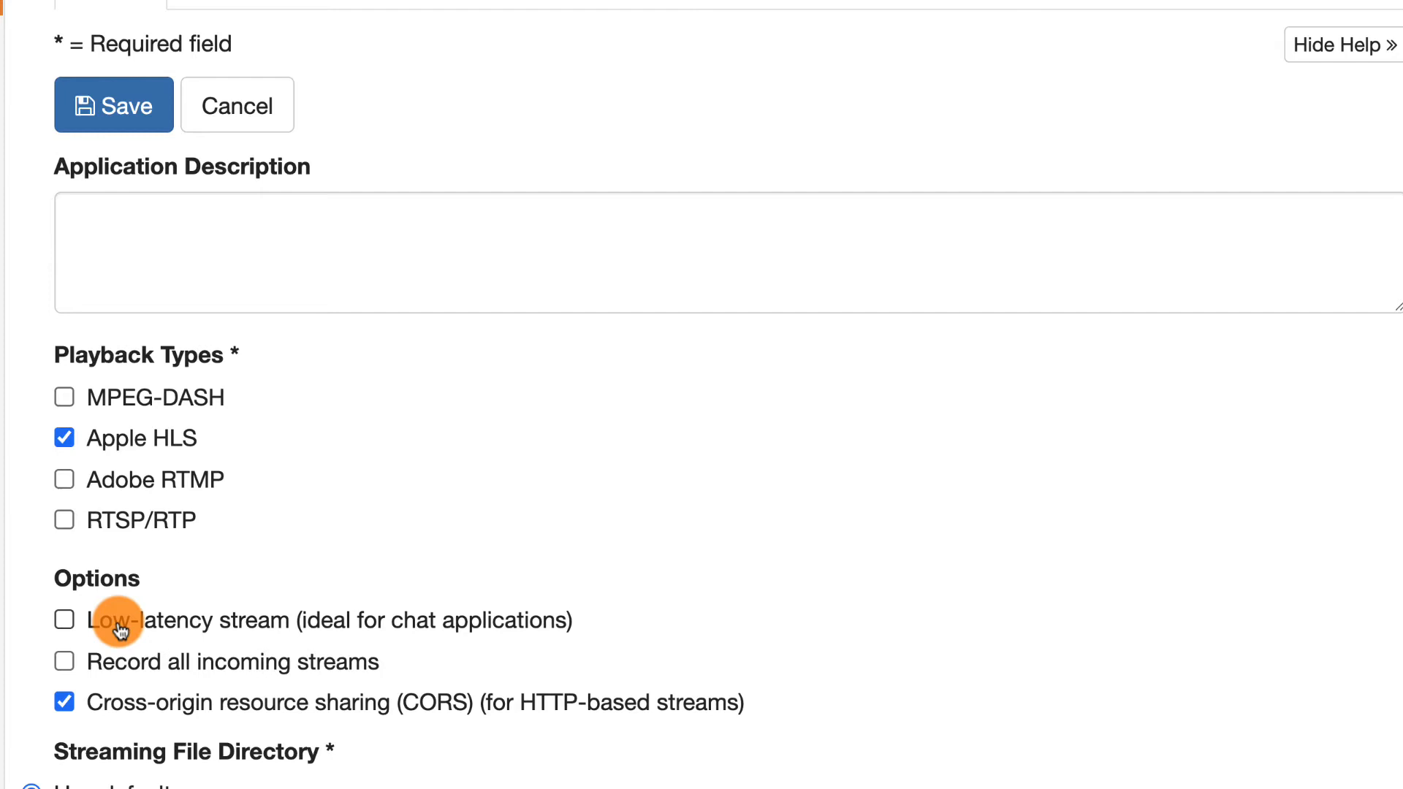
left_click(63, 619)
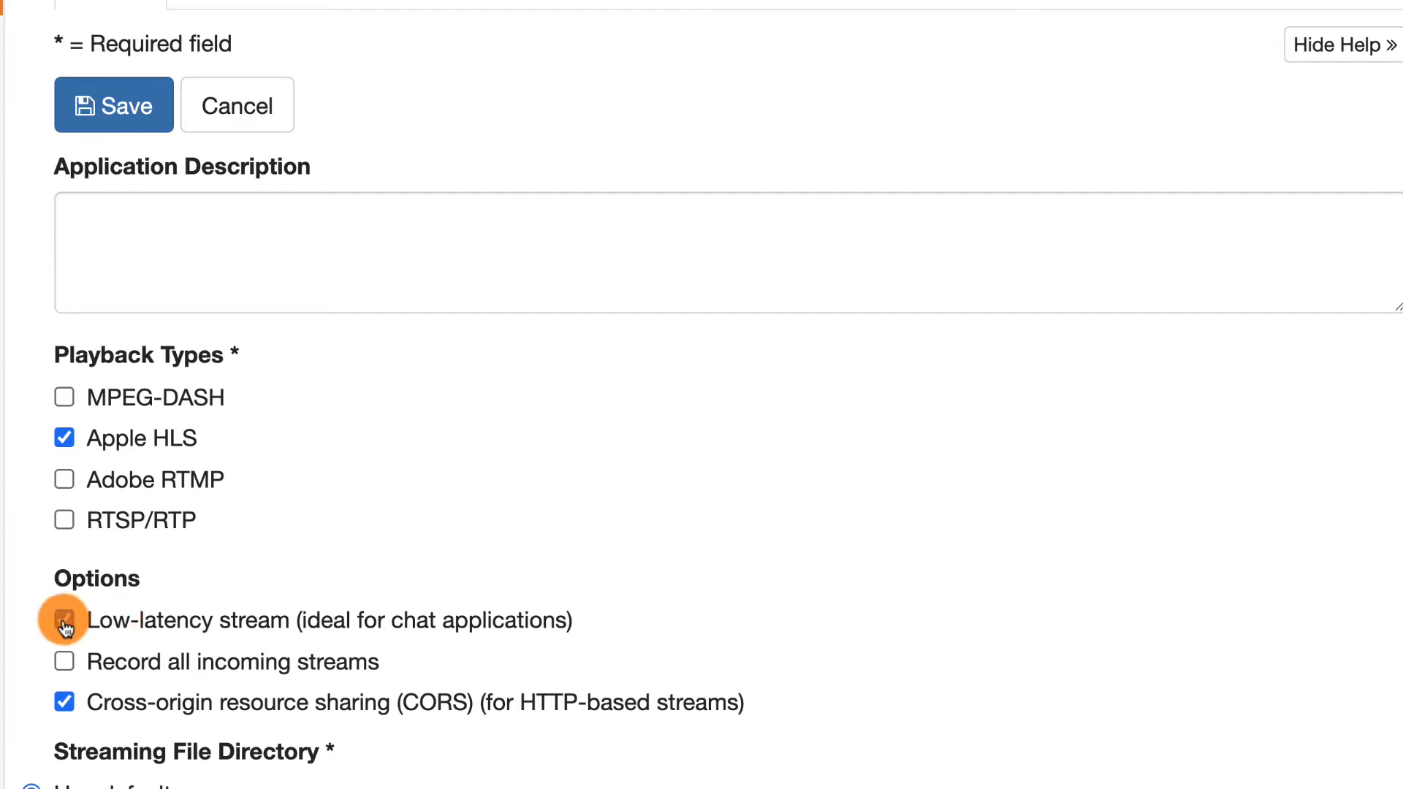
left_click(63, 619)
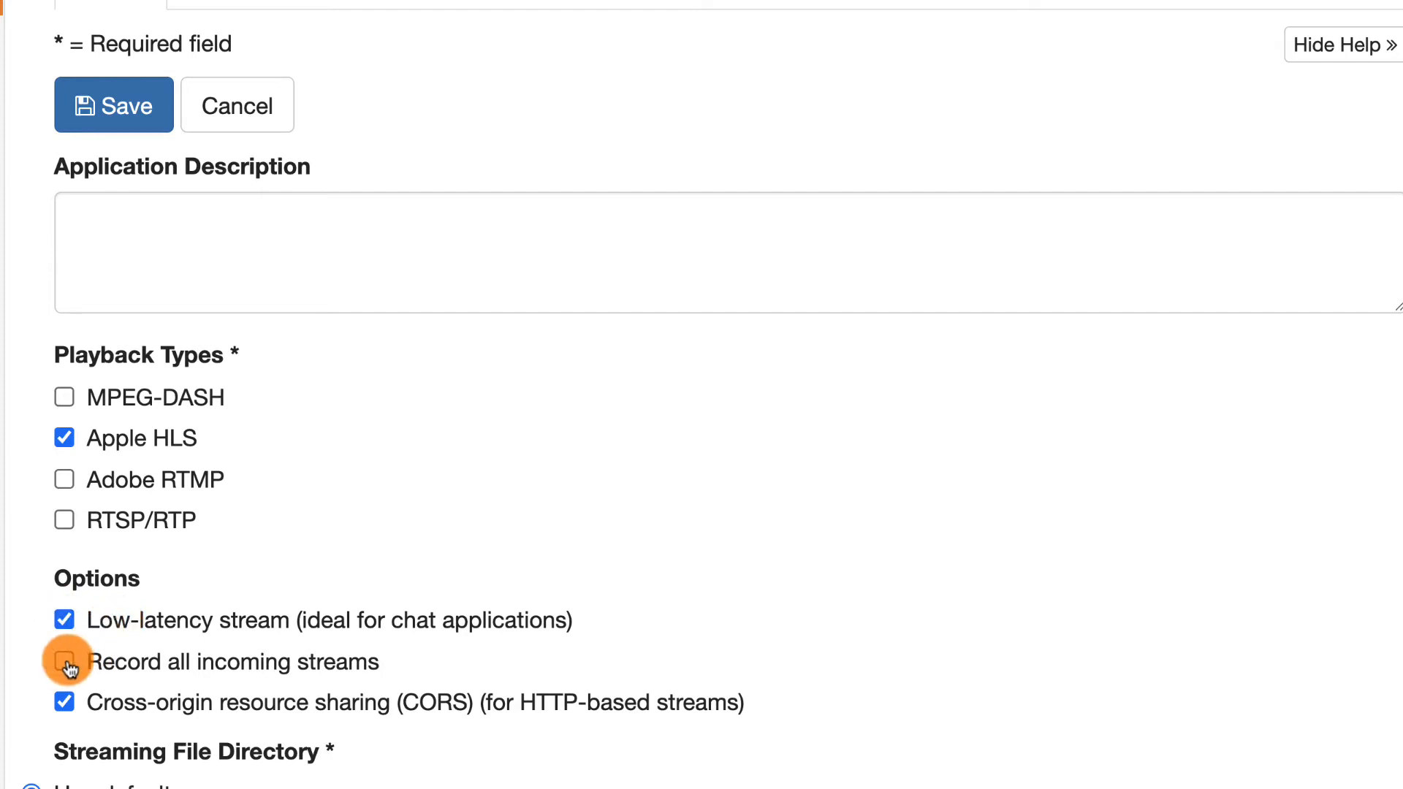
left_click(64, 655)
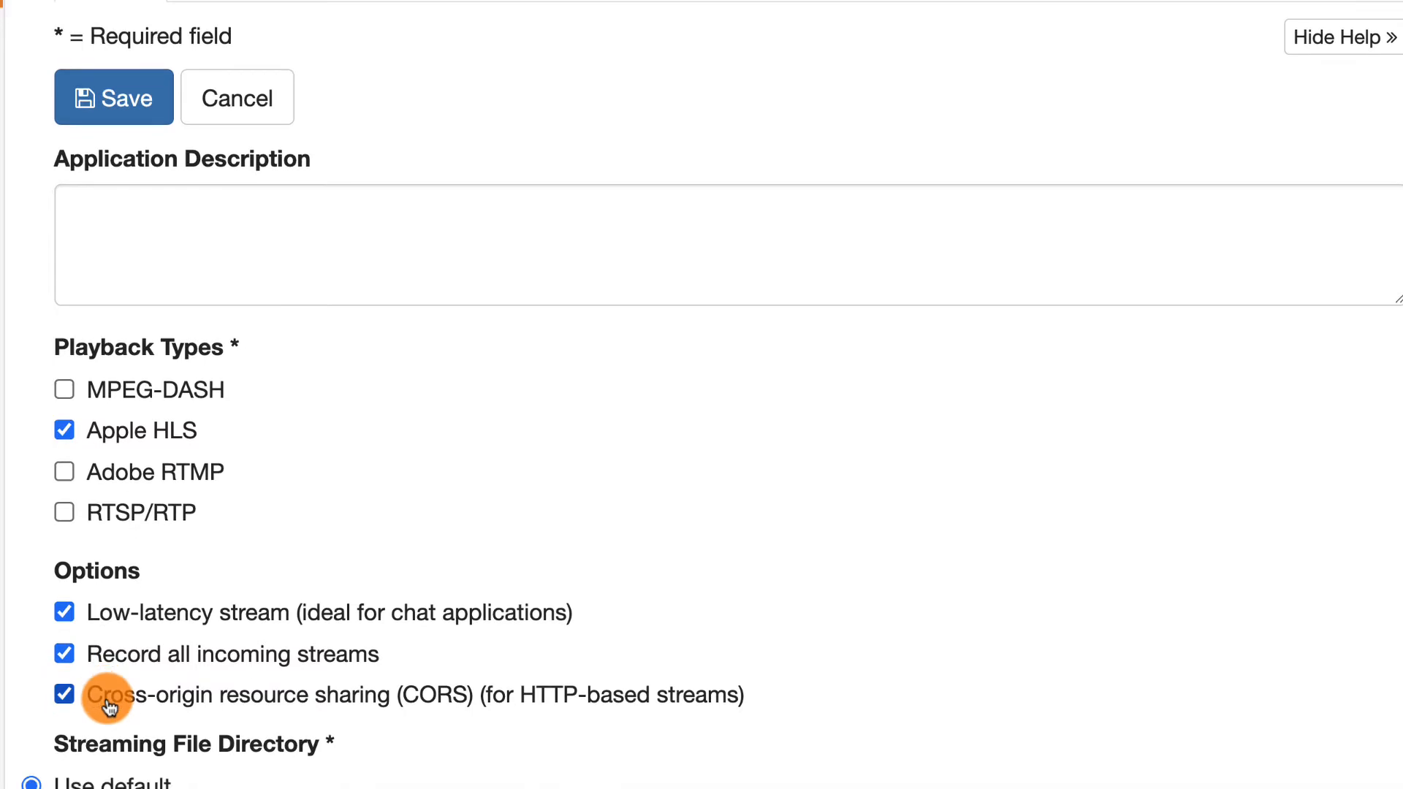
scroll("down", 3)
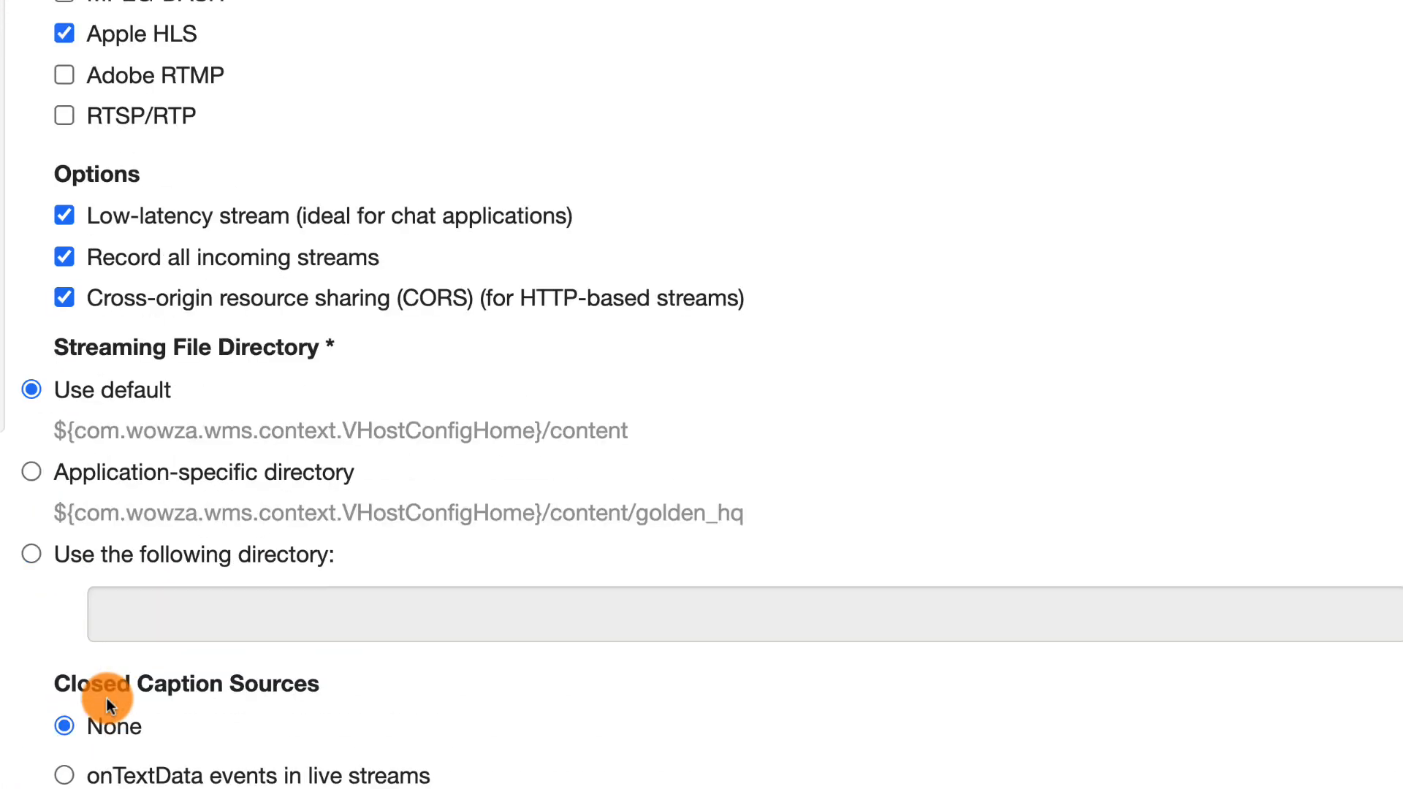
scroll("down", 3)
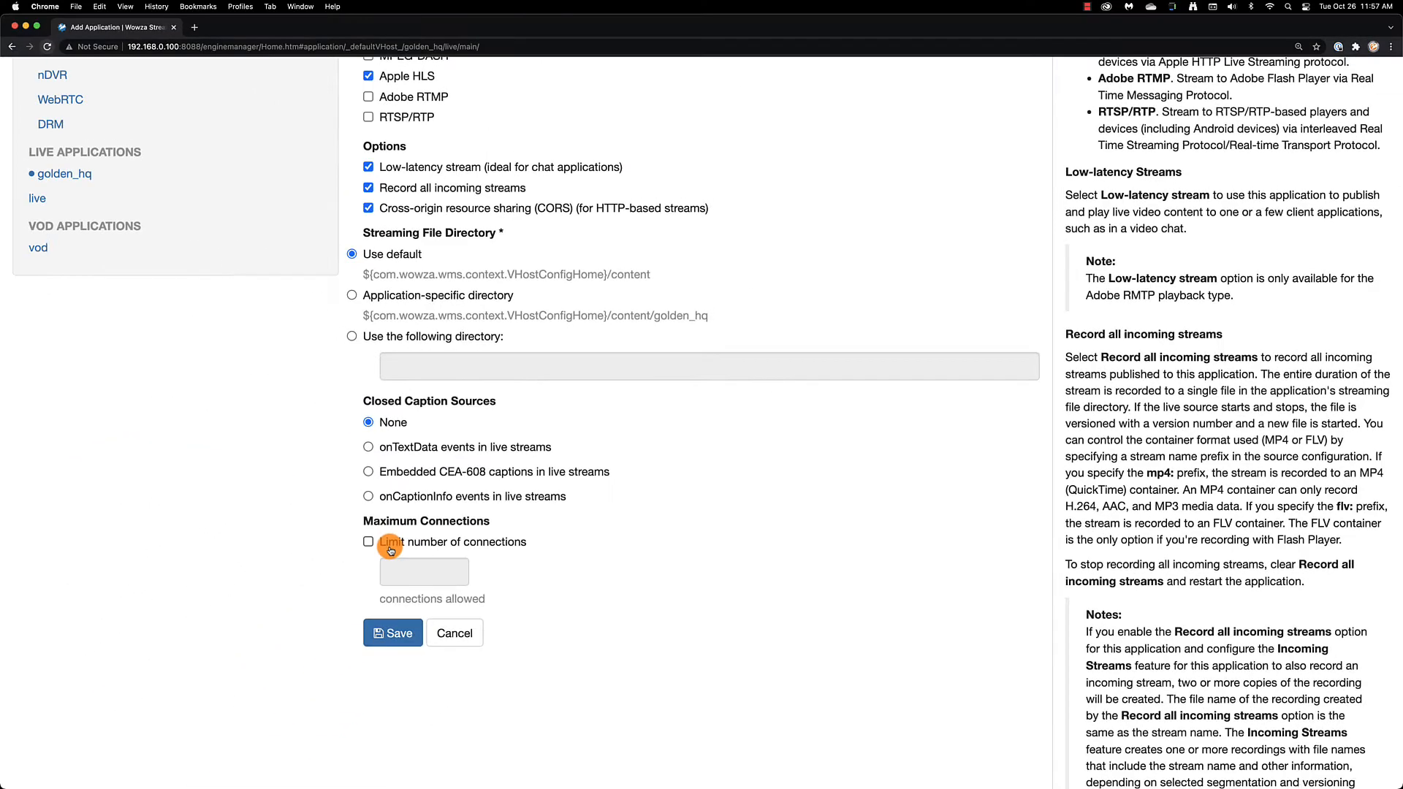
left_click(392, 633)
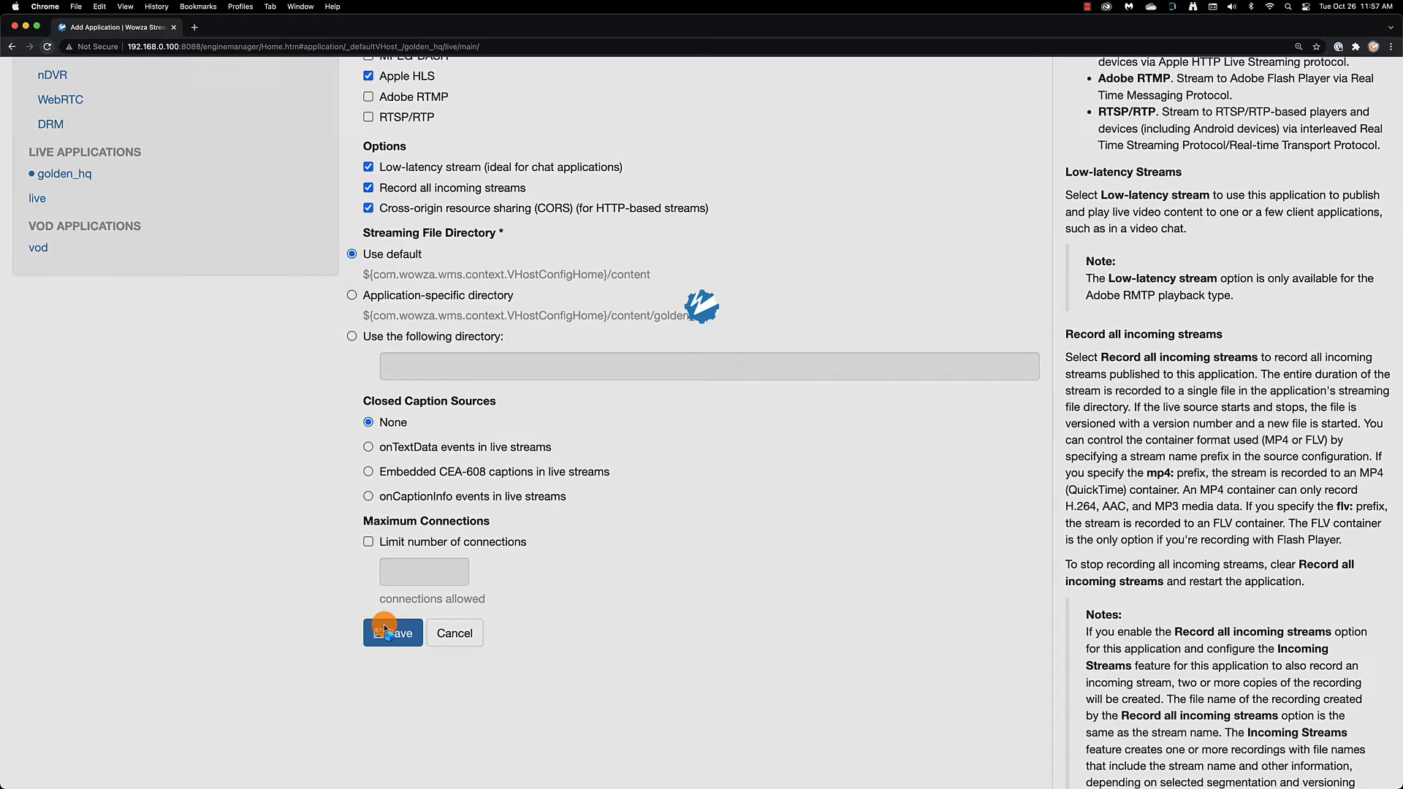
left_click(392, 633)
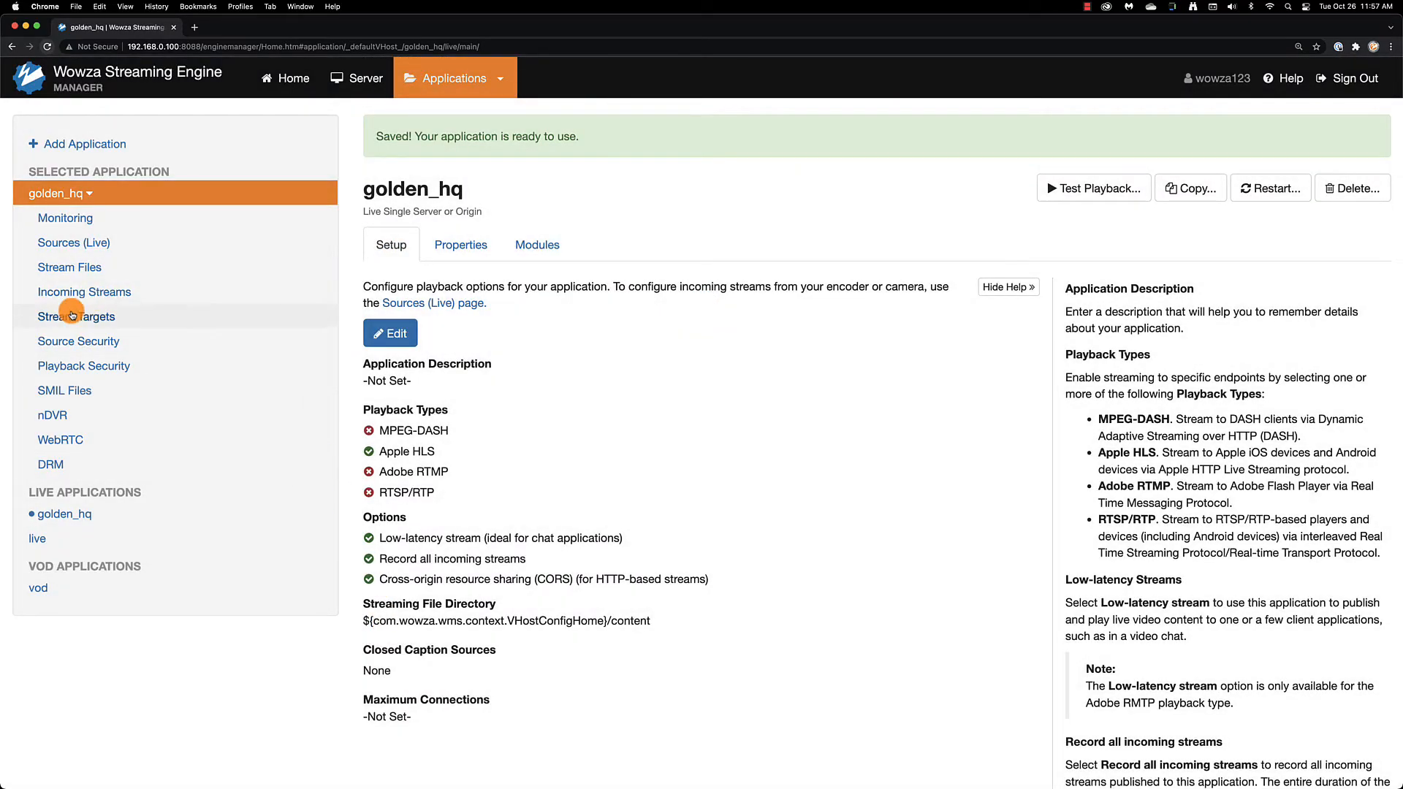
- Set golden_hq's Source Security to Open for RTMP sources and restart the application
left_click(77, 341)
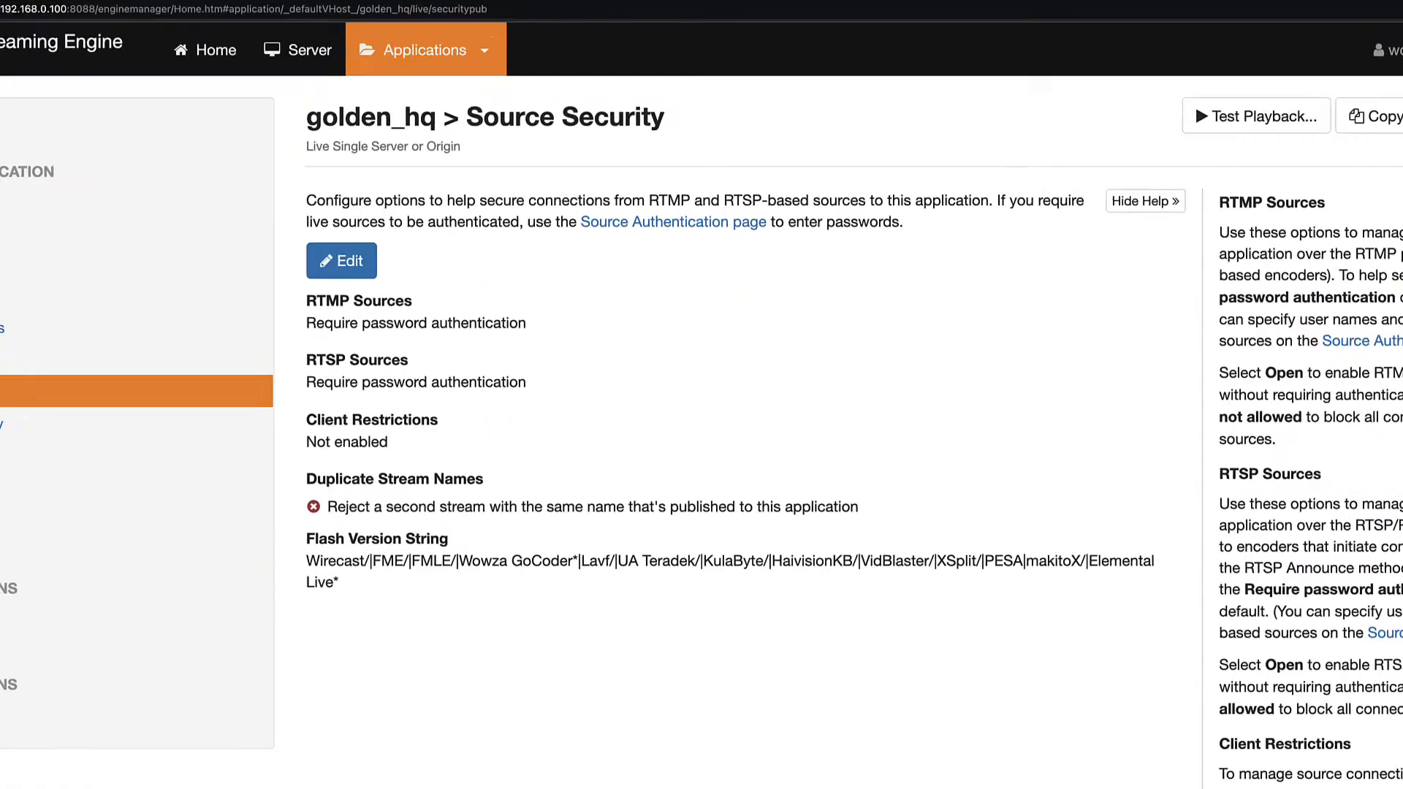
left_click(340, 260)
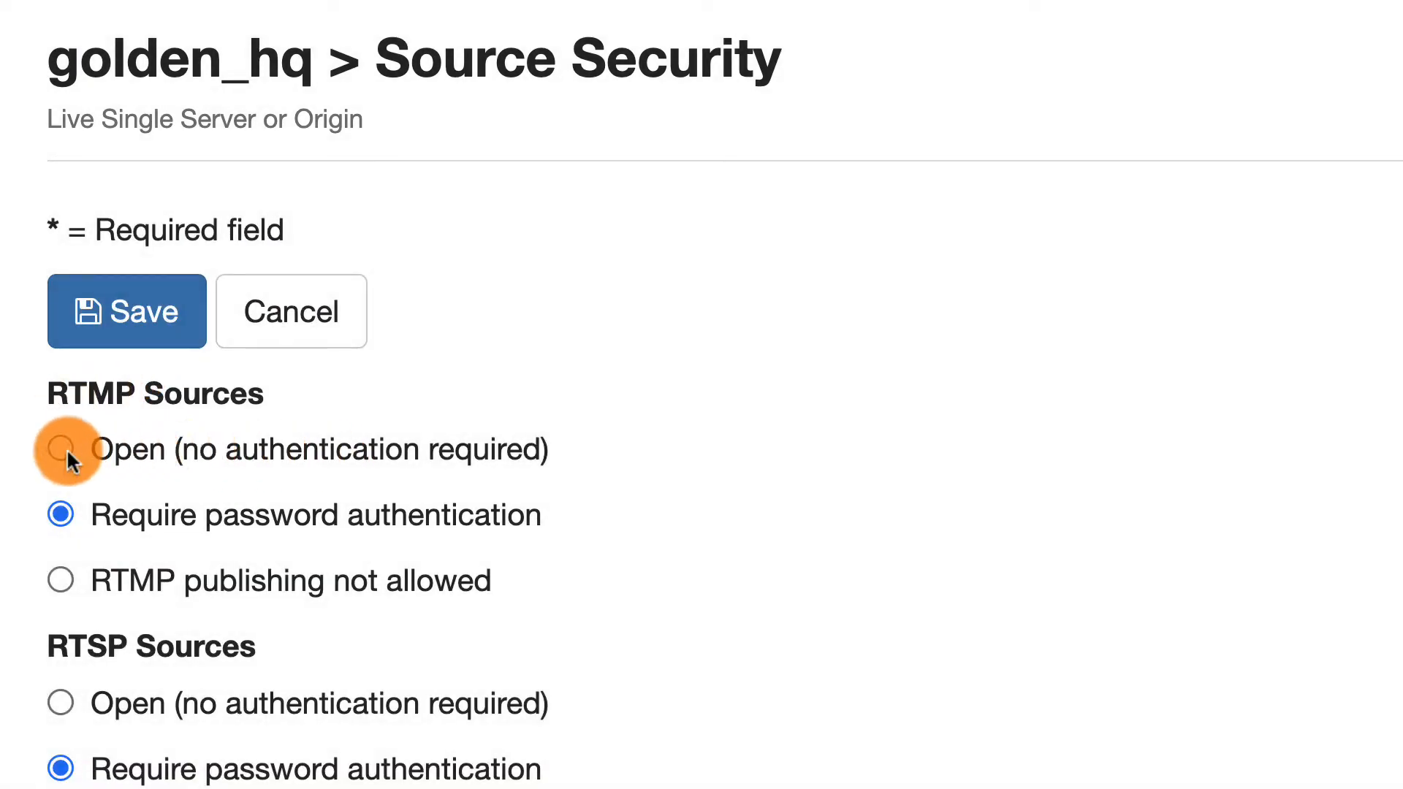
left_click(126, 312)
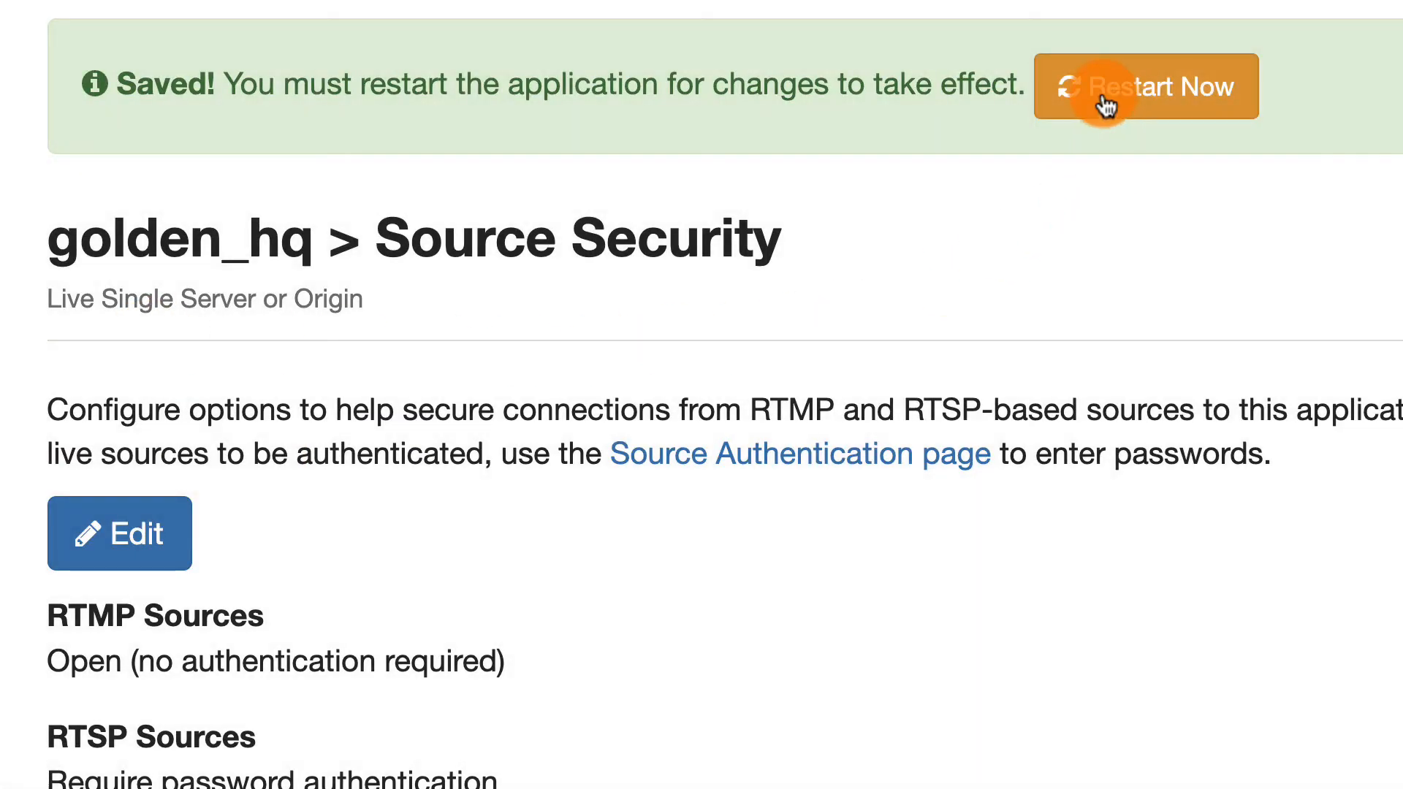
left_click(1145, 86)
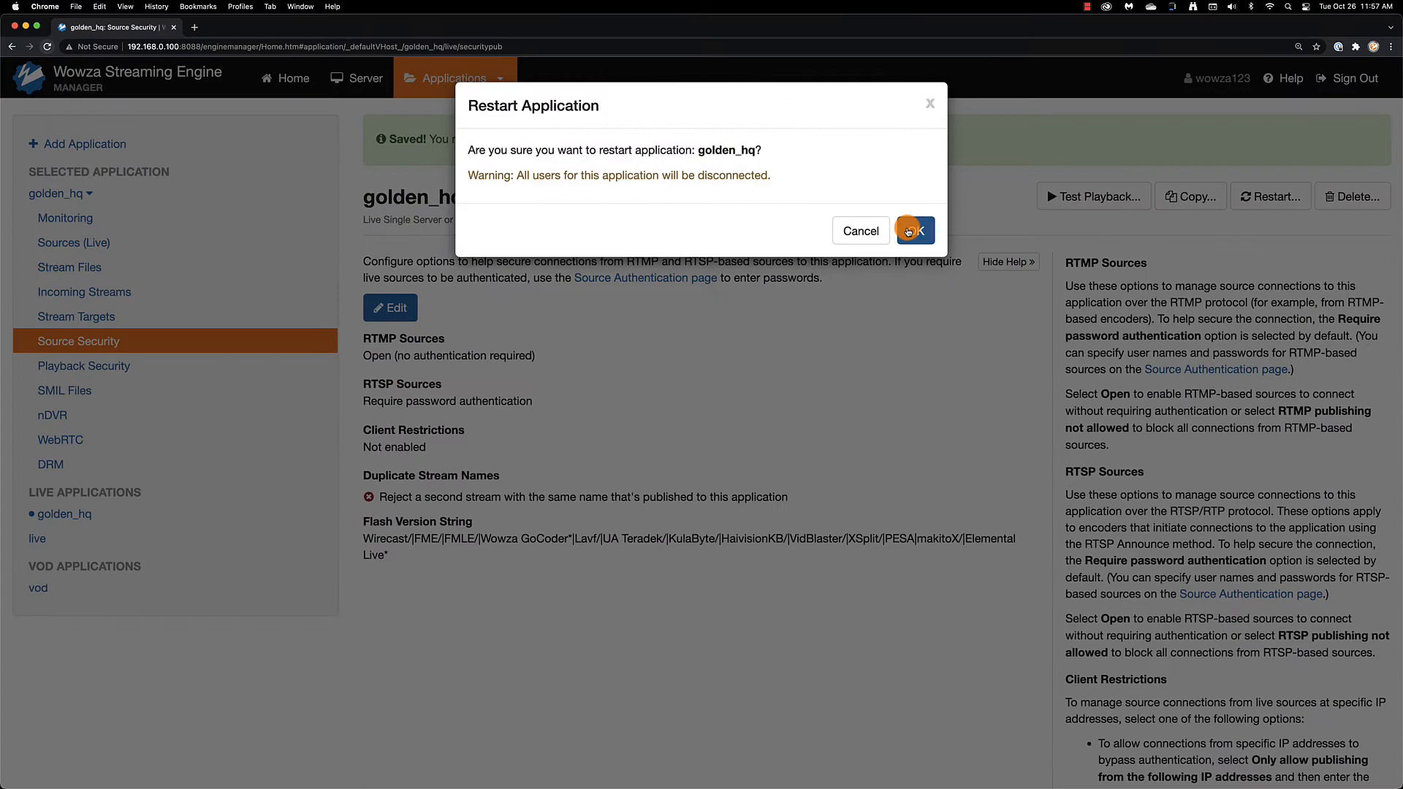
left_click(915, 229)
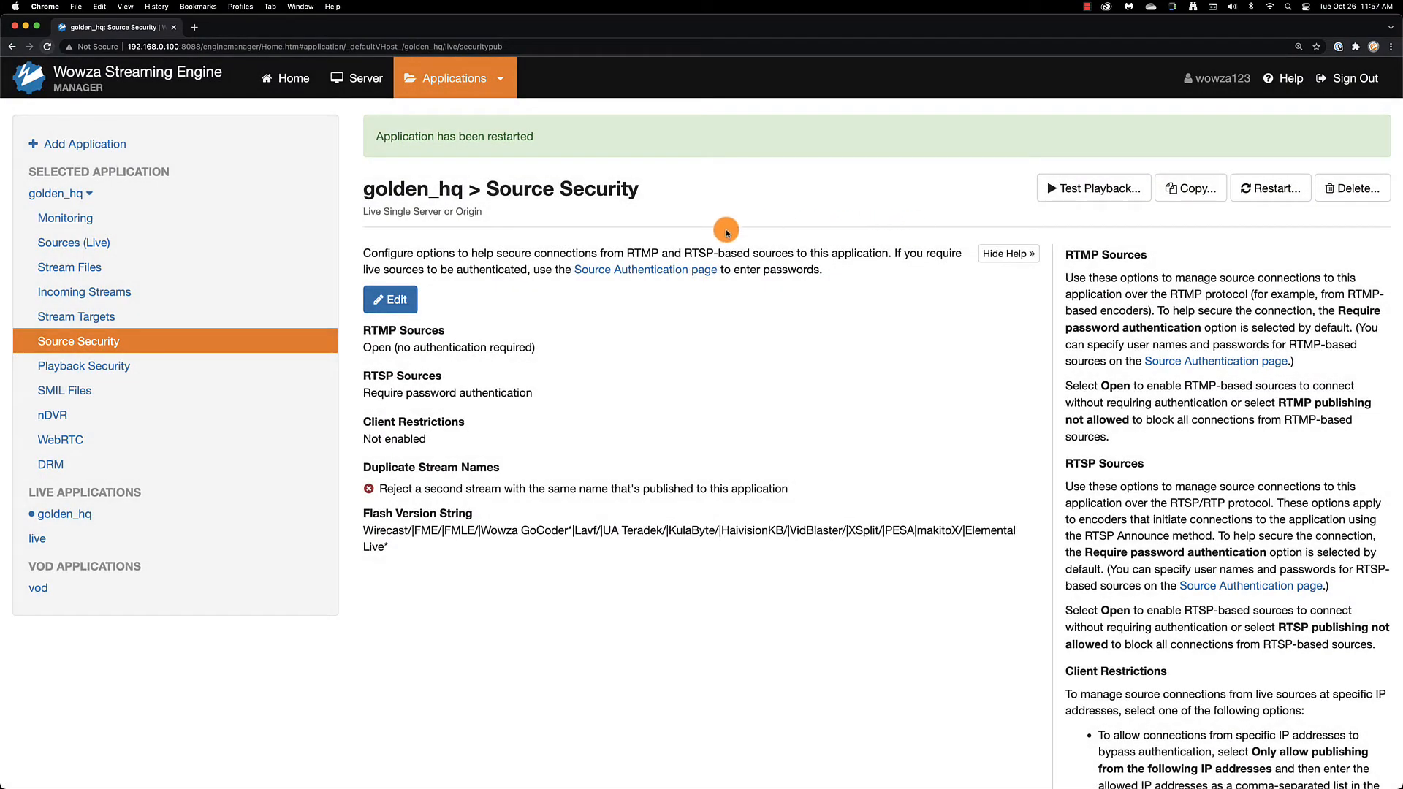
- Visit golden_hq's Stream Targets, return to the overview, and show its Sources (Live) connection settings
left_click(76, 316)
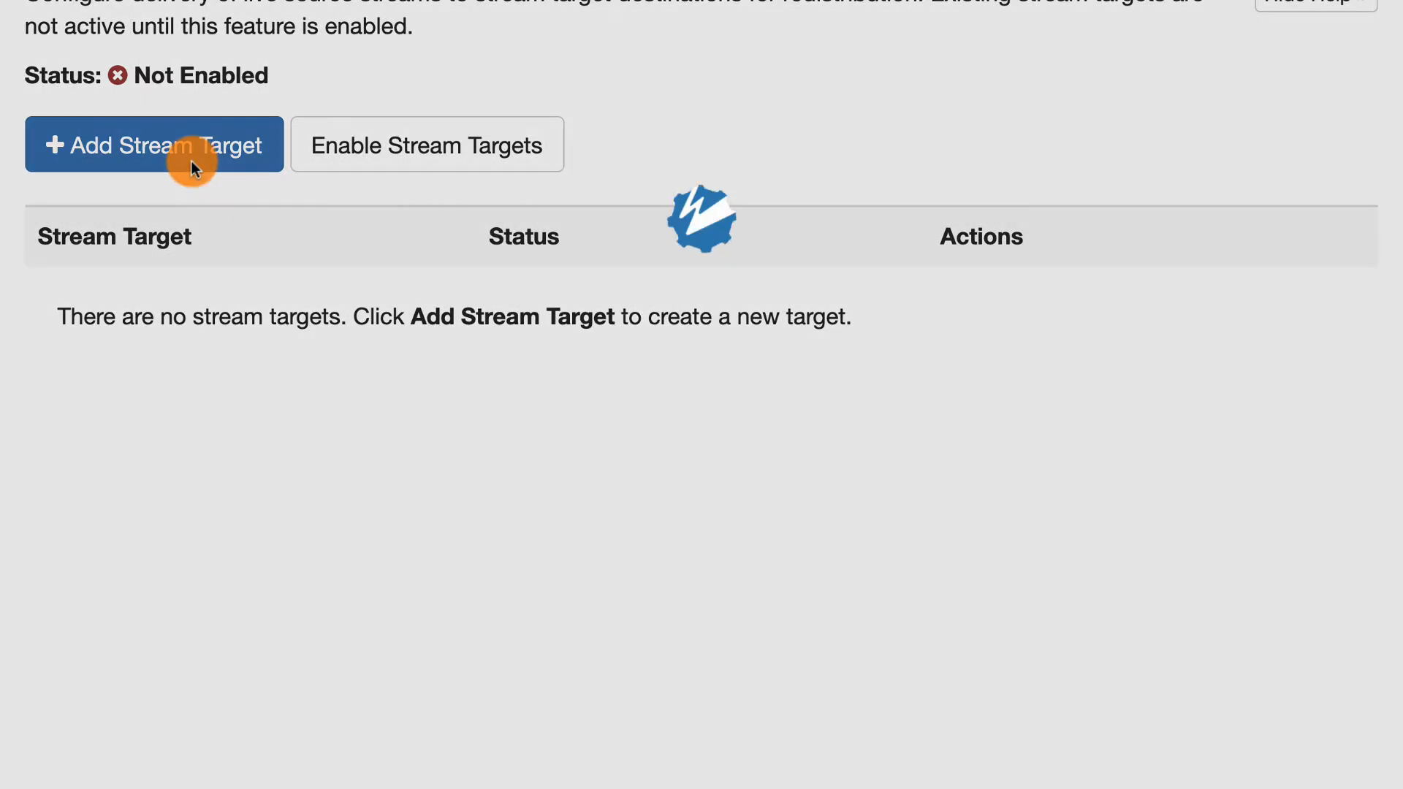
left_click(153, 144)
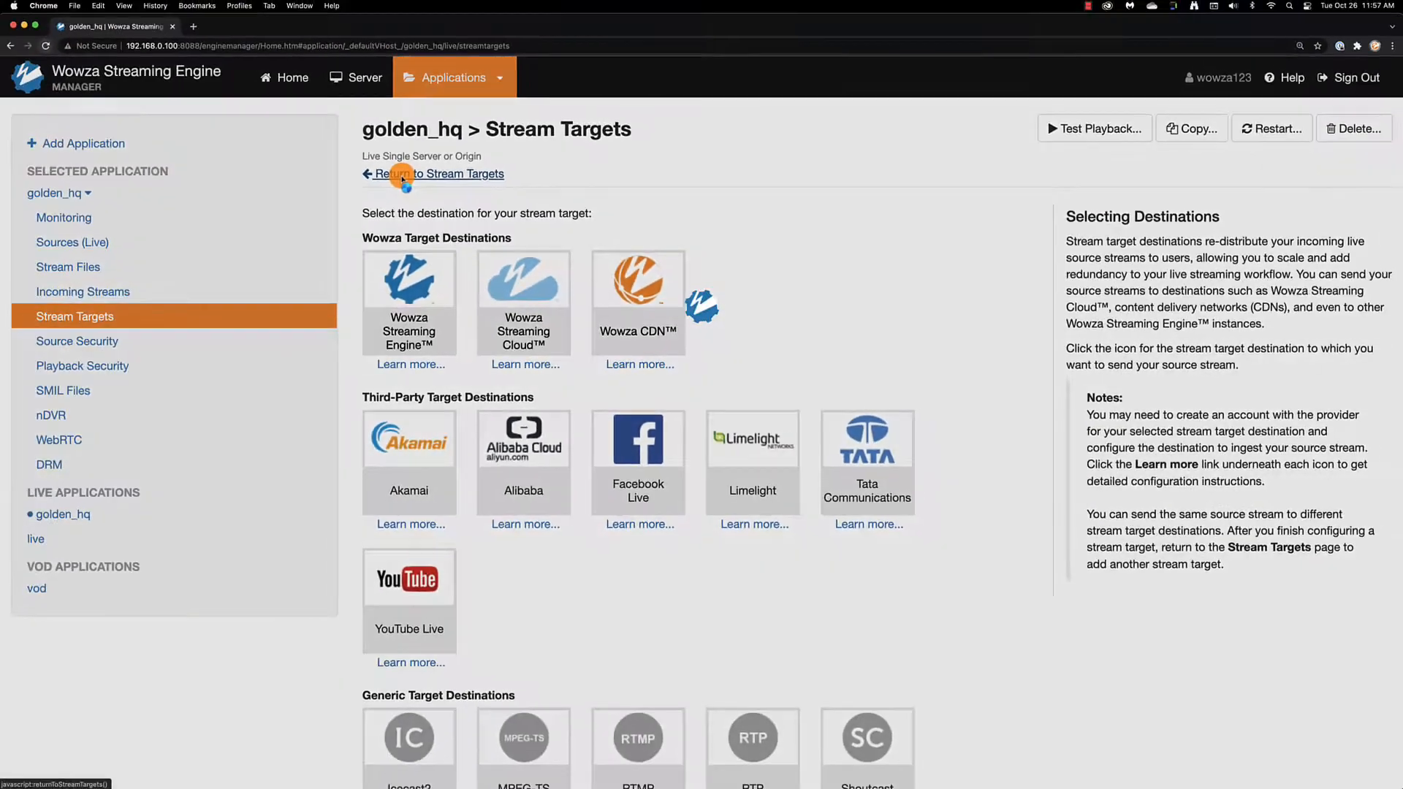
left_click(438, 174)
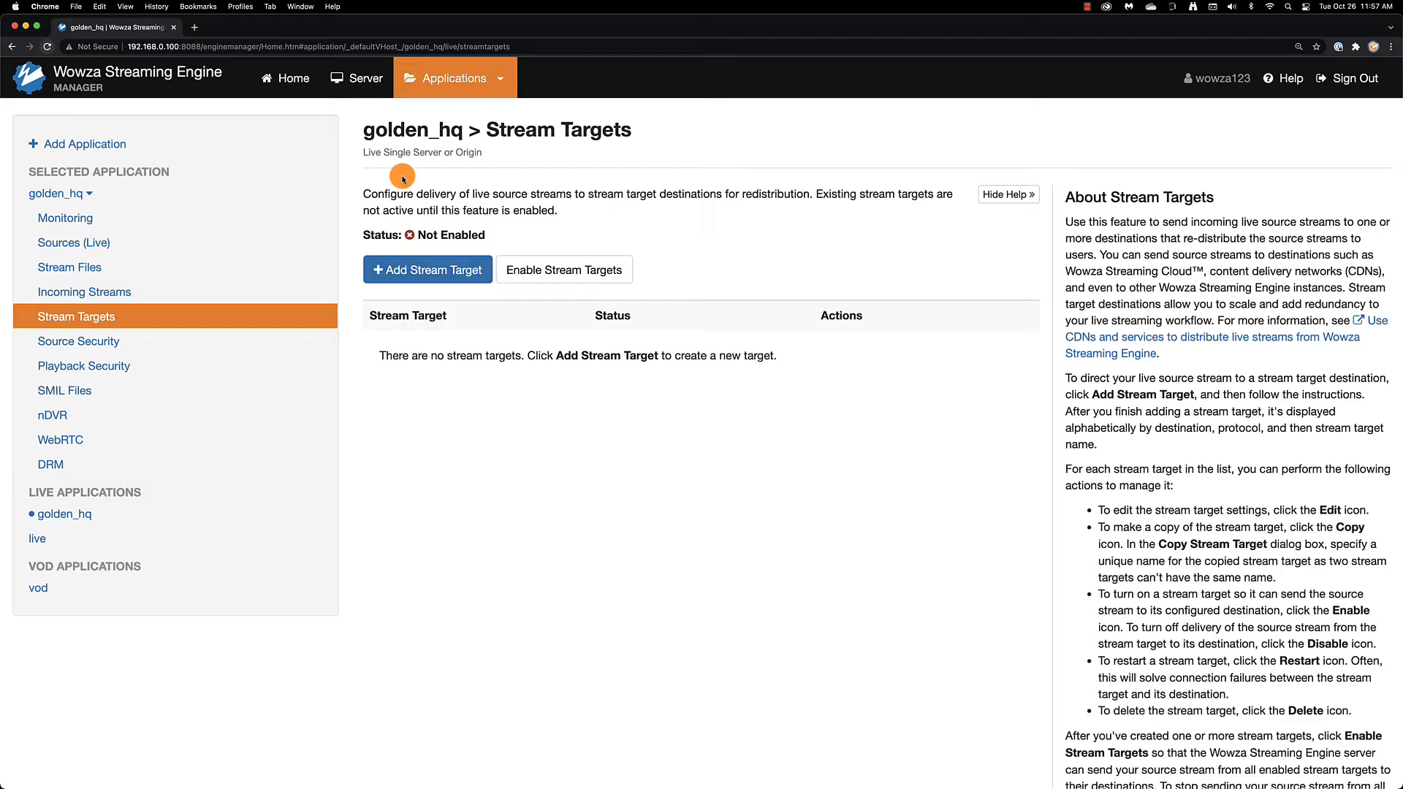
mouse_move(98, 242)
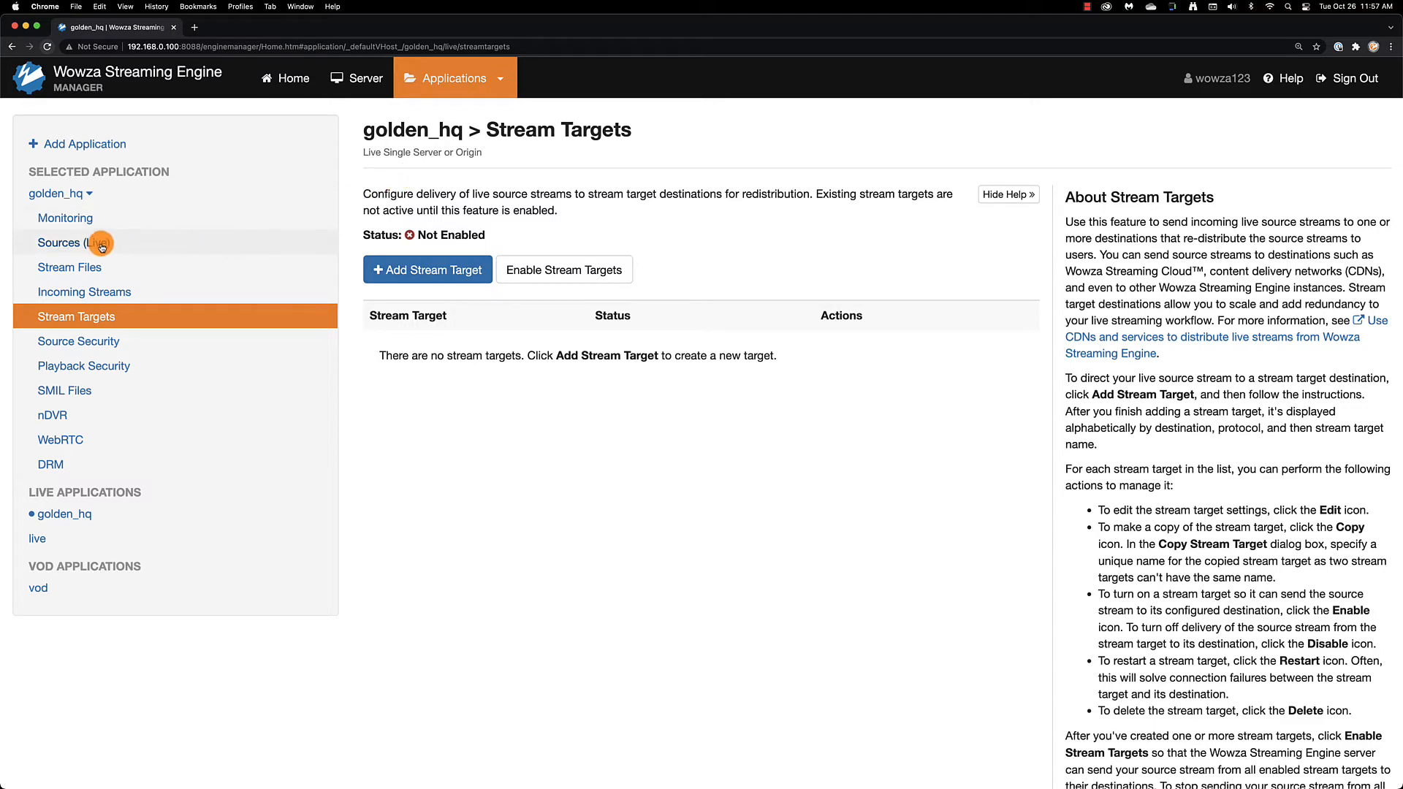
left_click(74, 242)
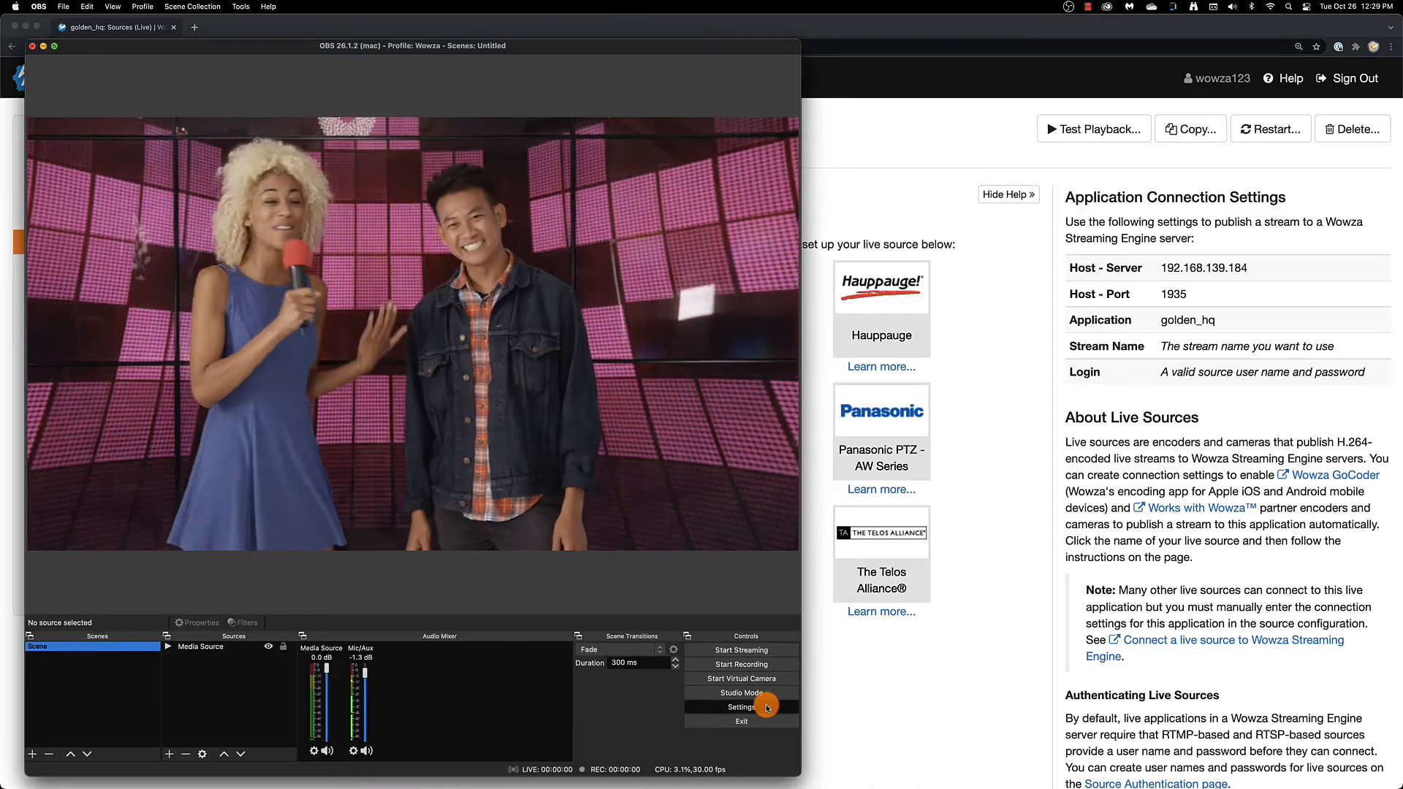
left_click(741, 707)
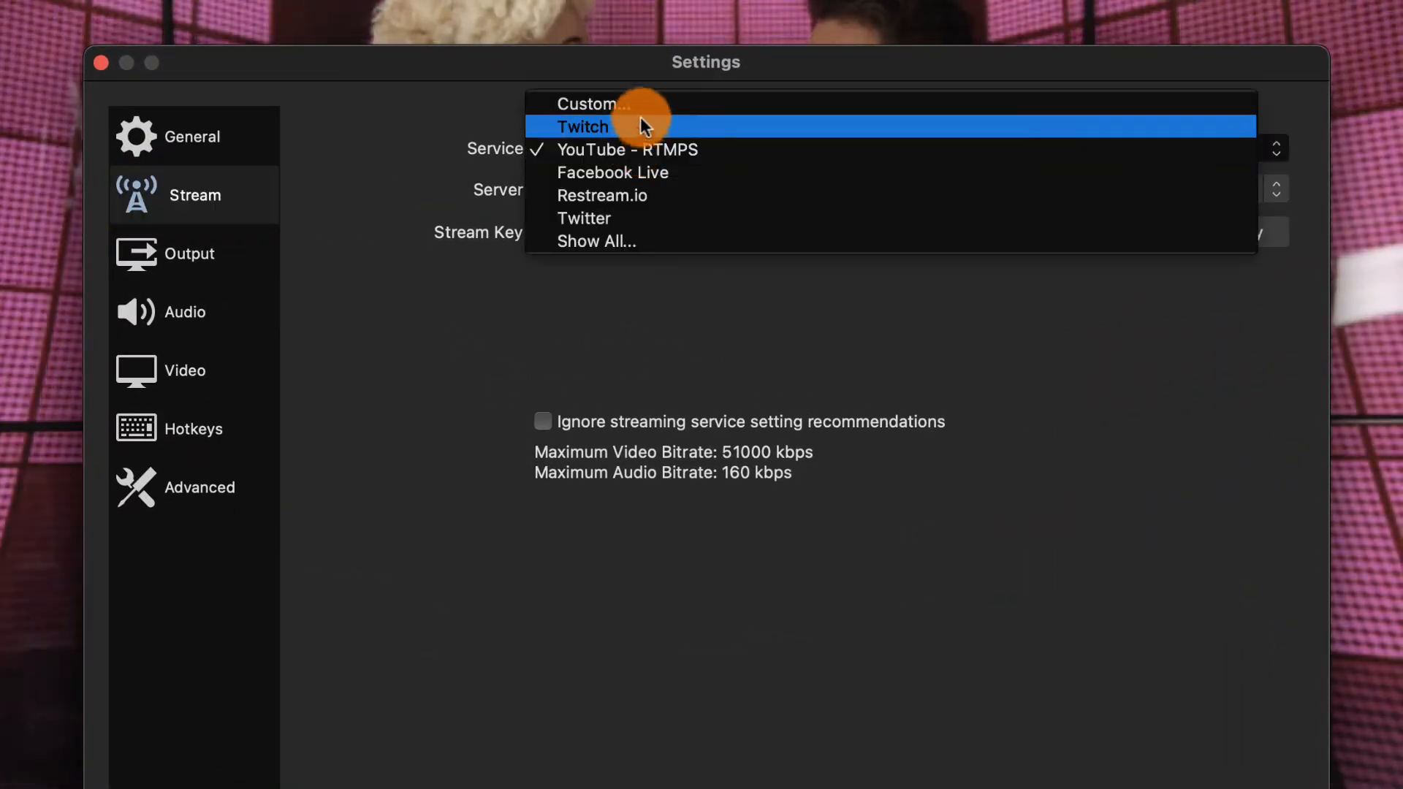
left_click(586, 102)
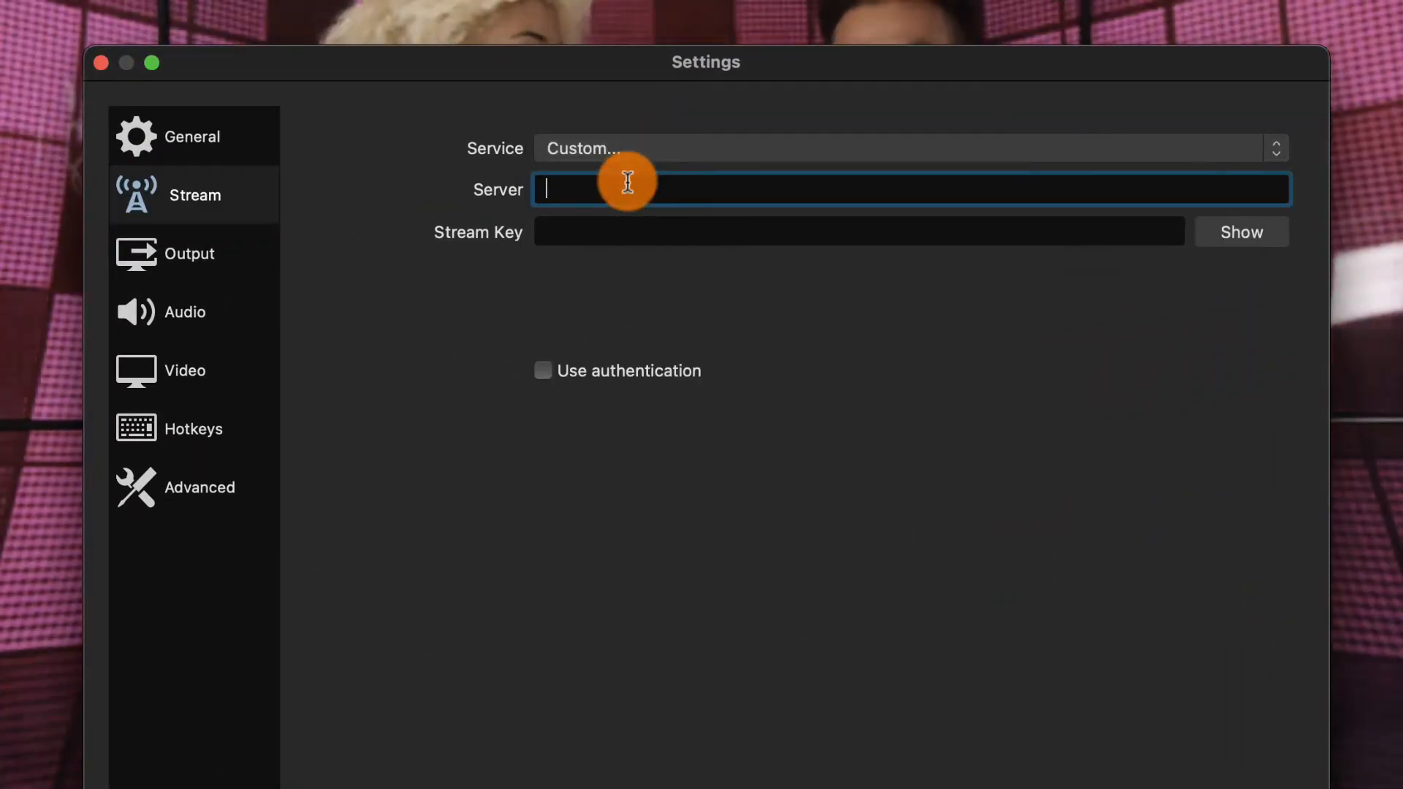
type("rtmp://192.168.139.184:1935/golden_hq")
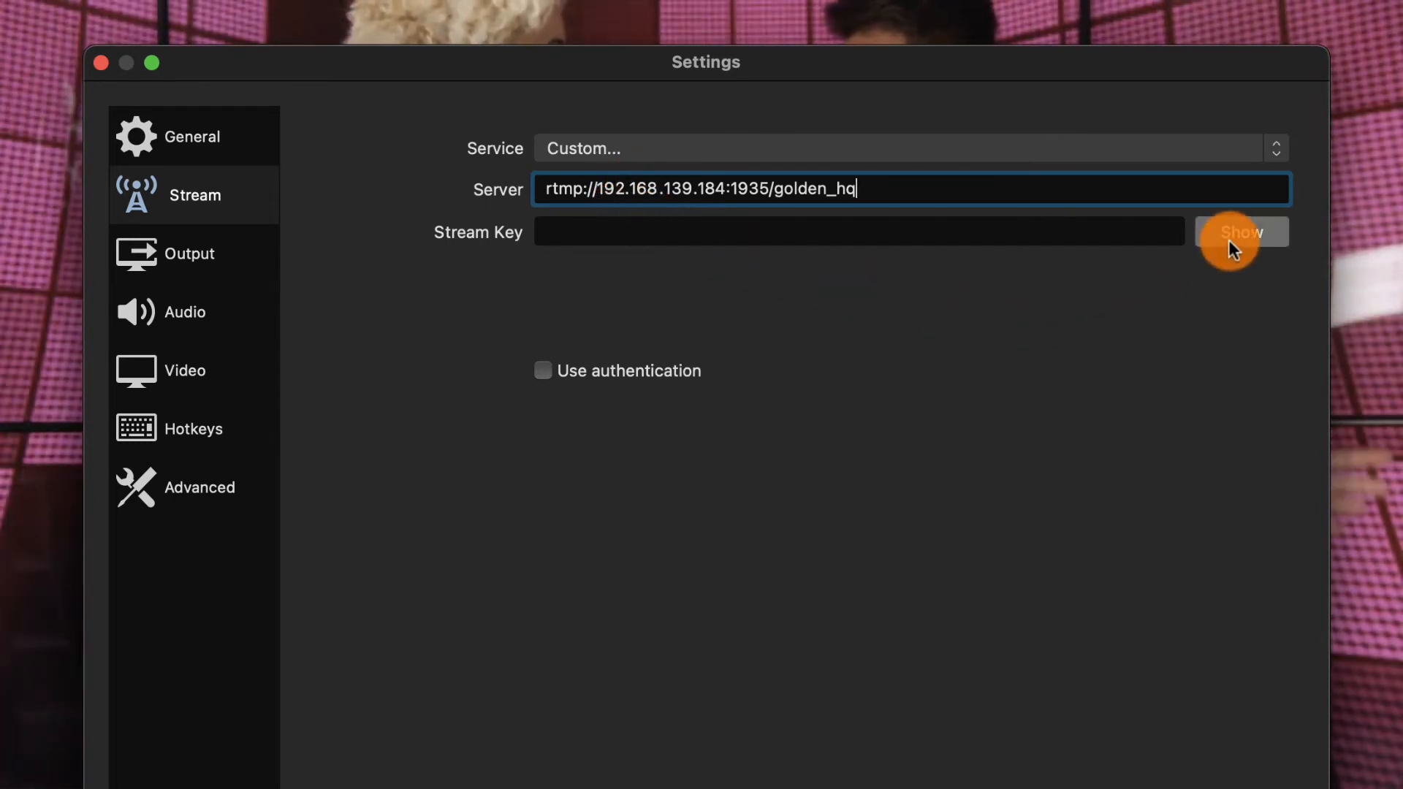
left_click(1240, 233)
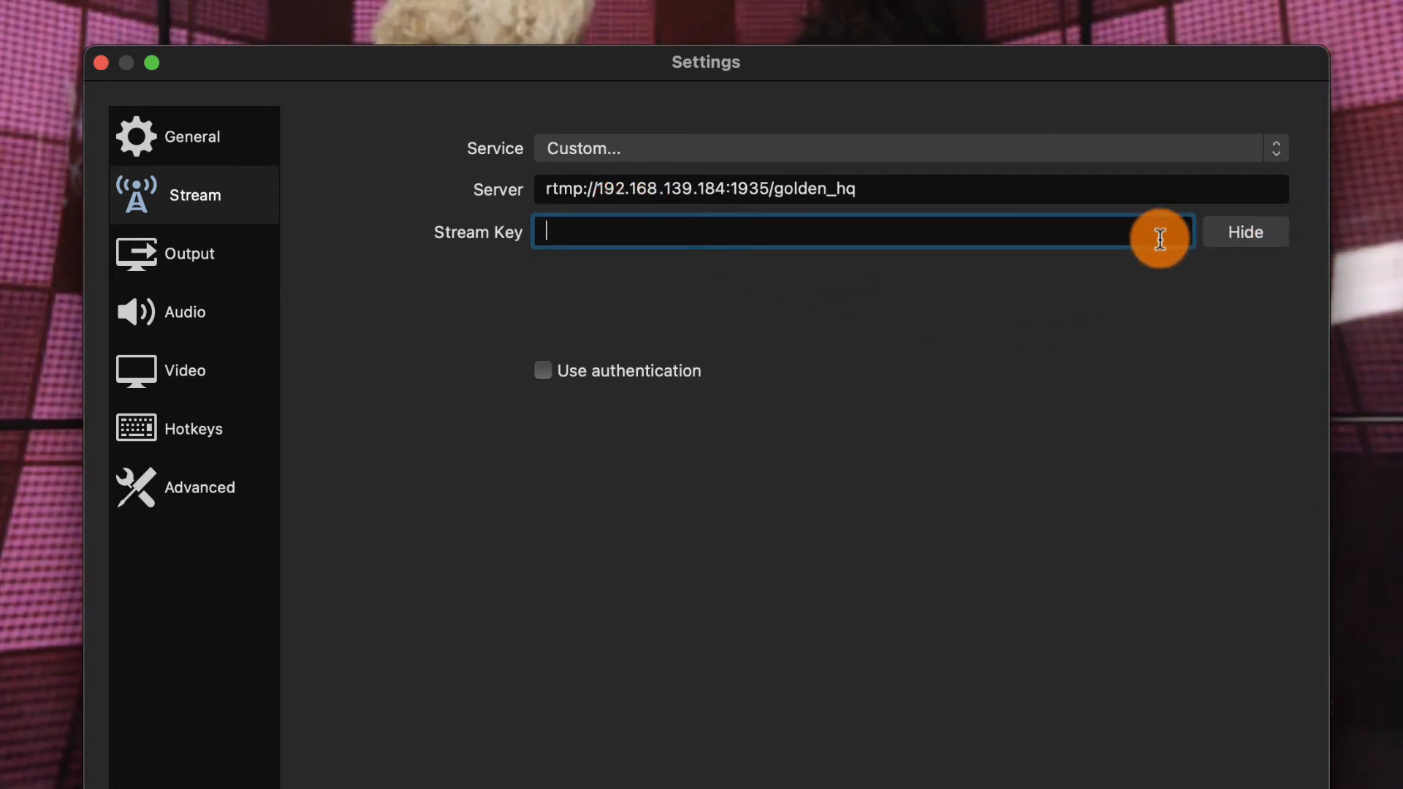
type("live_shoot")
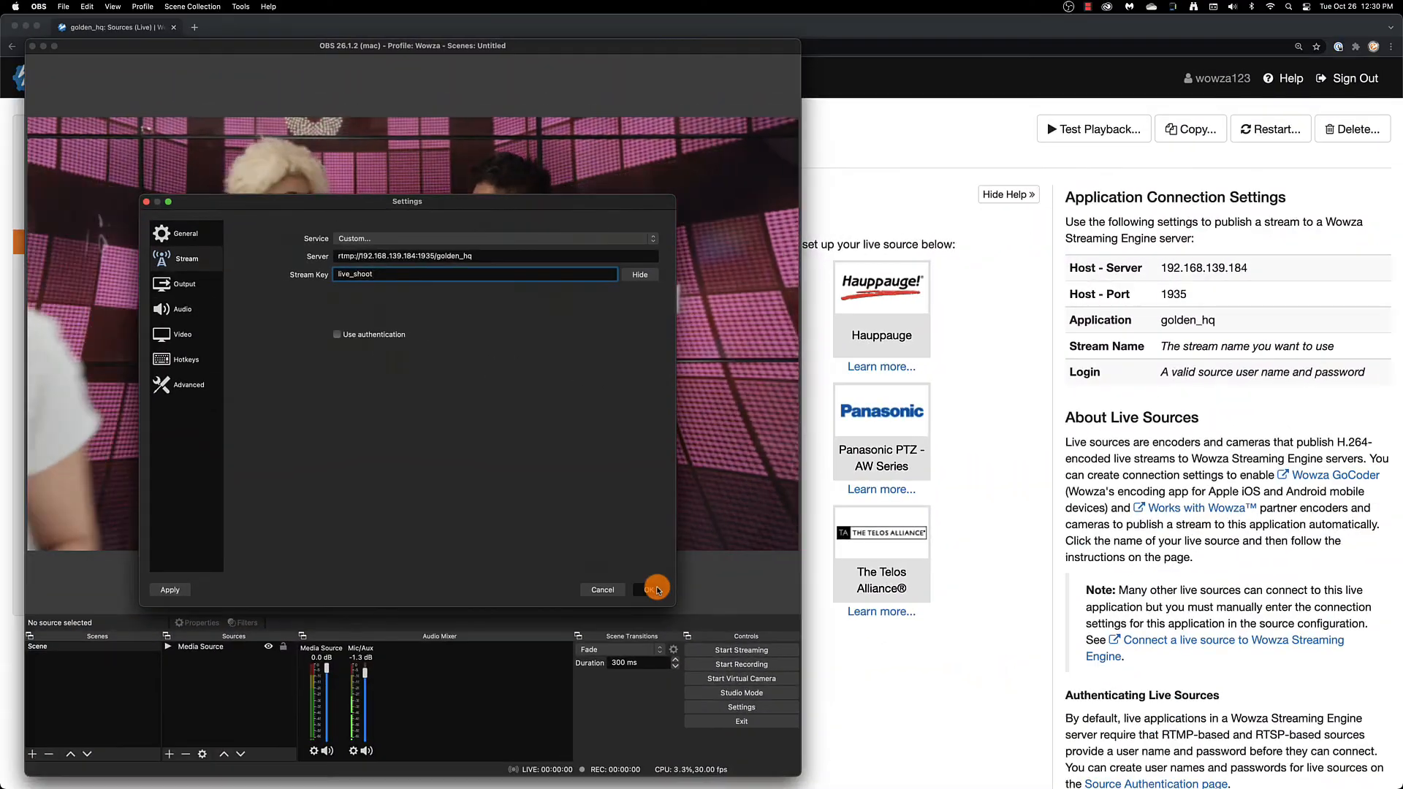
left_click(653, 589)
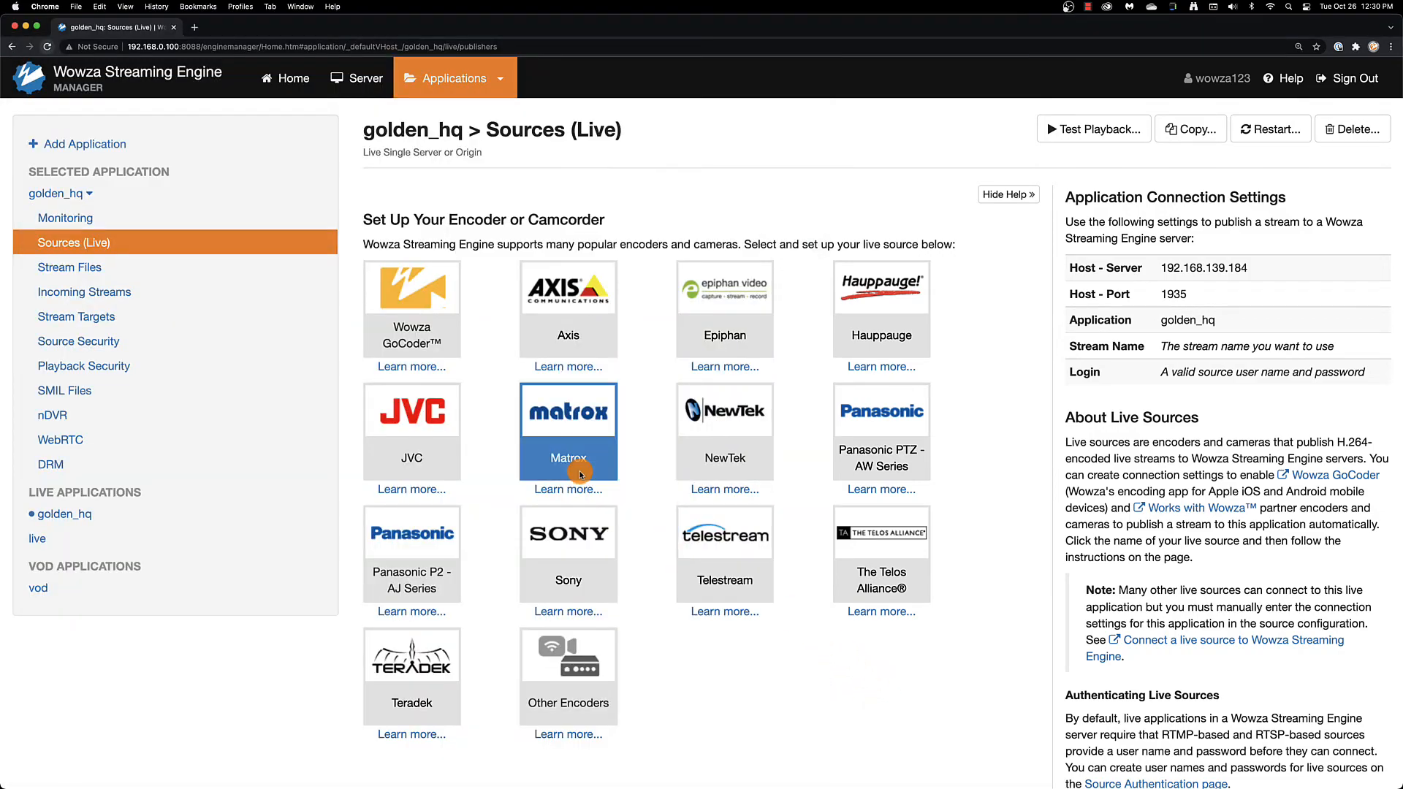
- View incoming stream live_shoot and select its HLS playback URL from Test Playback
left_click(85, 292)
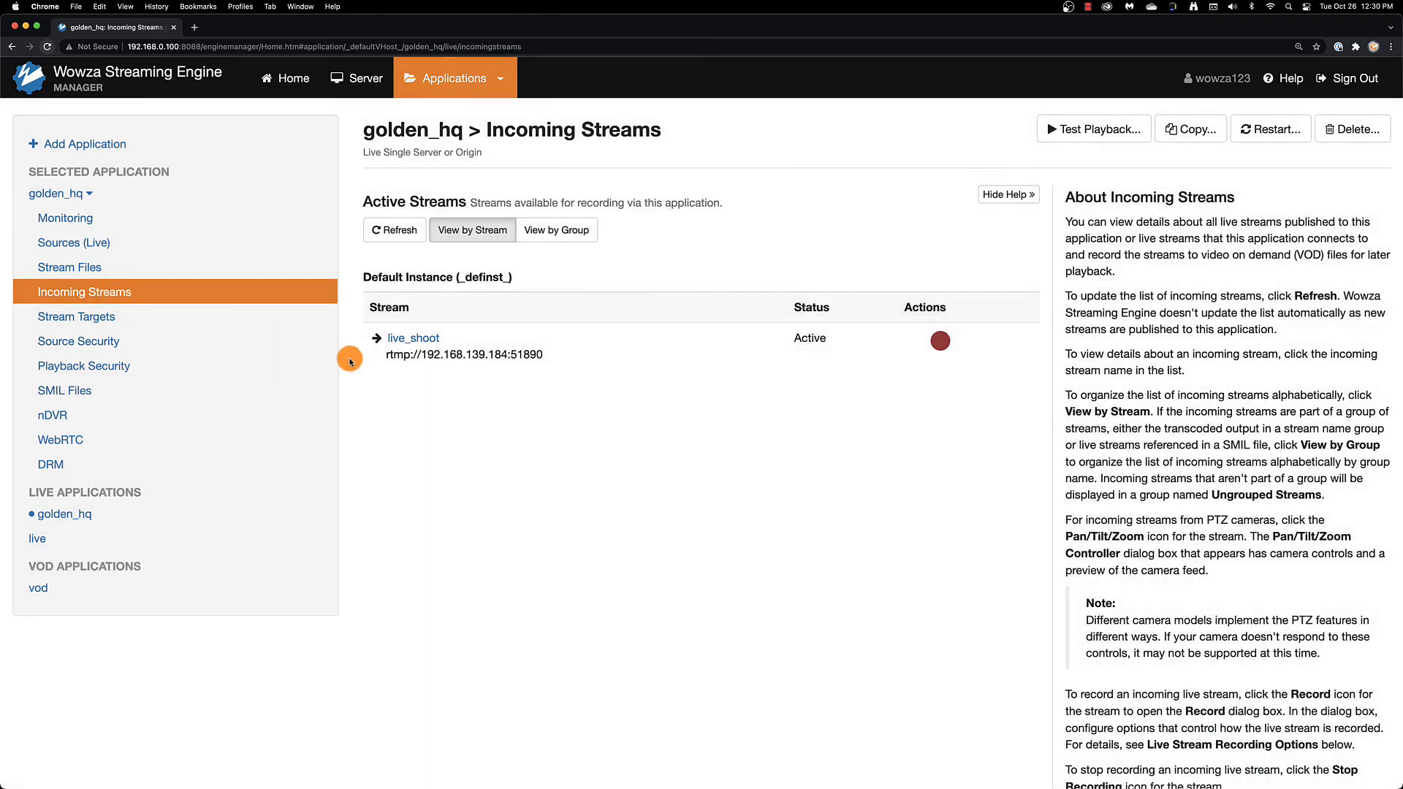
left_click(412, 337)
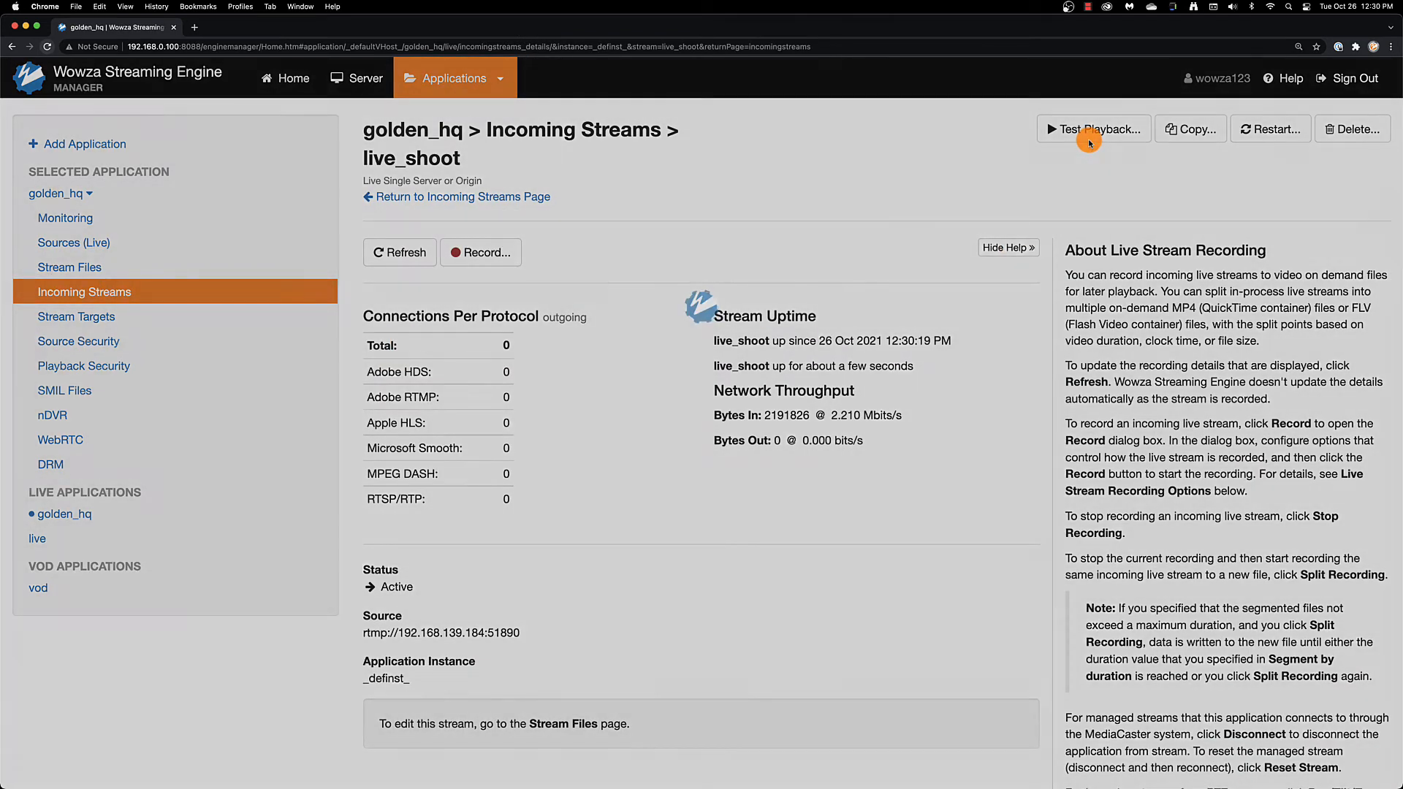
left_click(1093, 128)
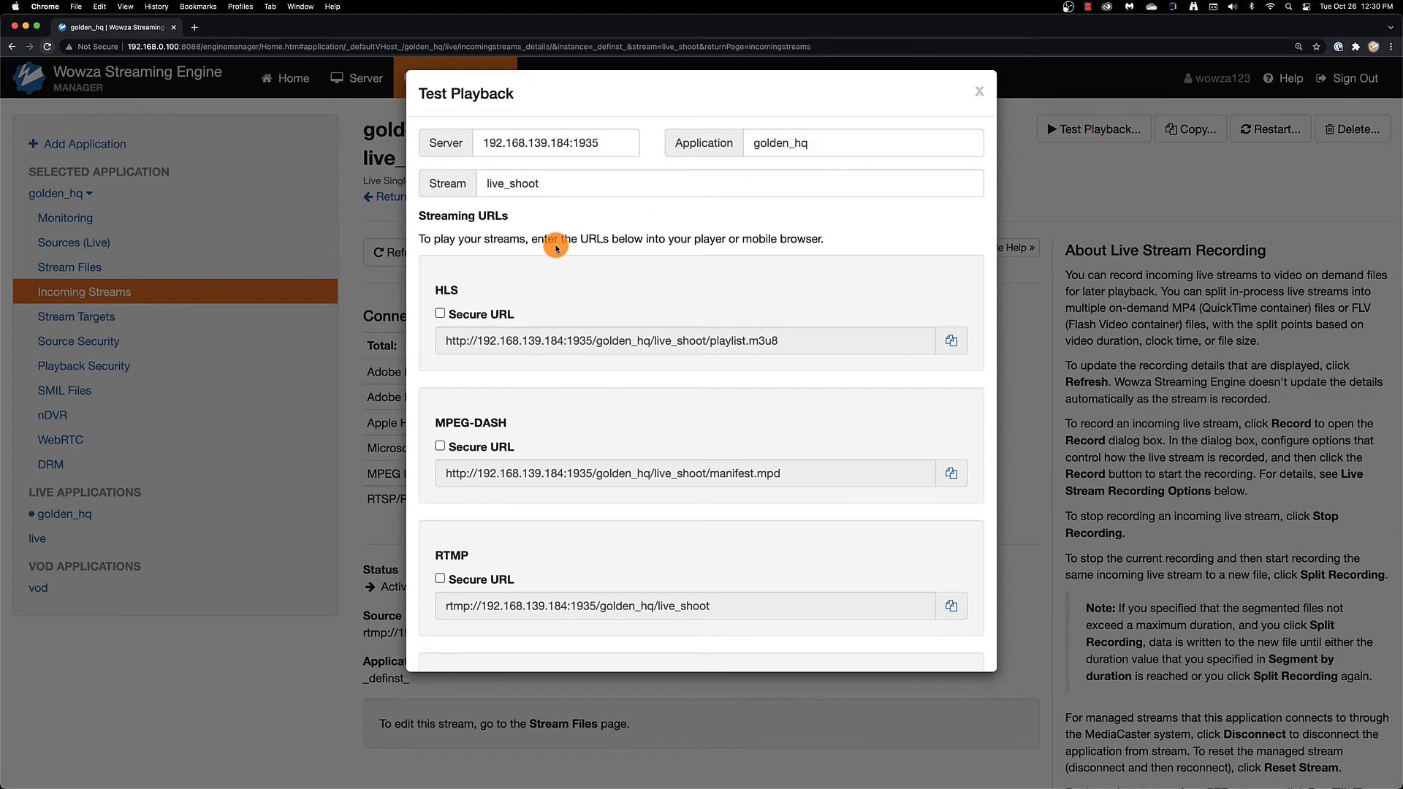
mouse_move(728, 351)
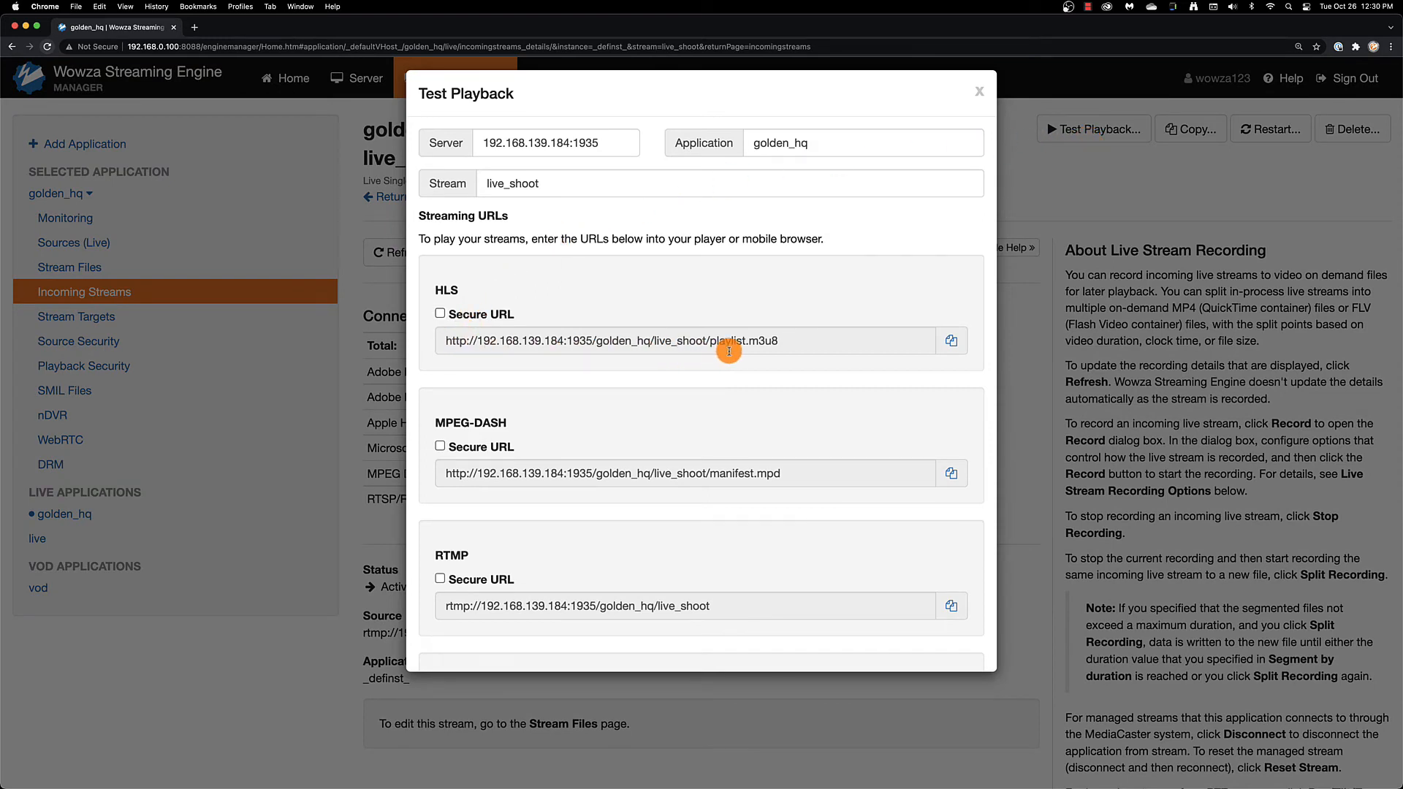
left_click(952, 341)
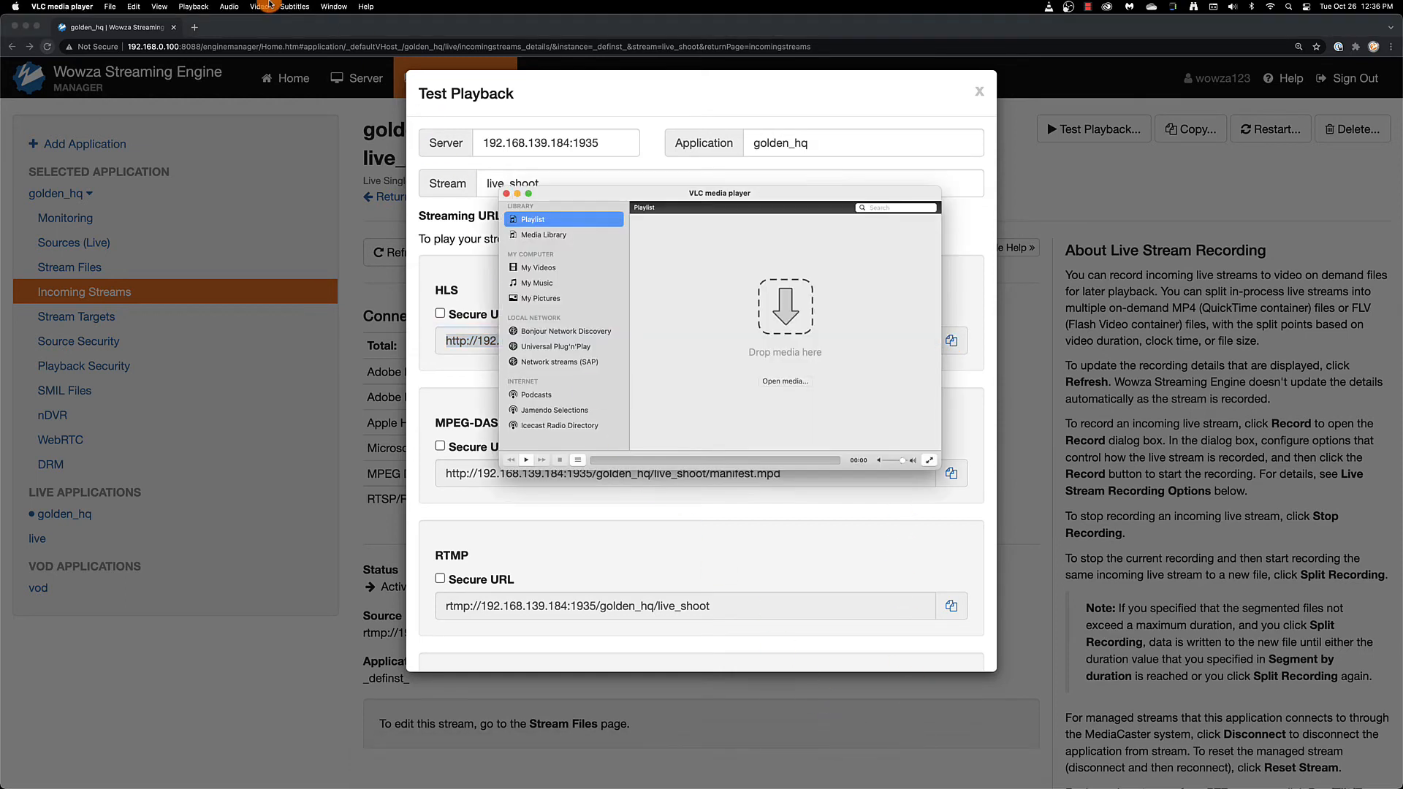
left_click(110, 5)
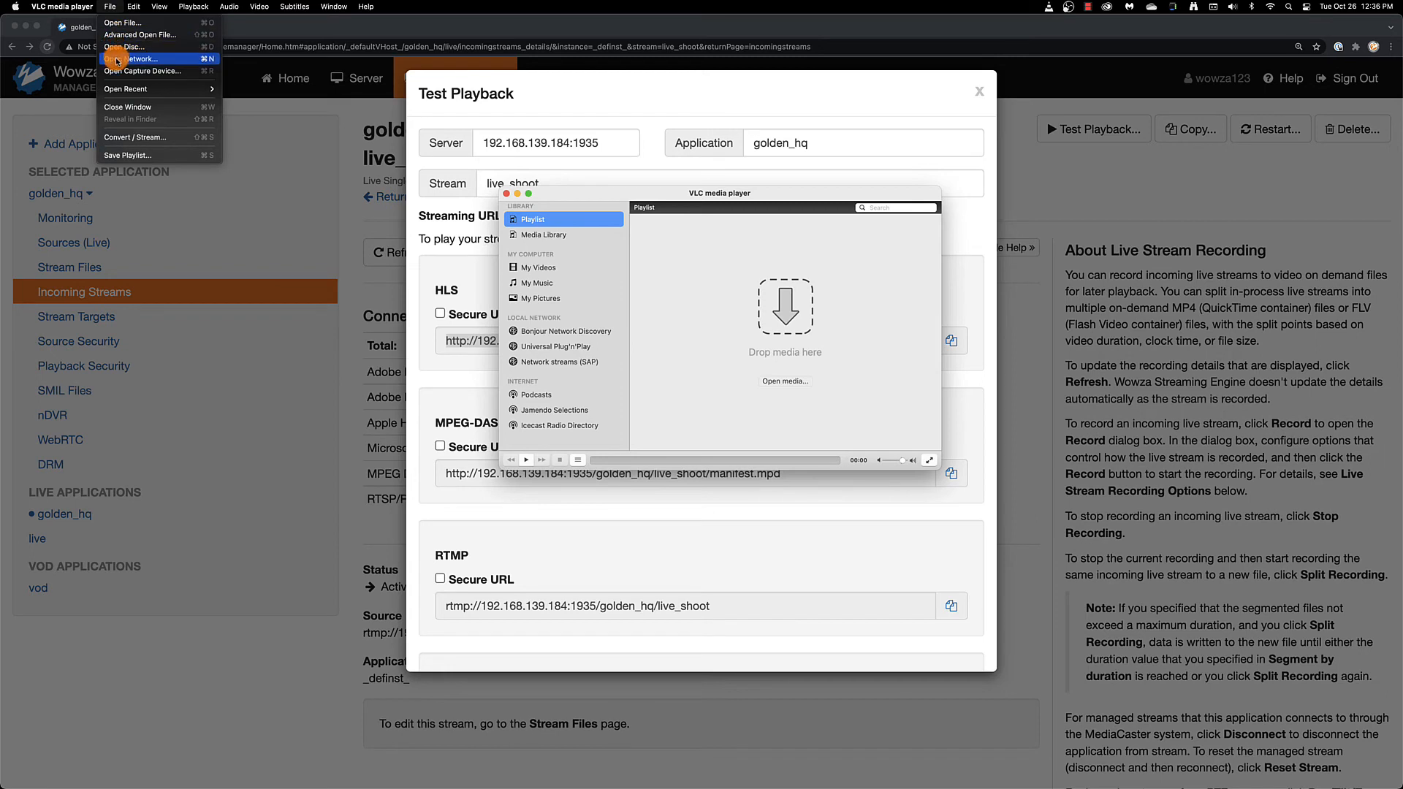
left_click(132, 58)
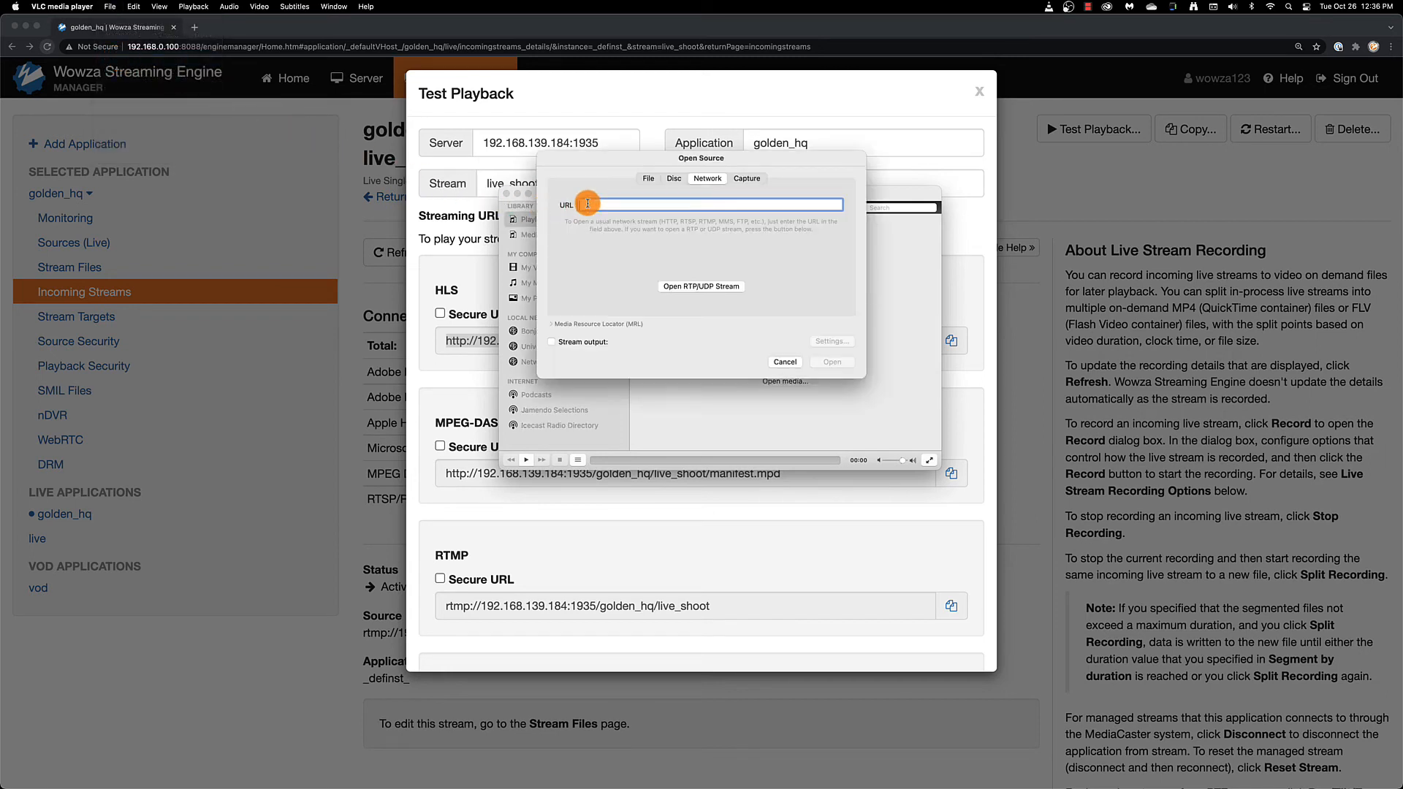
type("http://192.168.139.184:1935/golden_hq/live_shoot/playlist.m3u8")
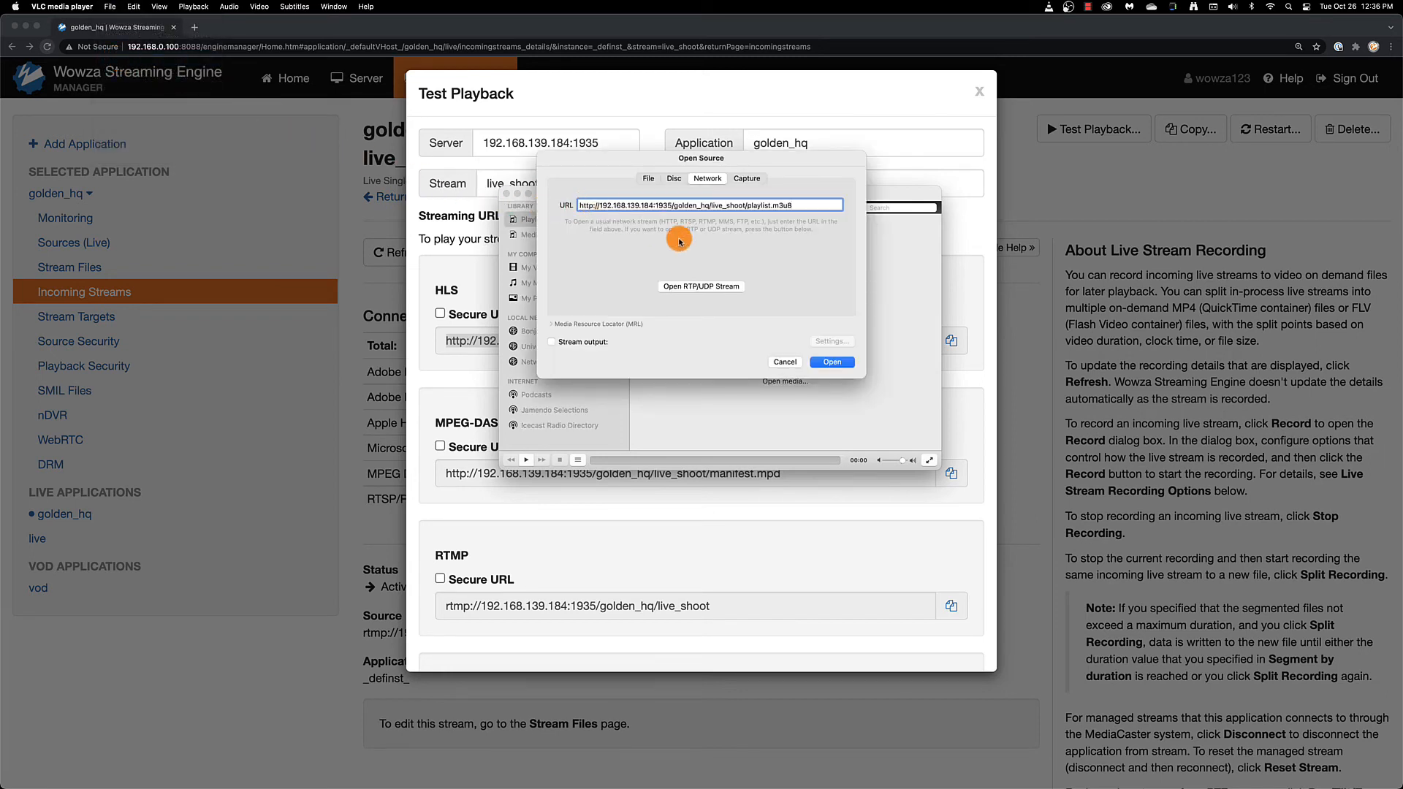
left_click(830, 361)
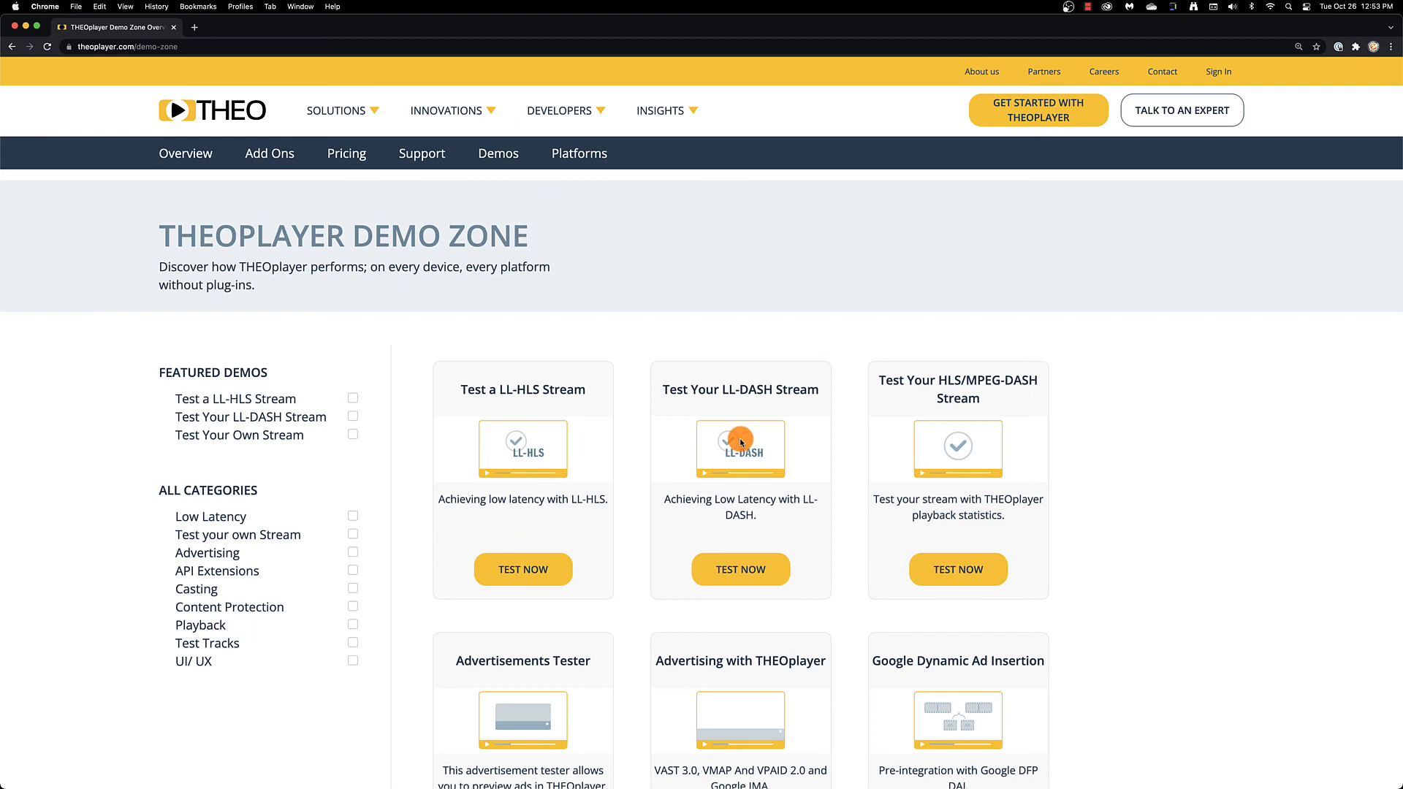
left_click(957, 569)
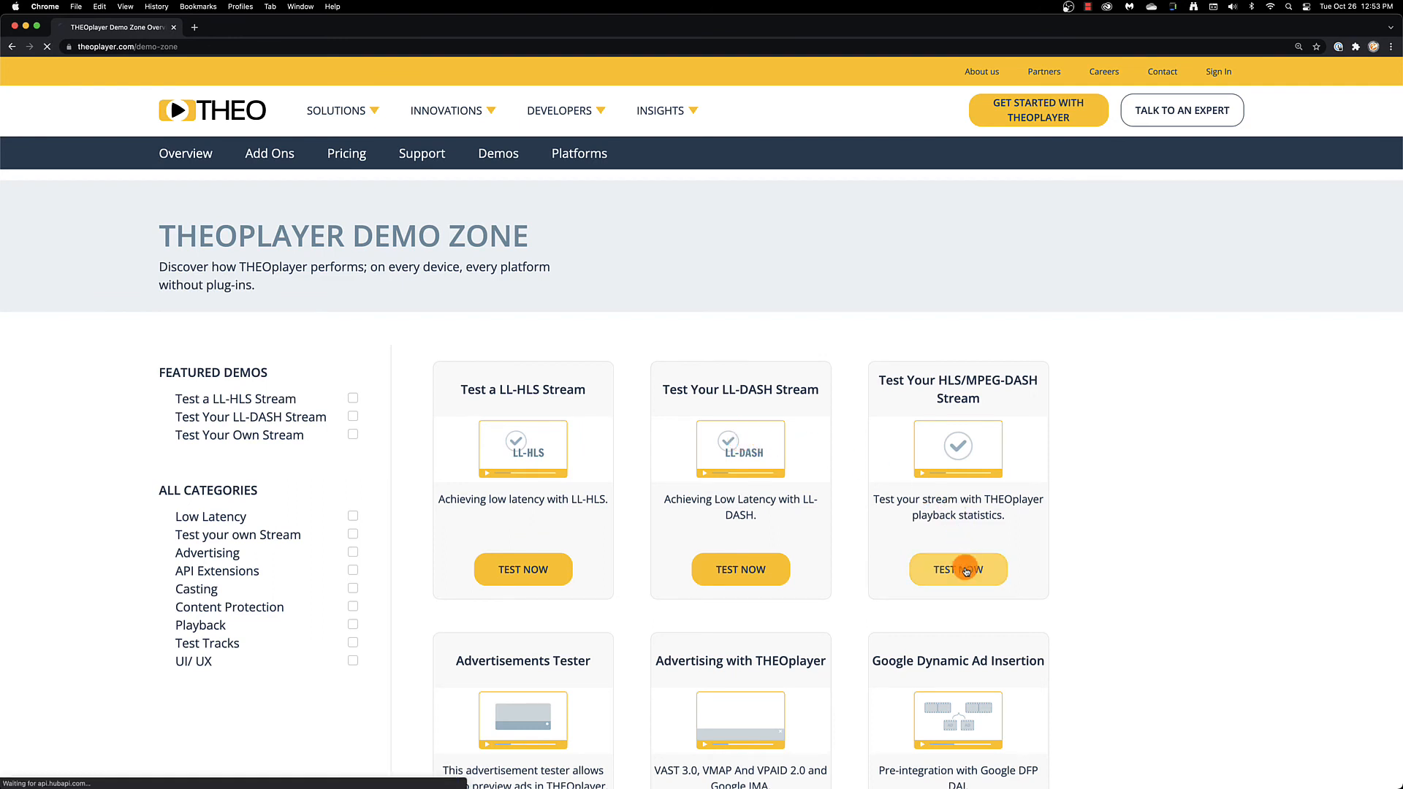
left_click(955, 568)
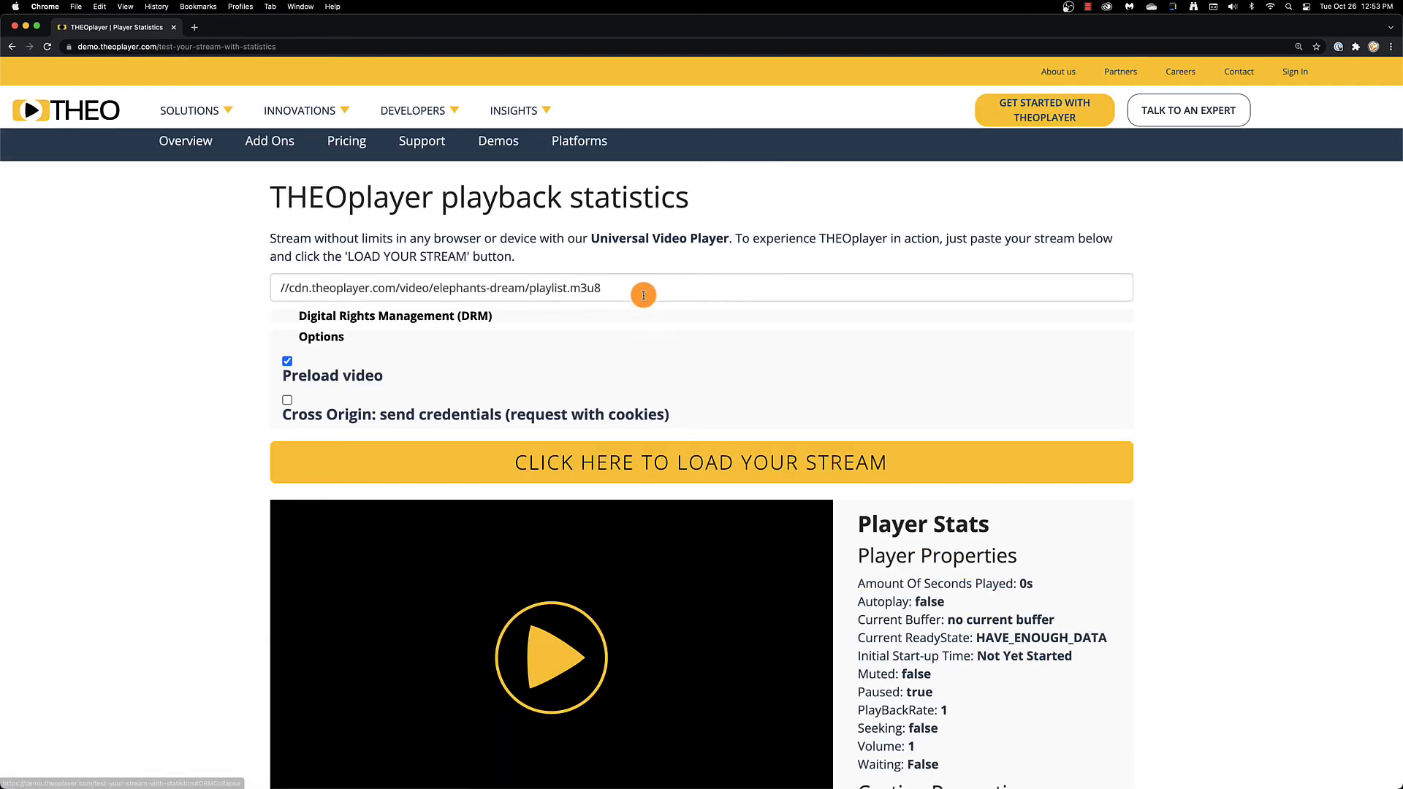
type("http://10.2.18.4:1935/golden_hq/live_shoot/playlist.m3u8")
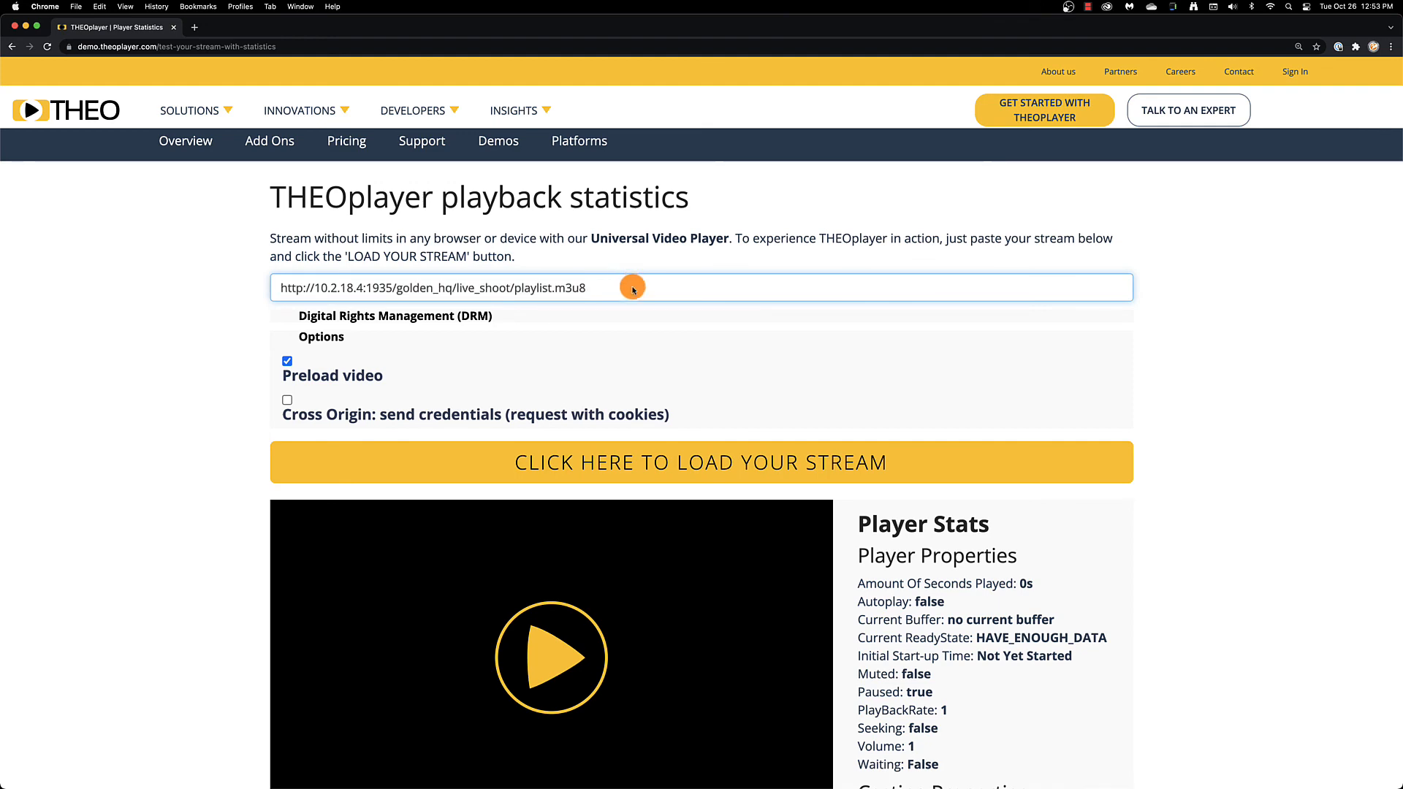
left_click(700, 463)
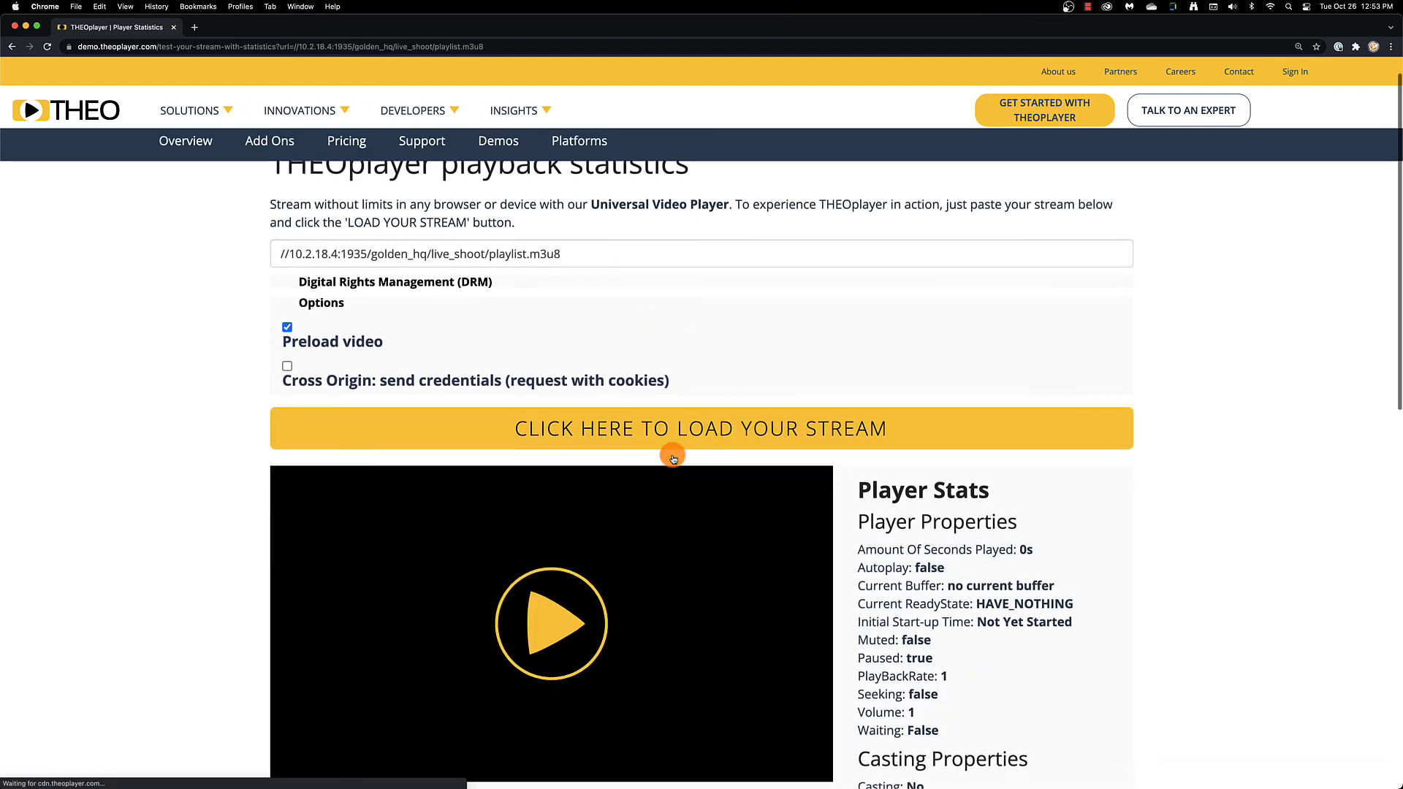
scroll("down", 3)
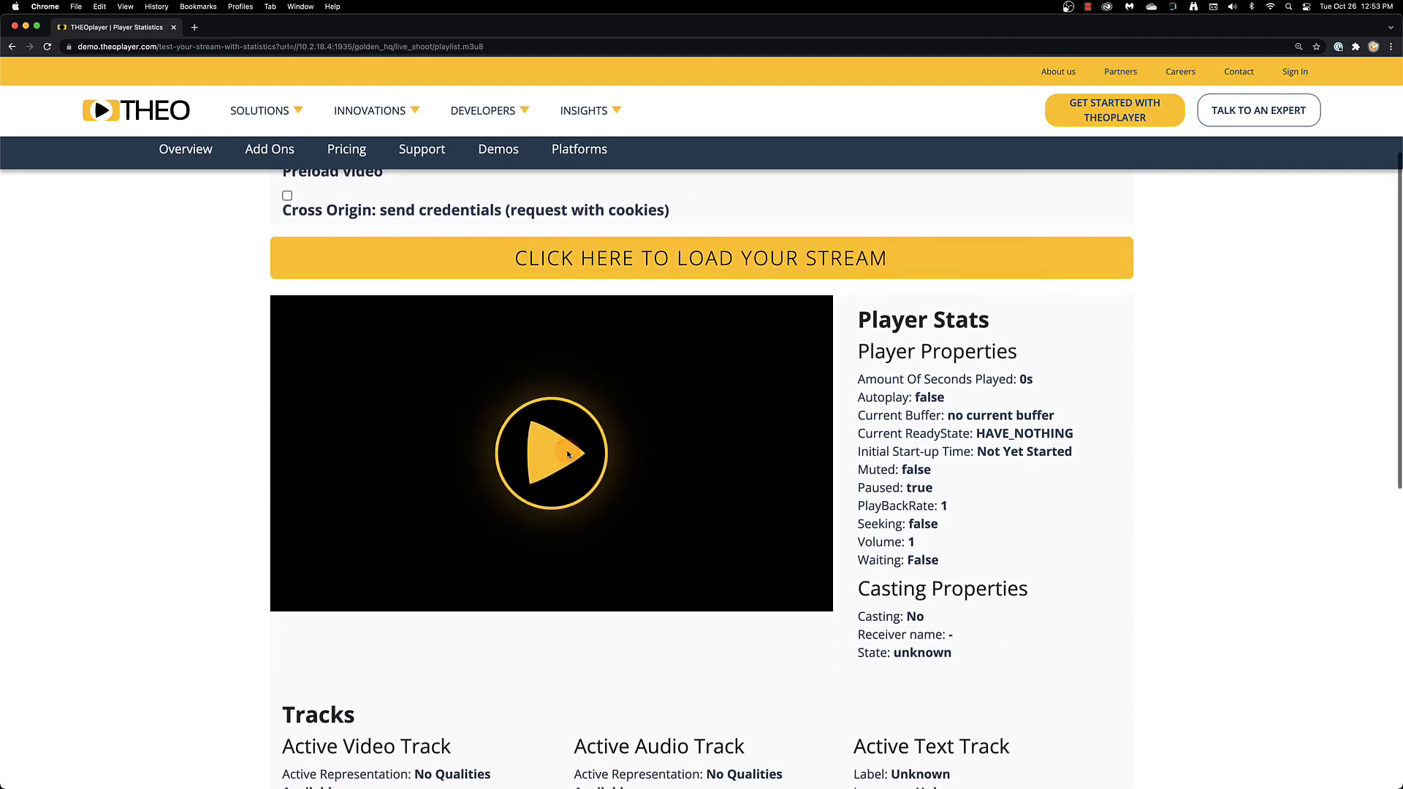
left_click(551, 452)
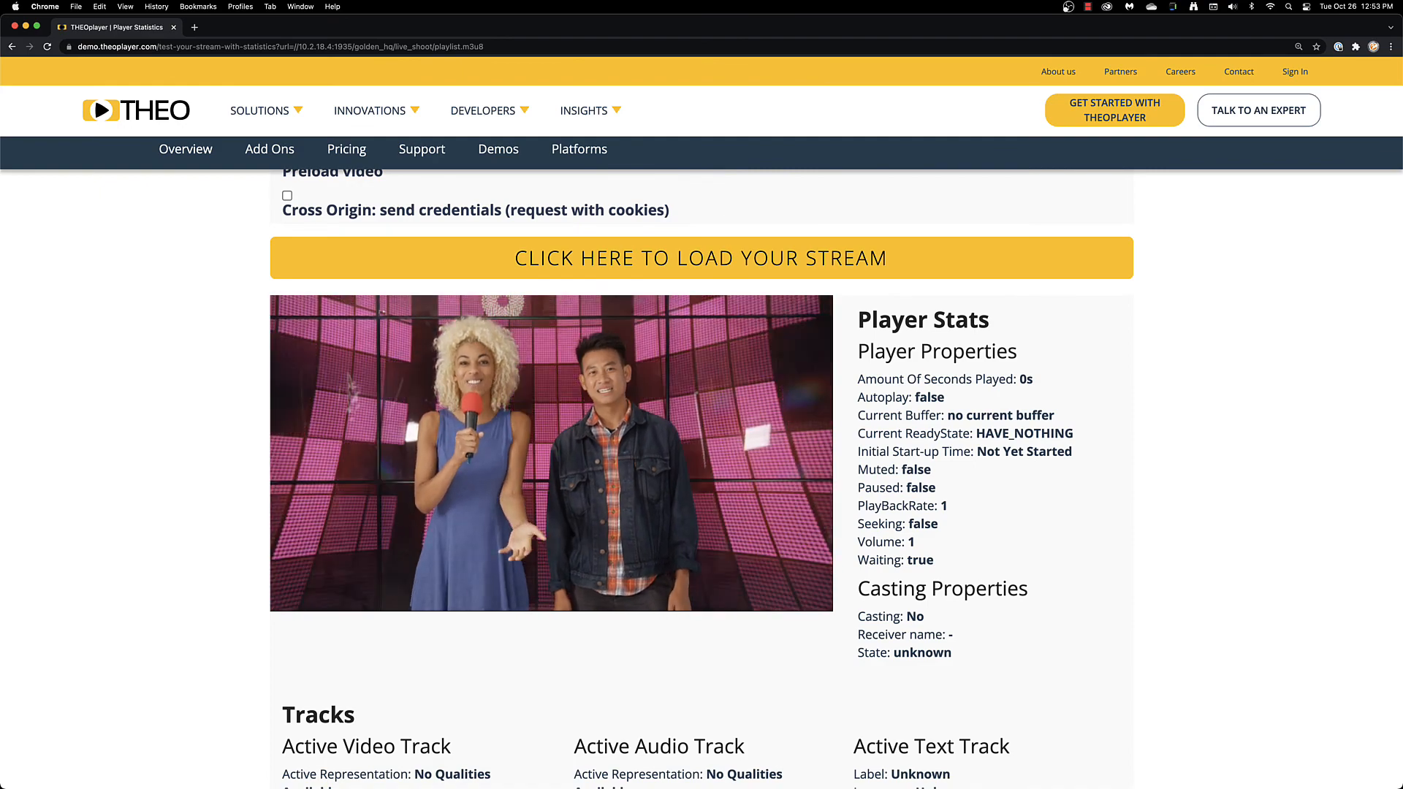